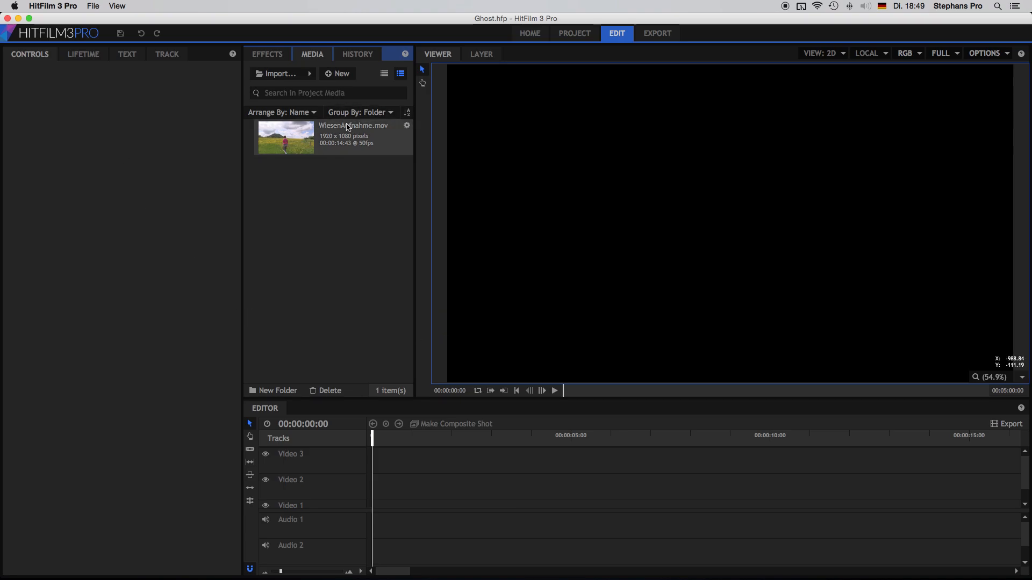
pyautogui.moveTo(383, 159)
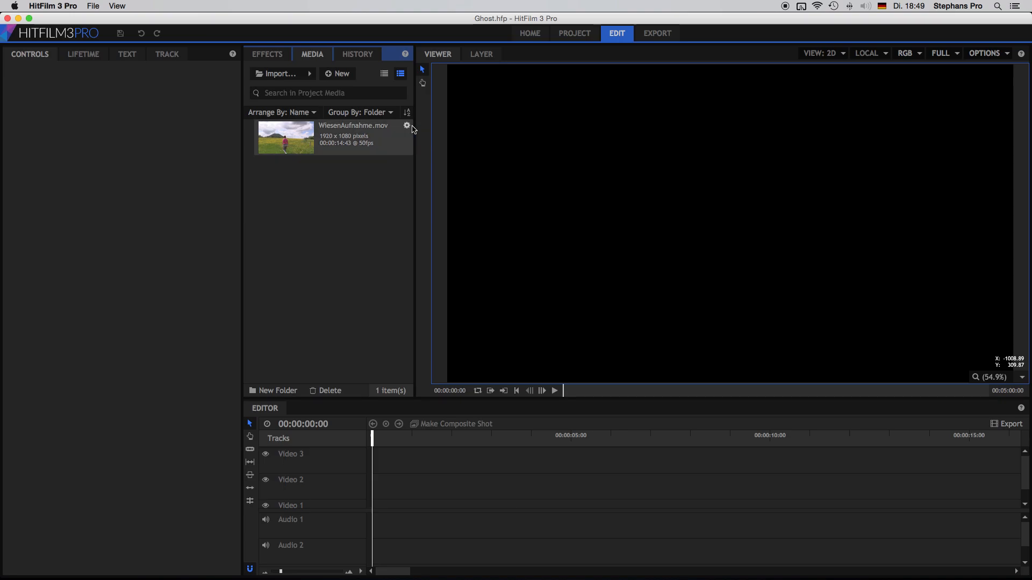
pyautogui.moveTo(407, 125)
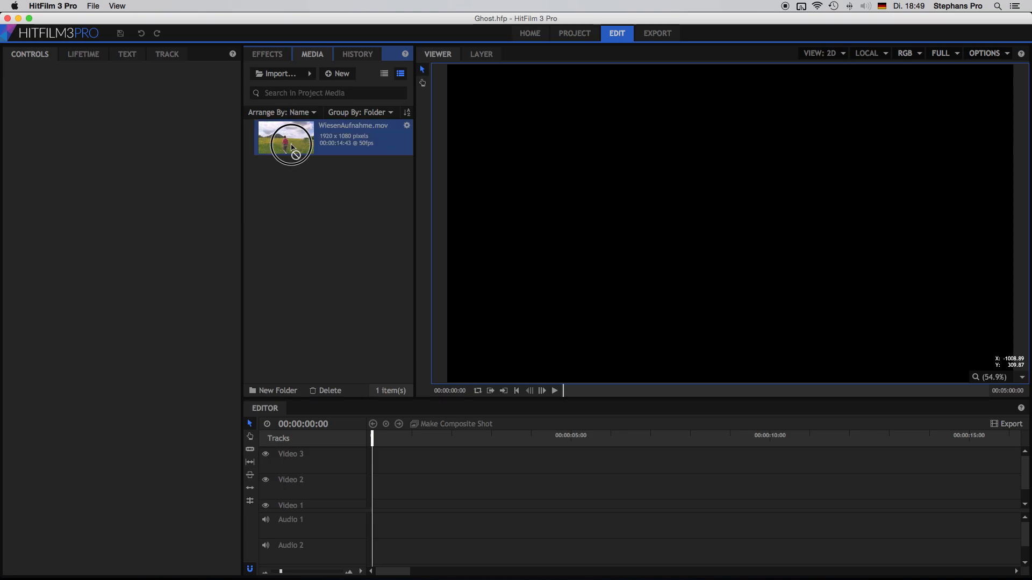
# Drag WiesenAufnahme.mov from the Media panel onto the Video 2 track.
pyautogui.moveTo(290, 141); pyautogui.dragTo(378, 487)
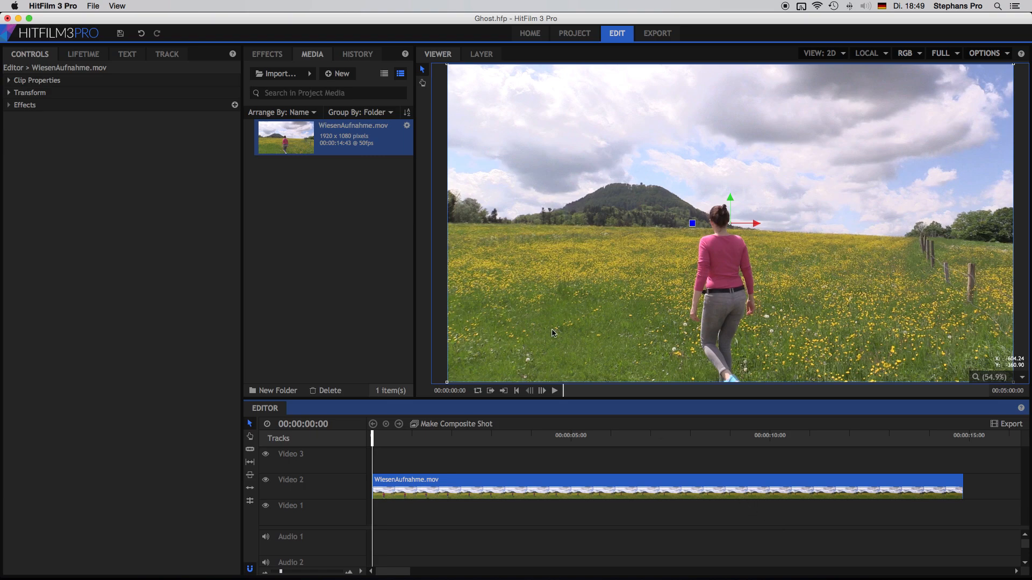
pyautogui.moveTo(549, 338)
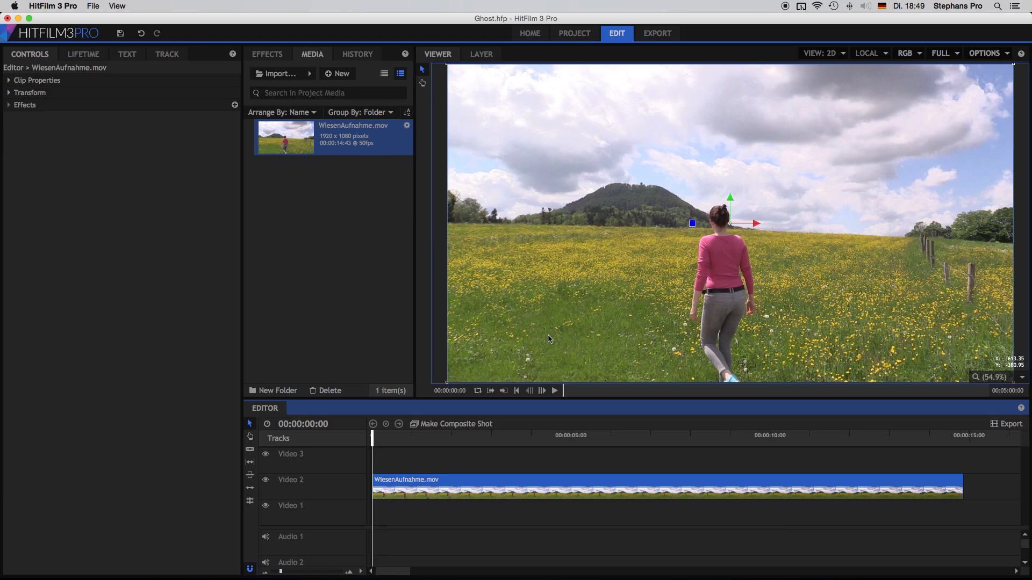
# Scrub to 00:00:02:30 and export that frame as a still named 'Frame'.
pyautogui.moveTo(372, 444); pyautogui.dragTo(410, 444)
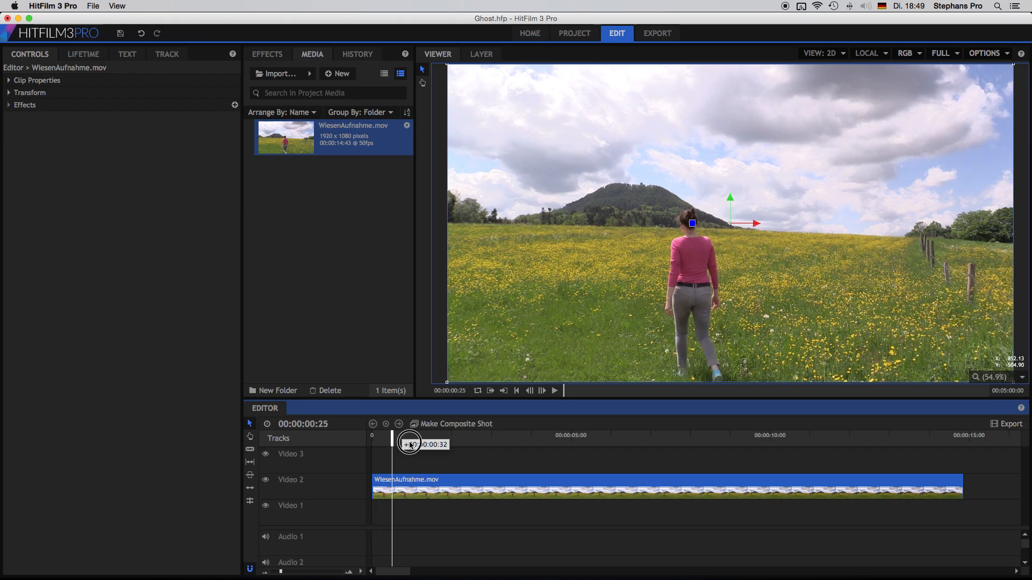
pyautogui.moveTo(407, 445); pyautogui.dragTo(468, 444)
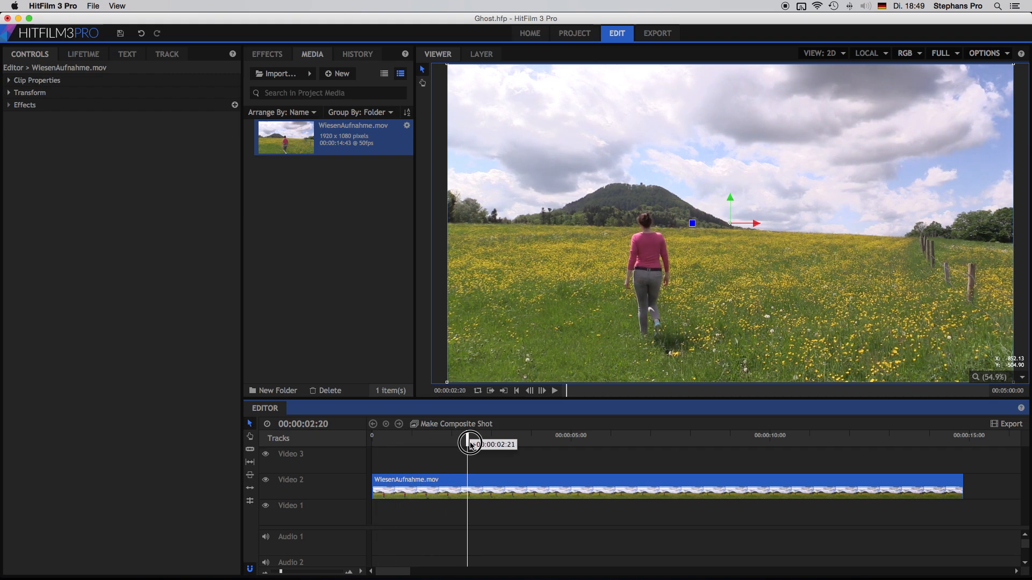
pyautogui.moveTo(471, 444); pyautogui.dragTo(475, 445)
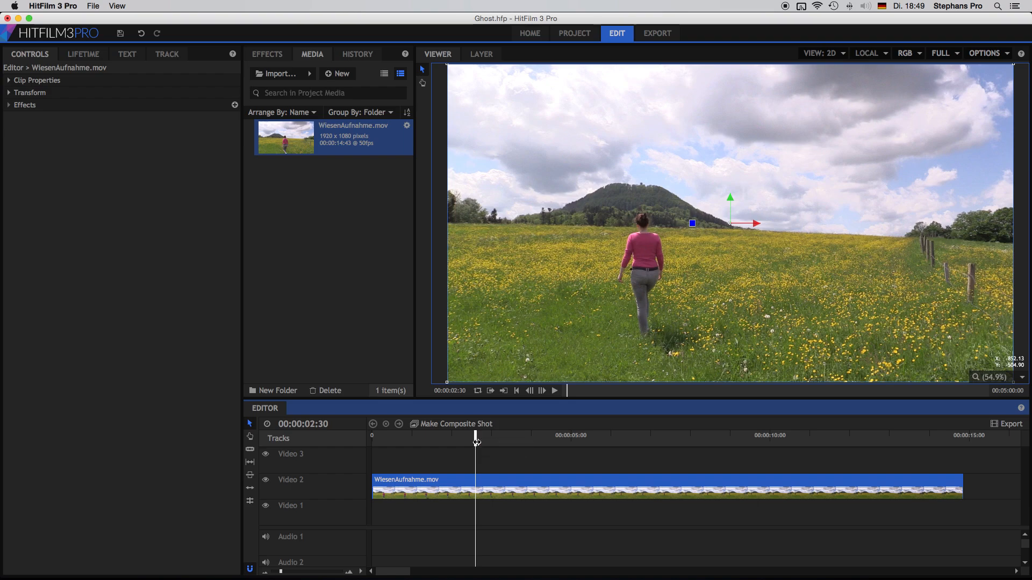
pyautogui.click(987, 53)
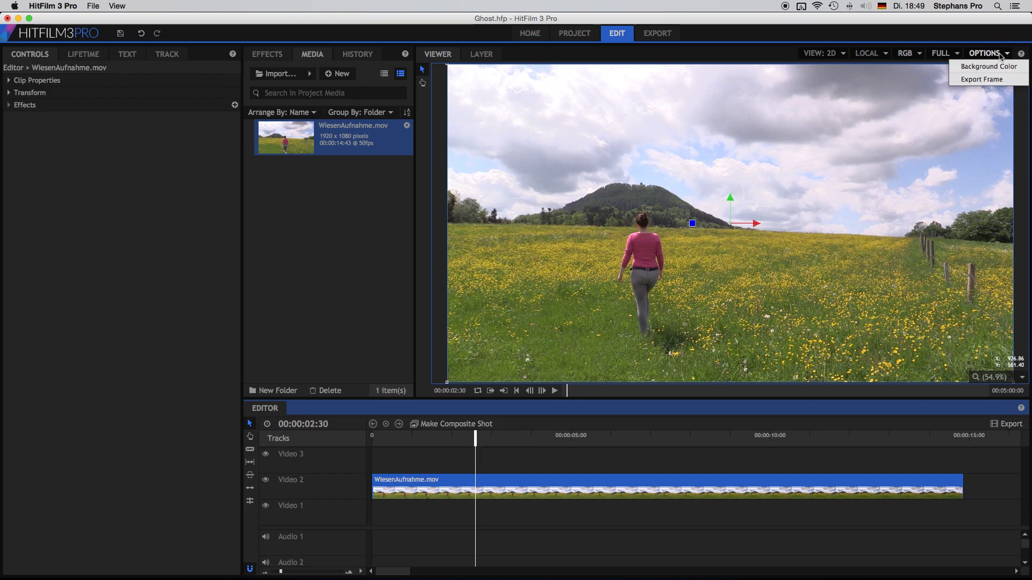
pyautogui.click(981, 79)
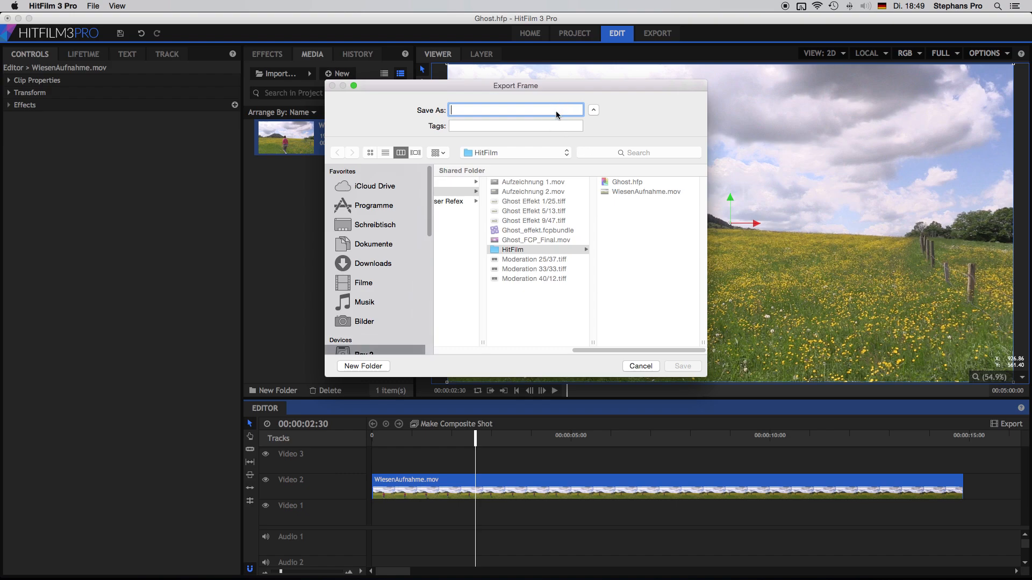
pyautogui.write('Frame')
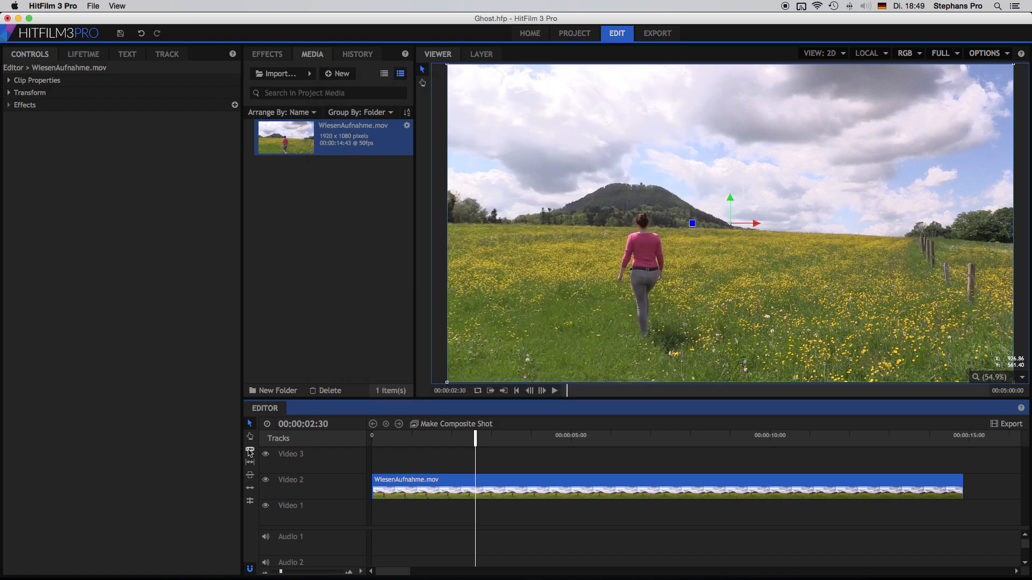
pyautogui.moveTo(250, 452)
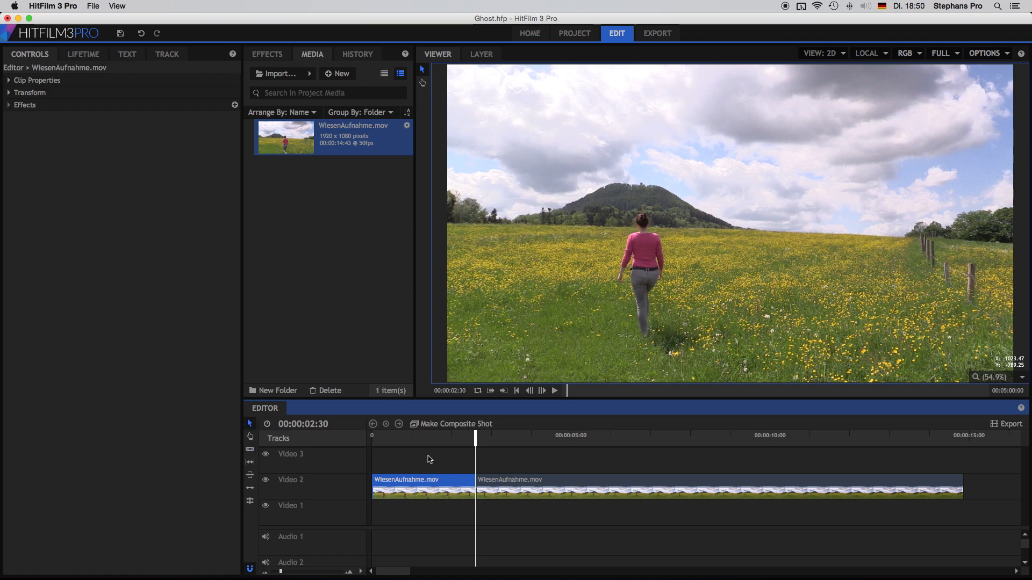
pyautogui.moveTo(475, 445)
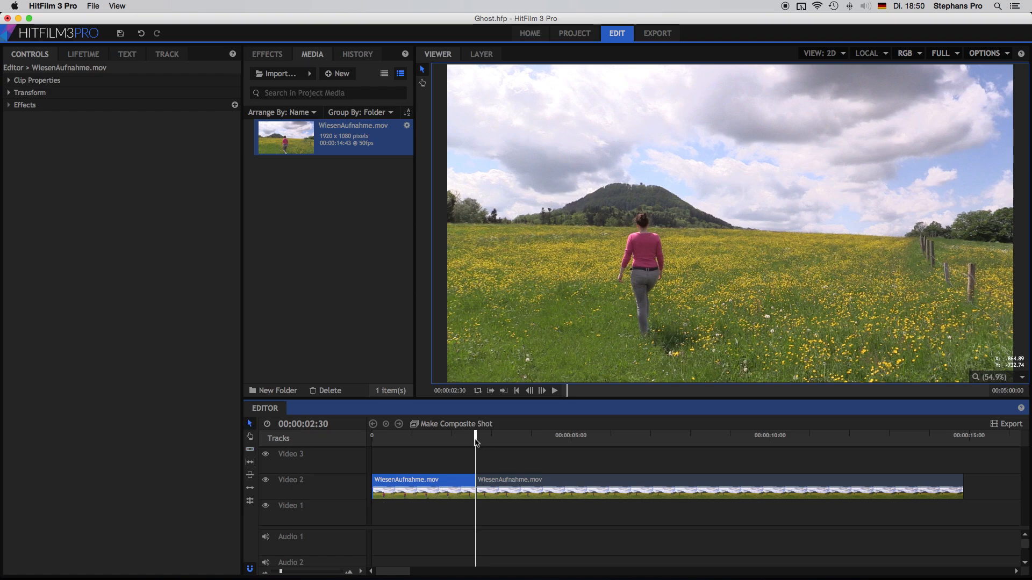
# Scrub to 00:00:07:18 and name the exported still 'Frame'.
pyautogui.moveTo(476, 445); pyautogui.dragTo(568, 445)
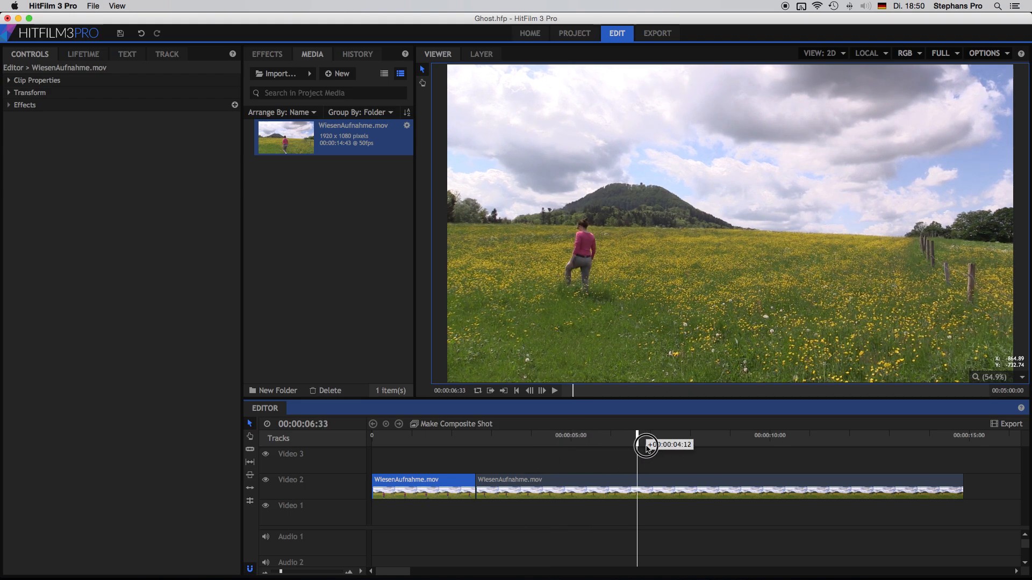
pyautogui.moveTo(648, 446); pyautogui.dragTo(663, 446)
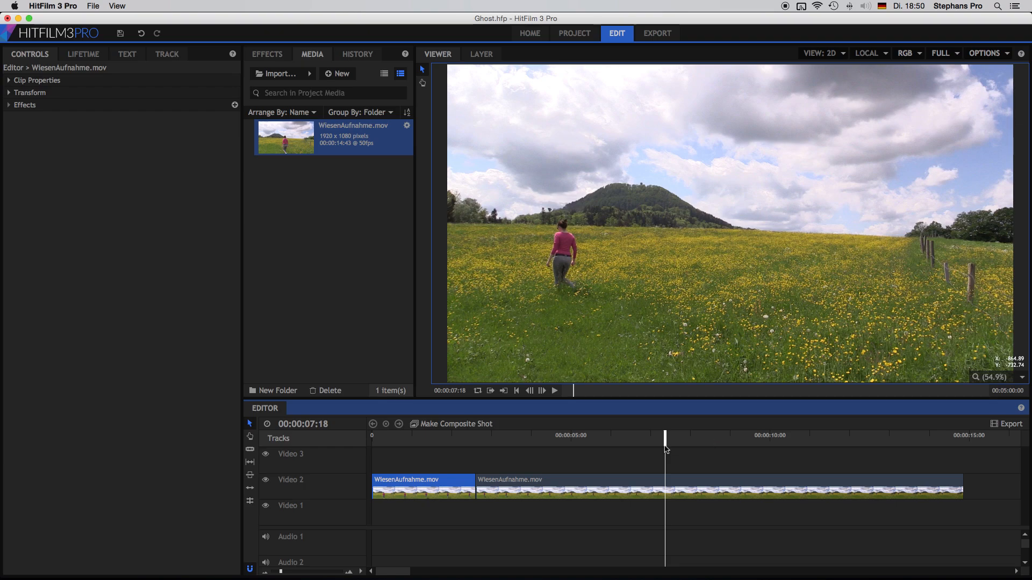
pyautogui.moveTo(1022, 94)
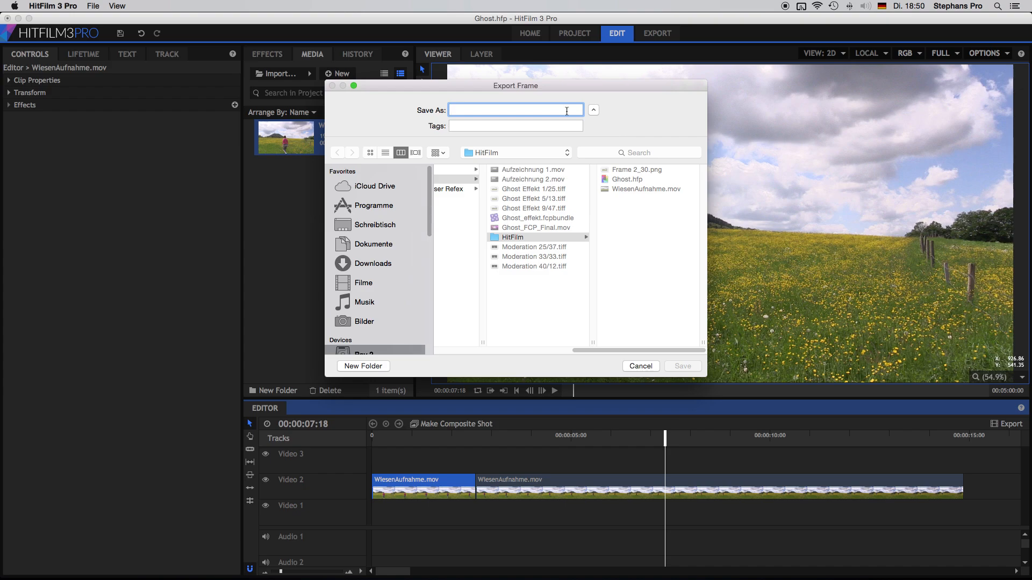
pyautogui.write('Frame')
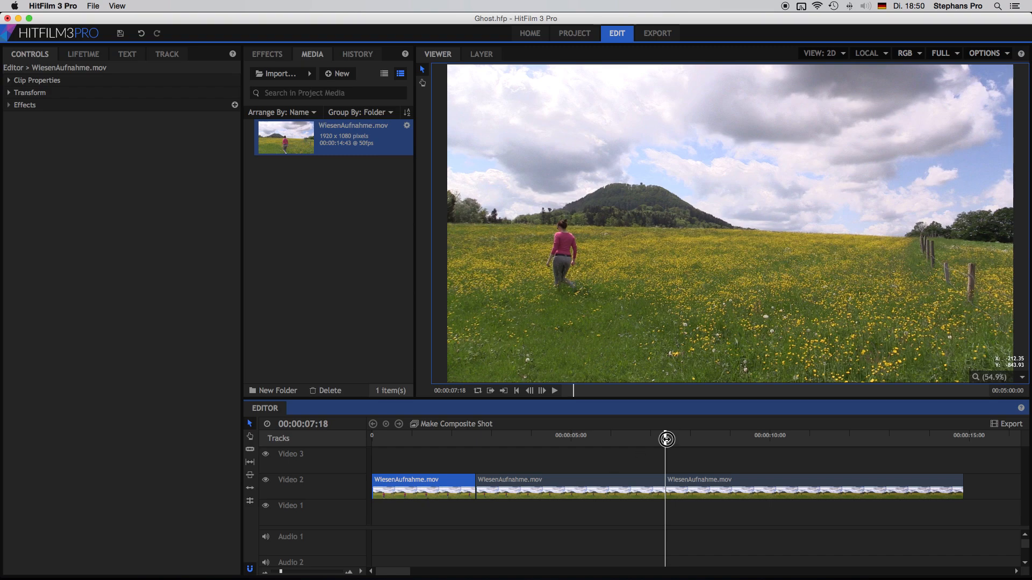
# Scrub to 00:00:10:46 and save that frame as a still named 'Frame'.
pyautogui.moveTo(666, 439); pyautogui.dragTo(790, 444)
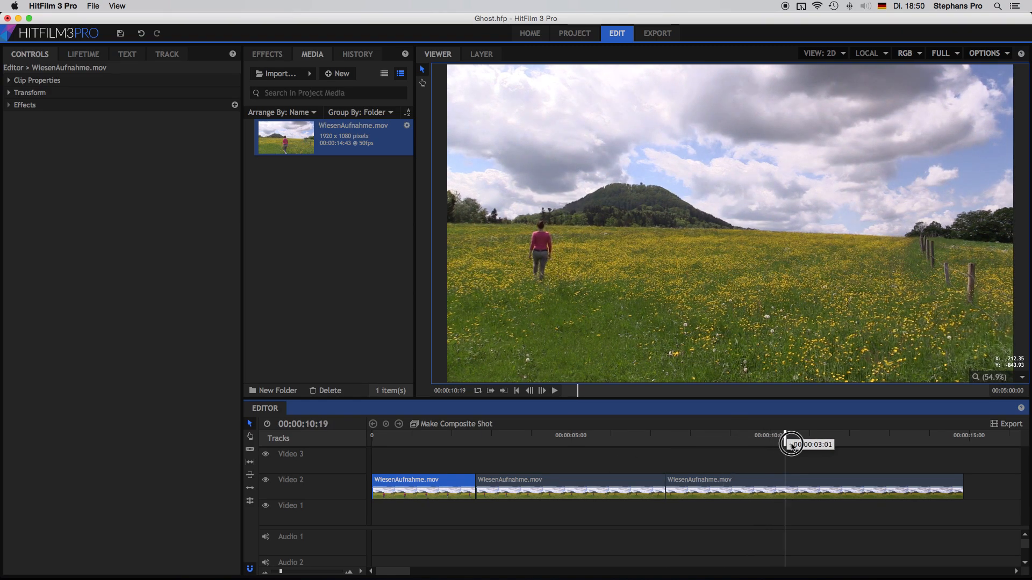
pyautogui.moveTo(791, 444); pyautogui.dragTo(813, 445)
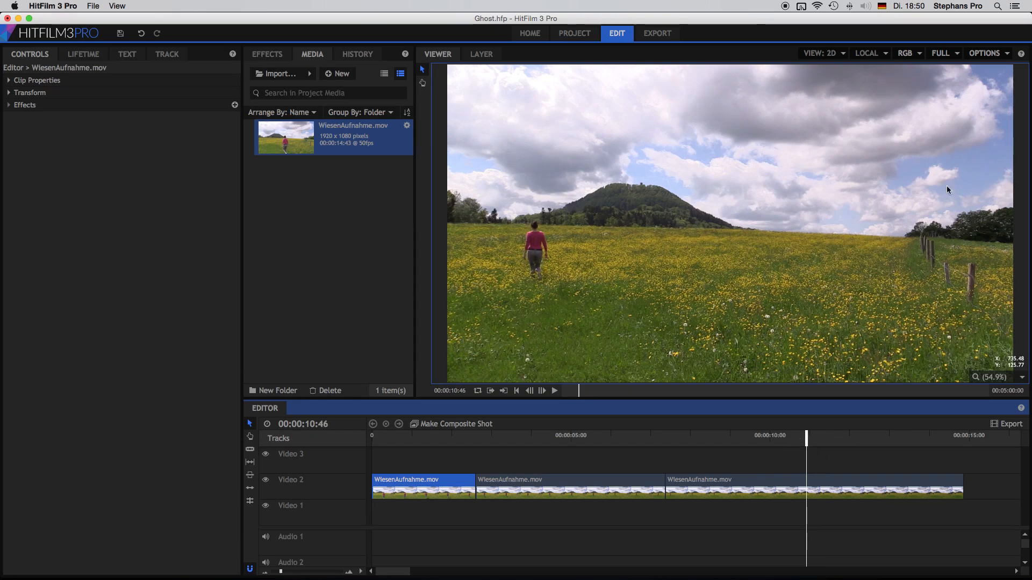
pyautogui.click(987, 53)
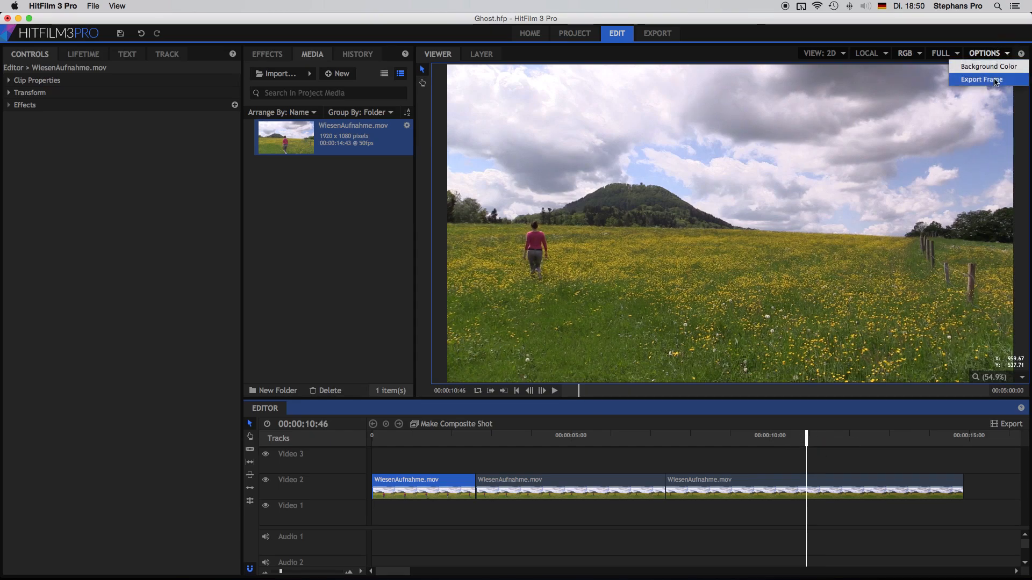
pyautogui.click(982, 79)
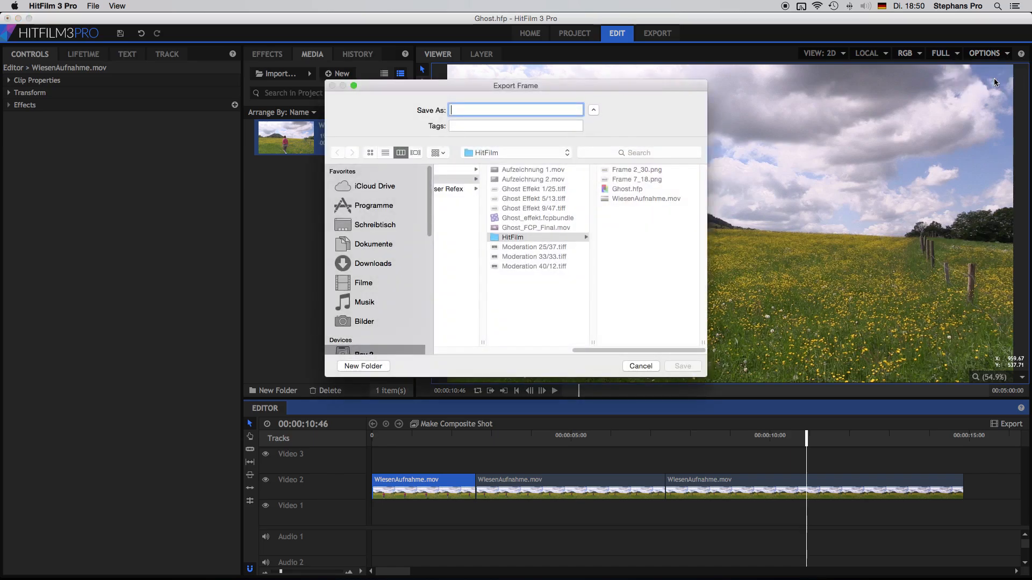
pyautogui.write('Frame 10-')
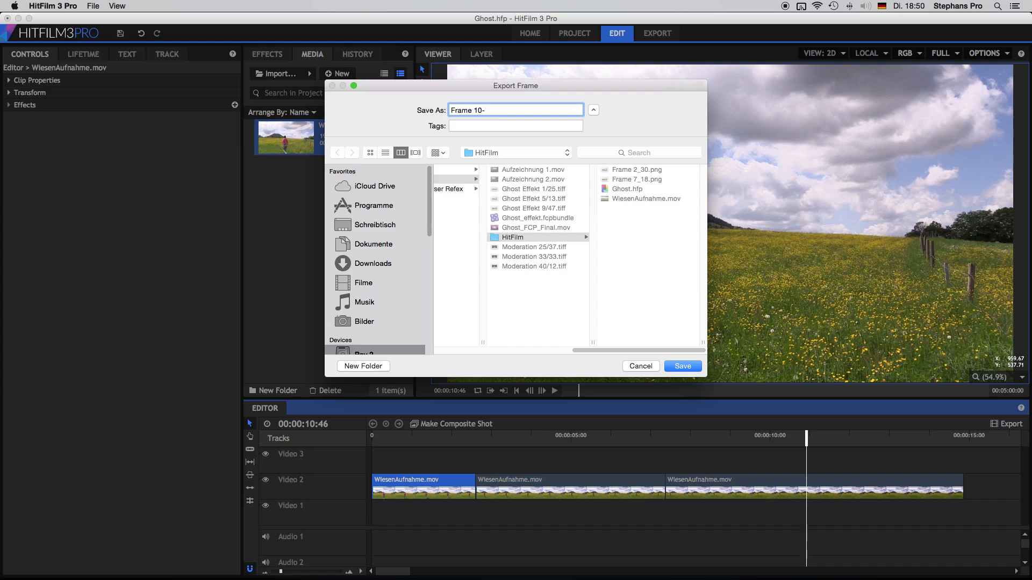
pyautogui.click(639, 367)
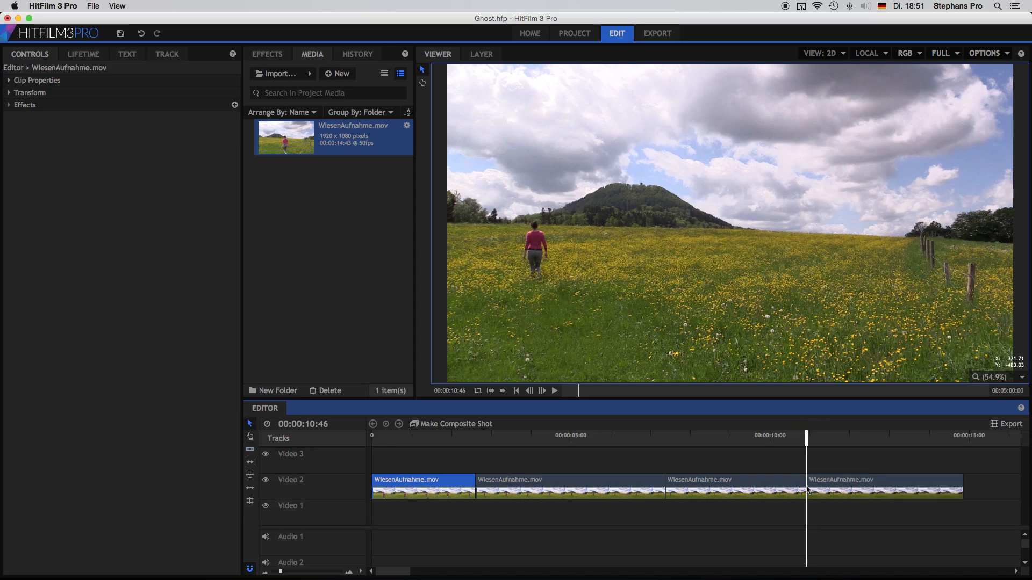
pyautogui.moveTo(612, 481)
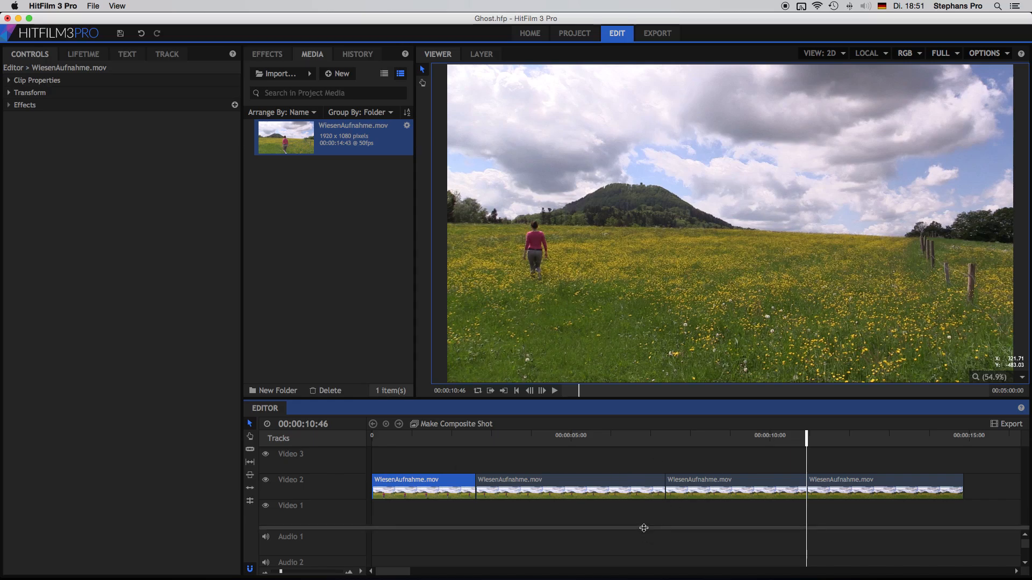
pyautogui.moveTo(318, 301)
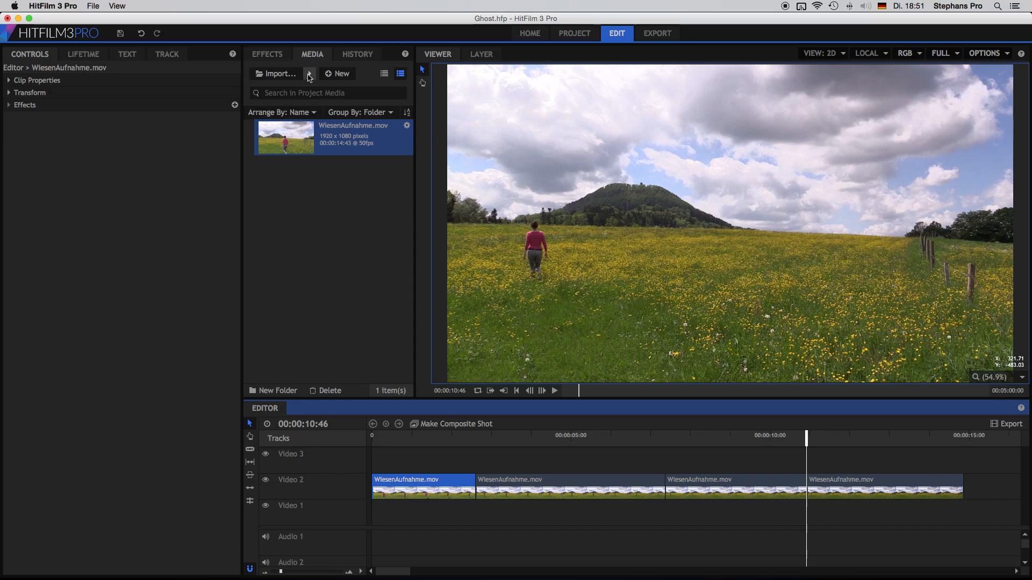
# Import the three Frame stills (2_30, 7_18, 10_46 PNGs) into the project.
pyautogui.click(278, 73)
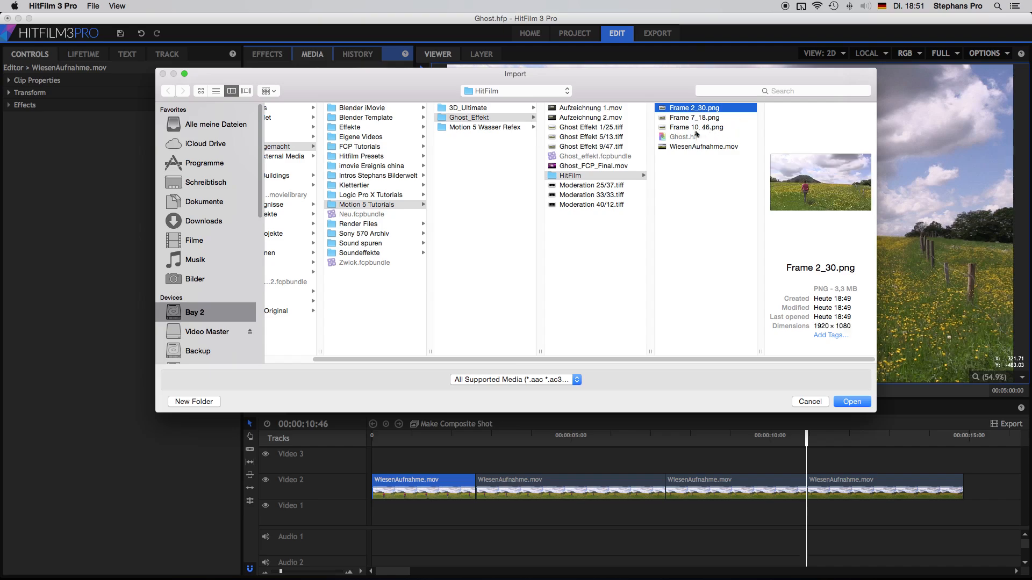
pyautogui.click(695, 126)
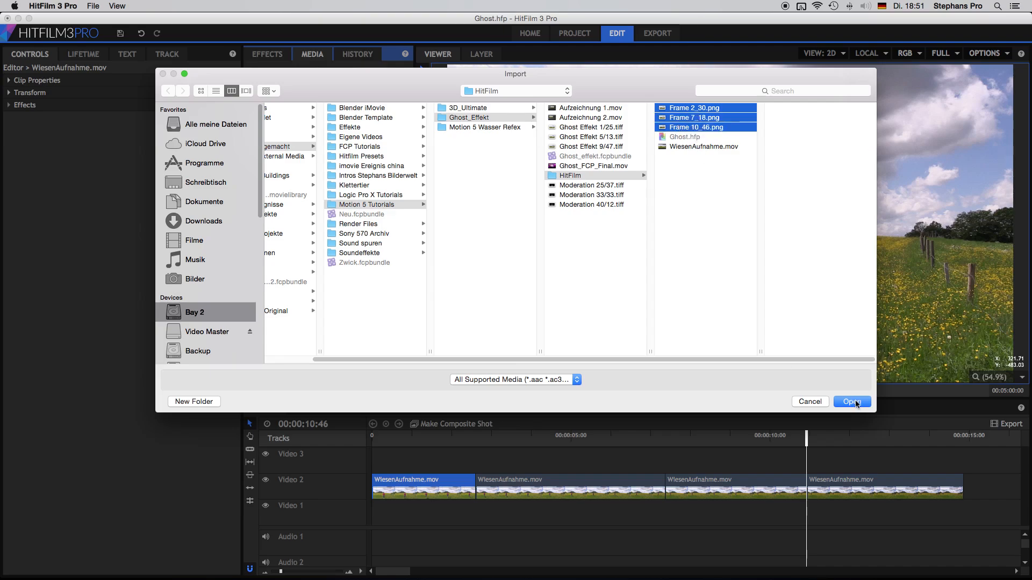
pyautogui.click(852, 402)
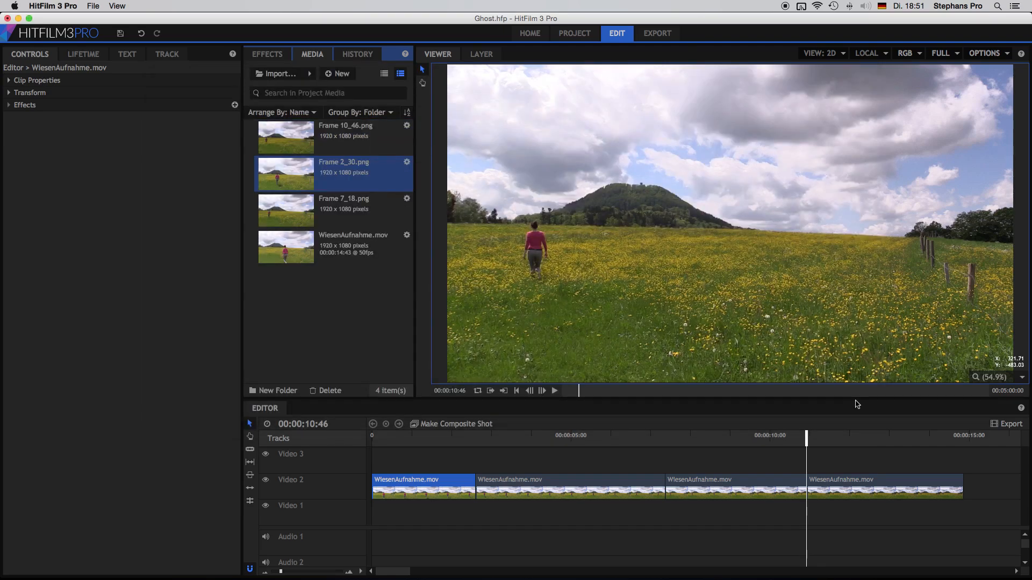
pyautogui.moveTo(280, 205)
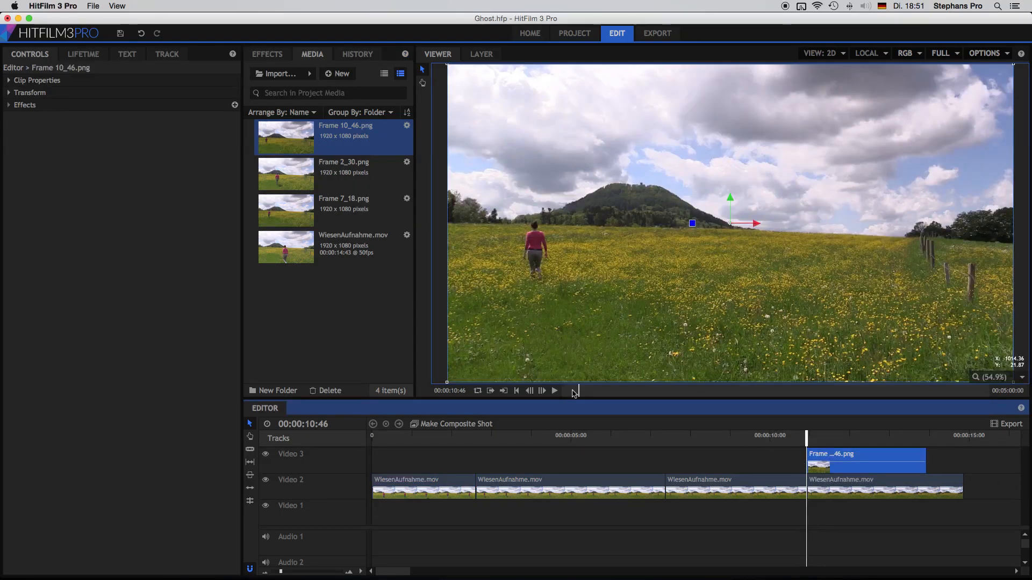
# Place Frame 2_30.png at 2:30 and Frame 7_18.png on Video 3.
pyautogui.click(342, 168)
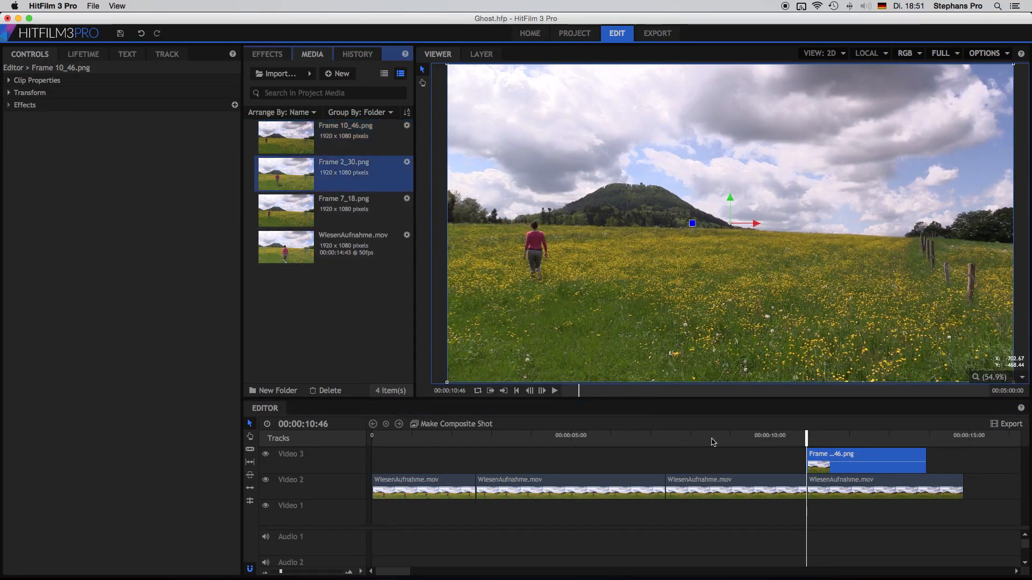
pyautogui.moveTo(806, 445); pyautogui.dragTo(680, 444)
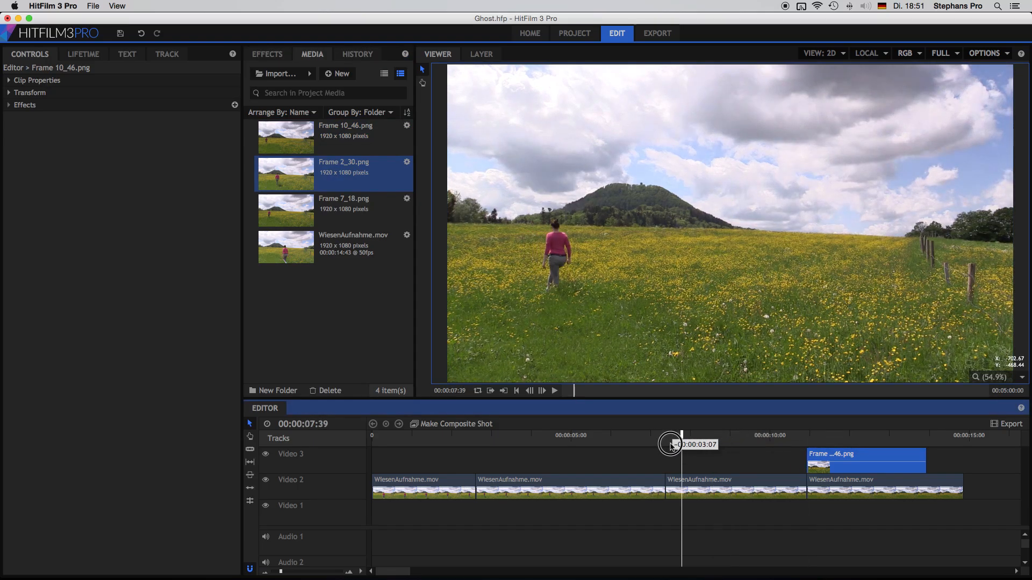
pyautogui.moveTo(673, 444); pyautogui.dragTo(470, 445)
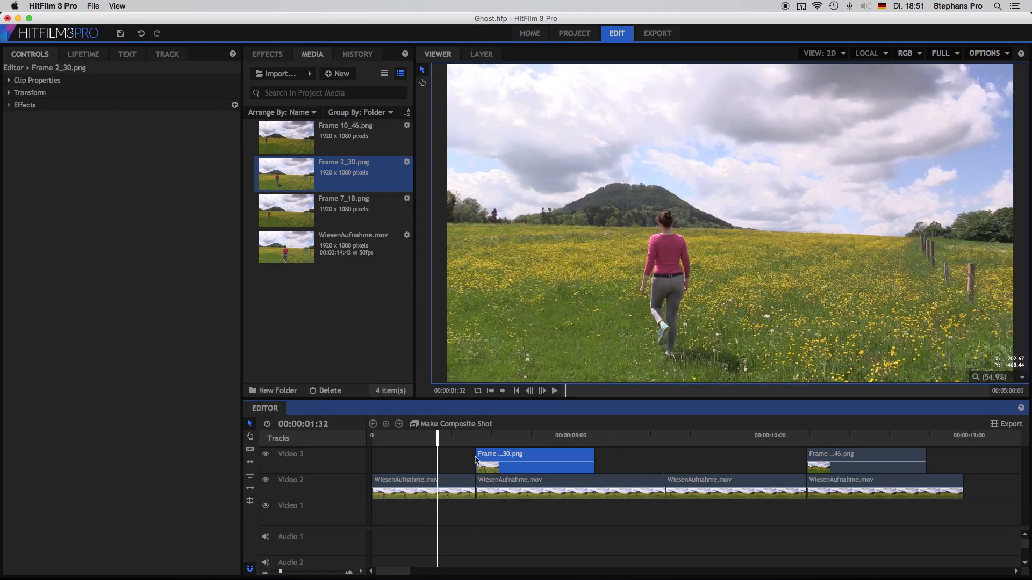
pyautogui.click(285, 210)
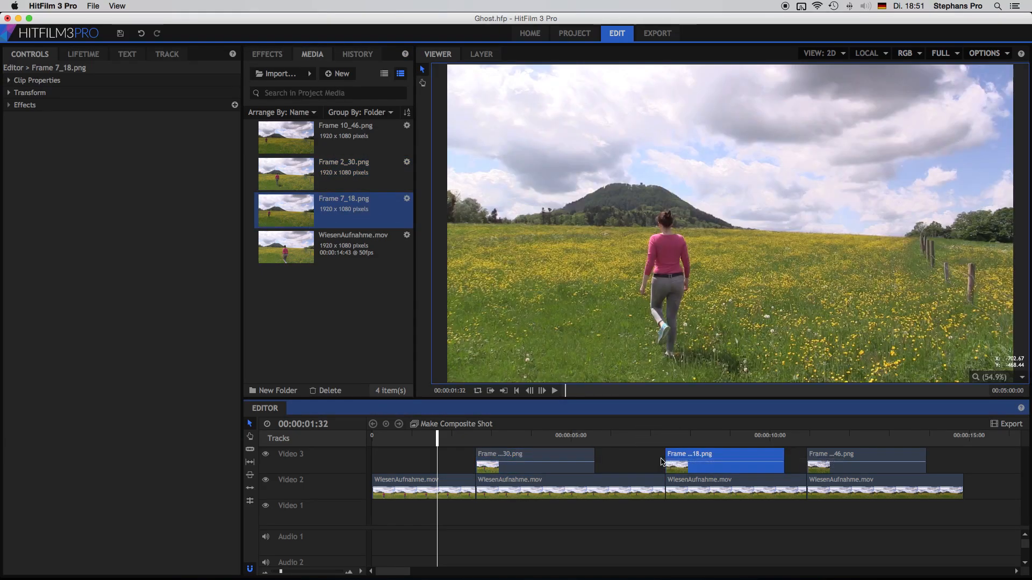
pyautogui.moveTo(592, 457)
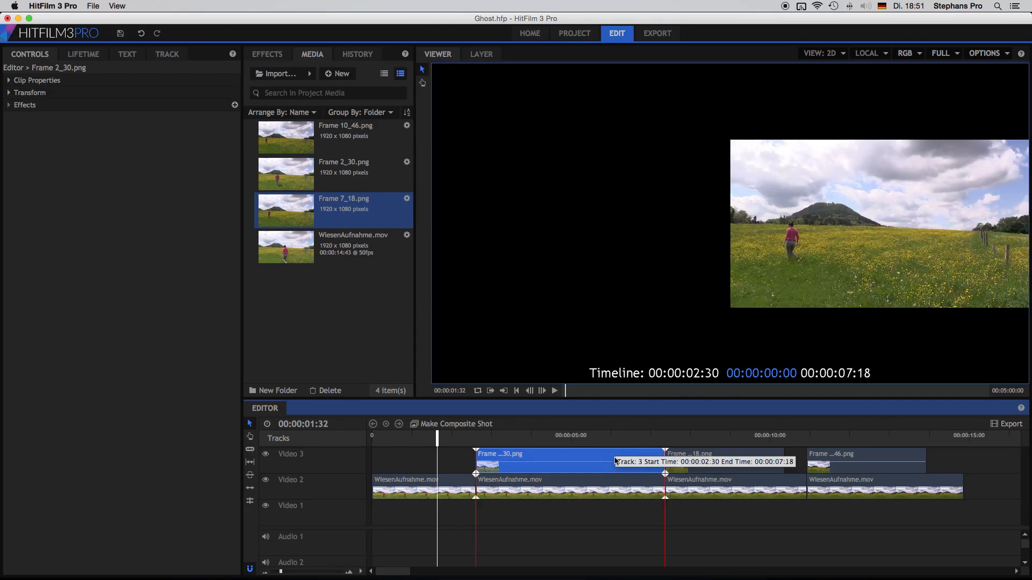
# Spread the Frame 7_18, 2_30 and 10_46 stills across new tracks and lengthen them.
pyautogui.click(718, 454)
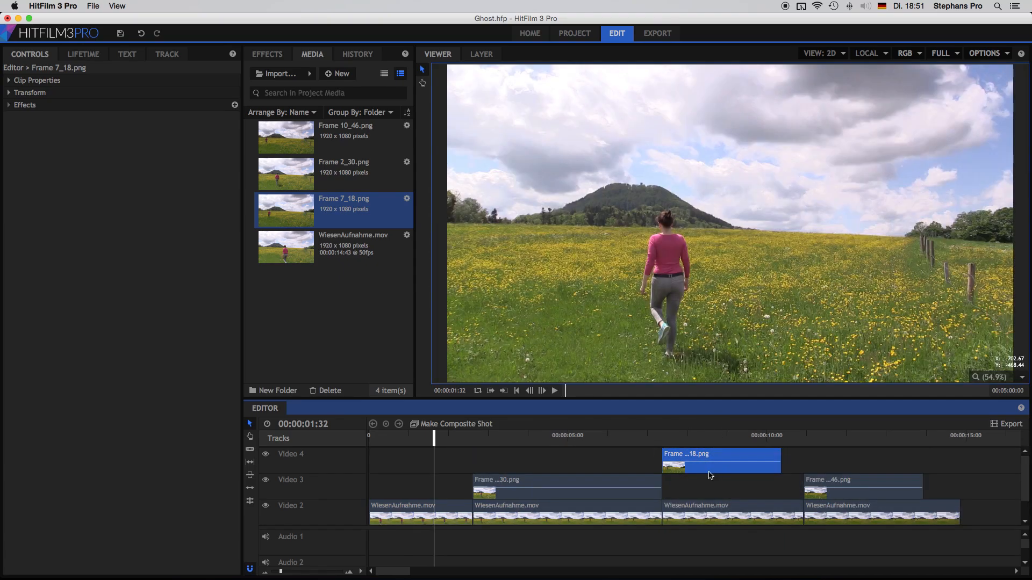
pyautogui.moveTo(671, 488)
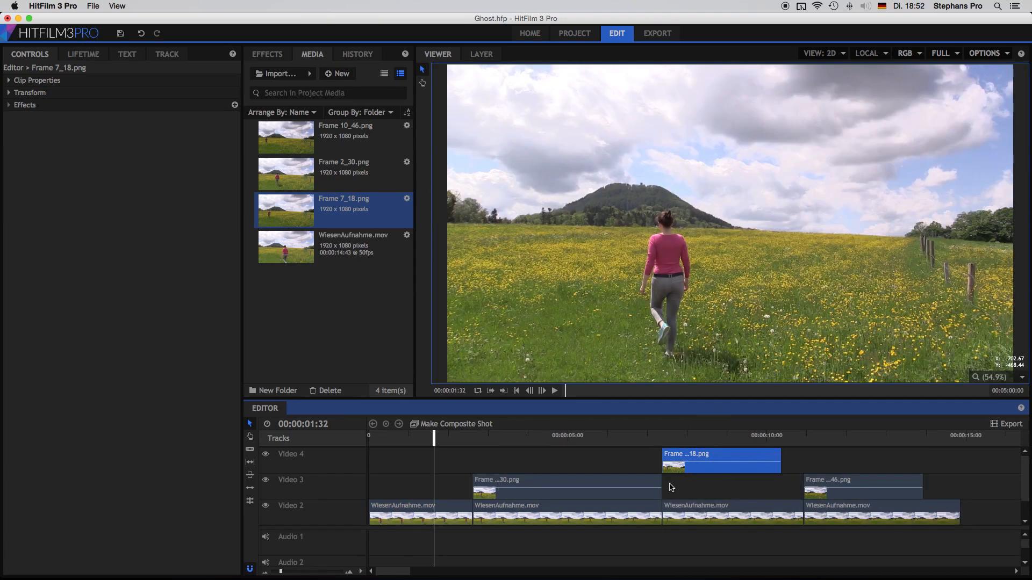
pyautogui.moveTo(662, 486); pyautogui.dragTo(692, 486)
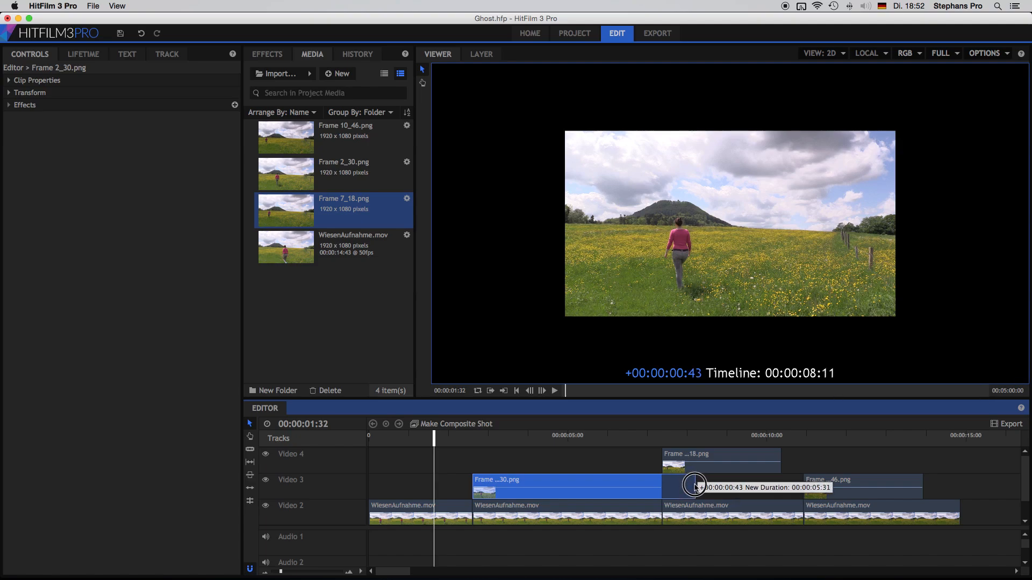
pyautogui.moveTo(695, 485); pyautogui.dragTo(704, 484)
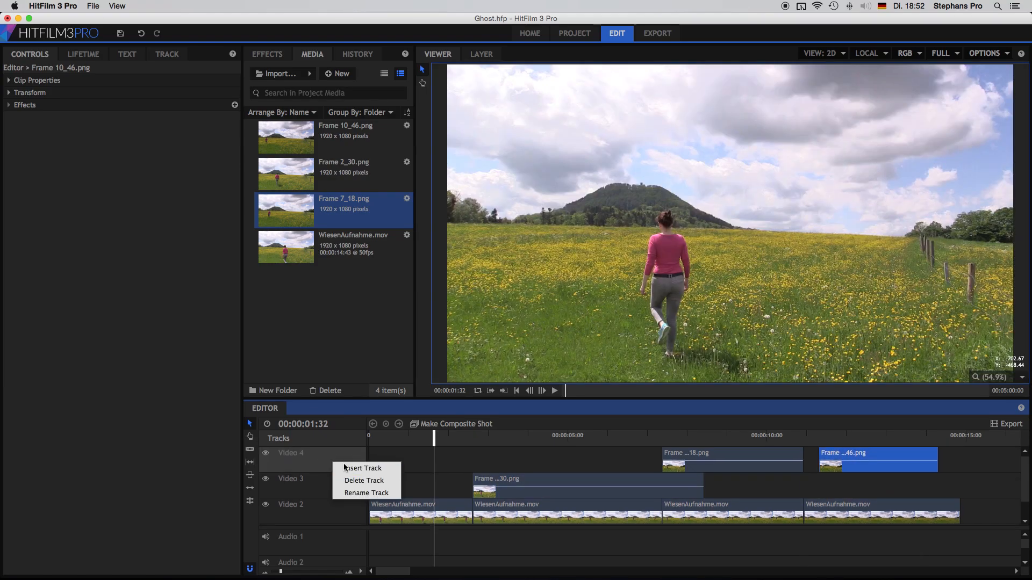
pyautogui.click(363, 468)
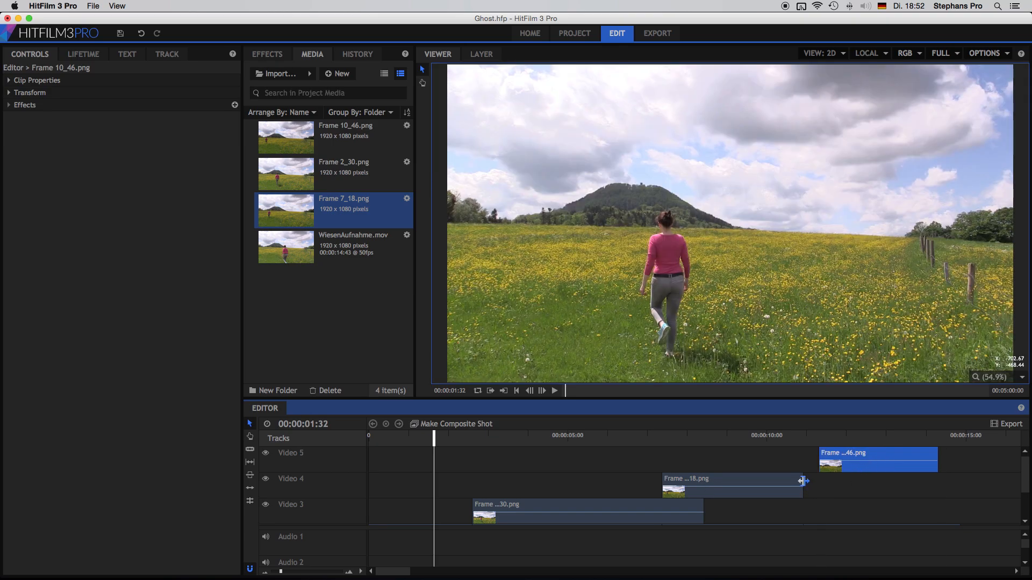
pyautogui.moveTo(804, 481); pyautogui.dragTo(859, 482)
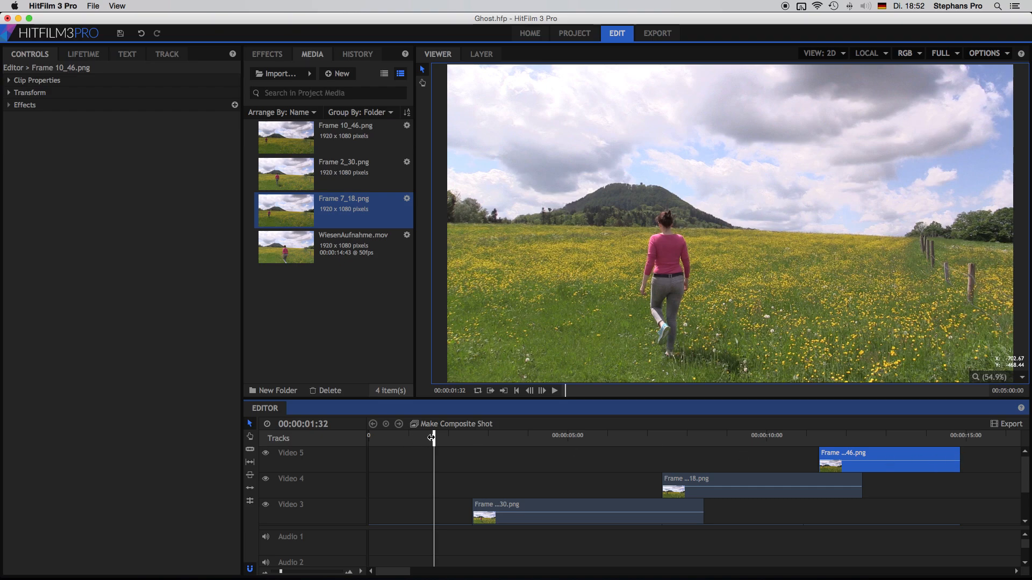
# Convert Frame 2_30.png into a composite shot and open it for editing.
pyautogui.scroll(-3)
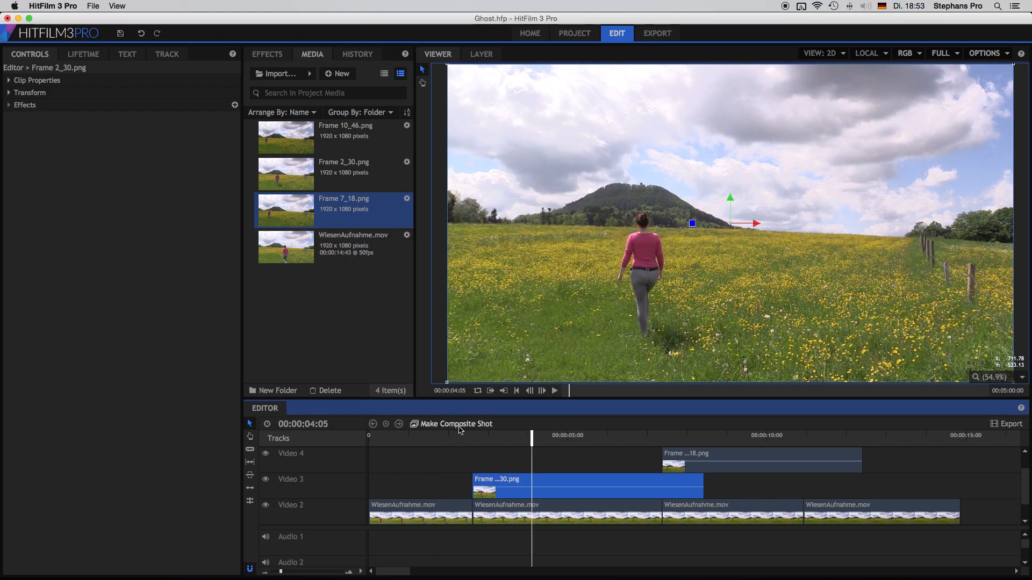
pyautogui.click(451, 424)
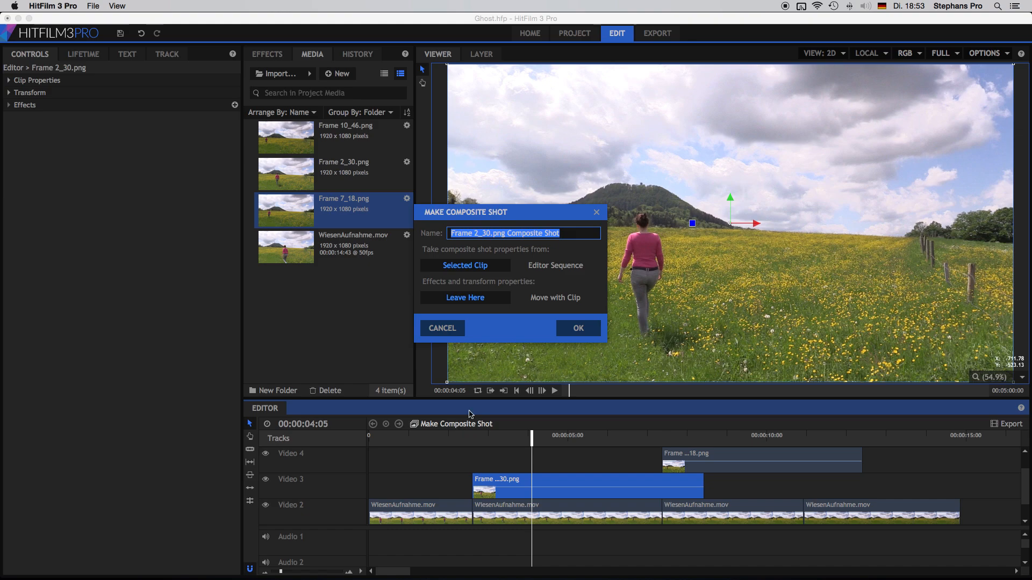
pyautogui.click(578, 327)
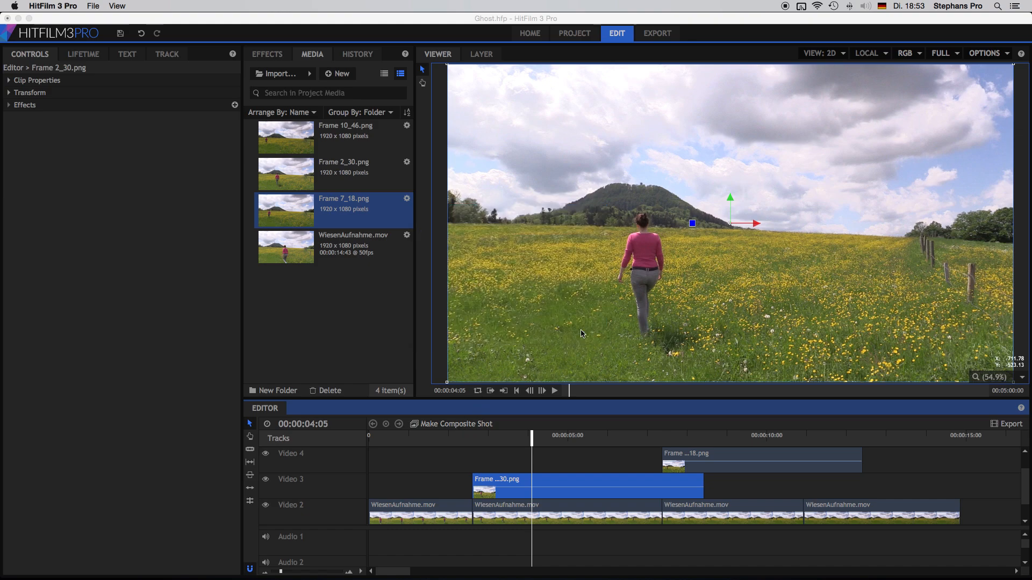
pyautogui.click(457, 424)
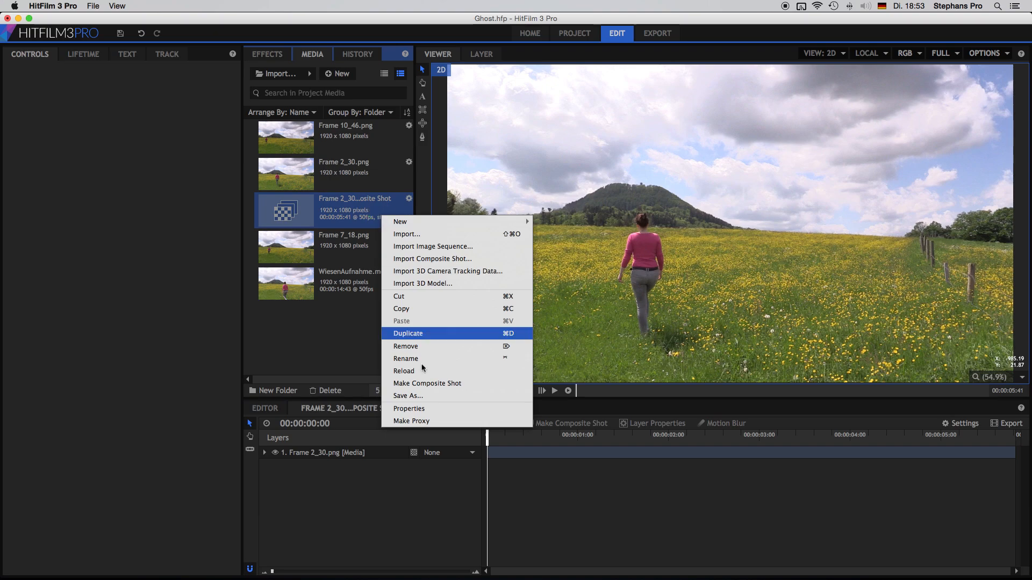
pyautogui.moveTo(438, 423)
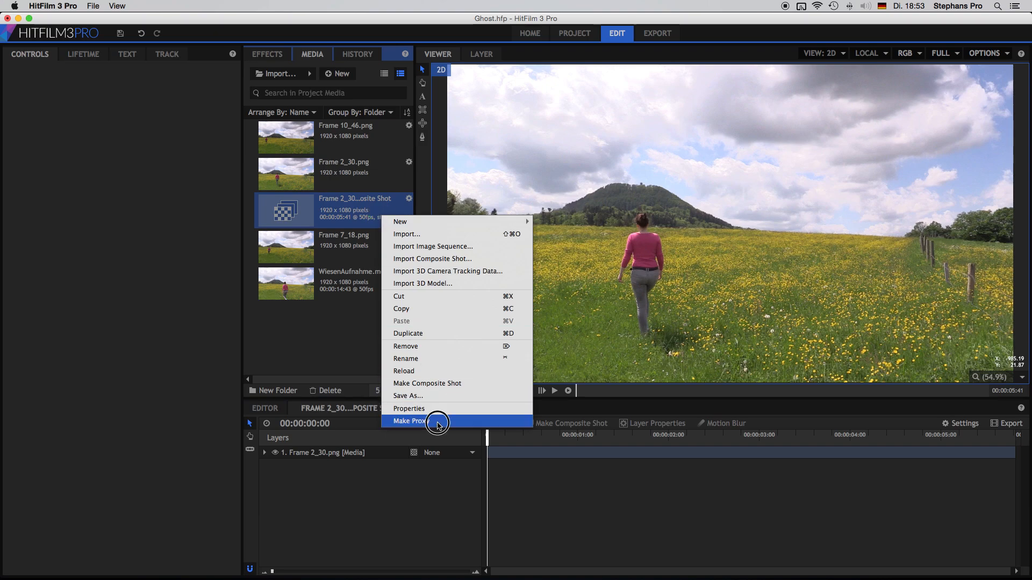
# Make a proxy, view the still at 100%, and raise the mask's feather strength.
pyautogui.click(410, 421)
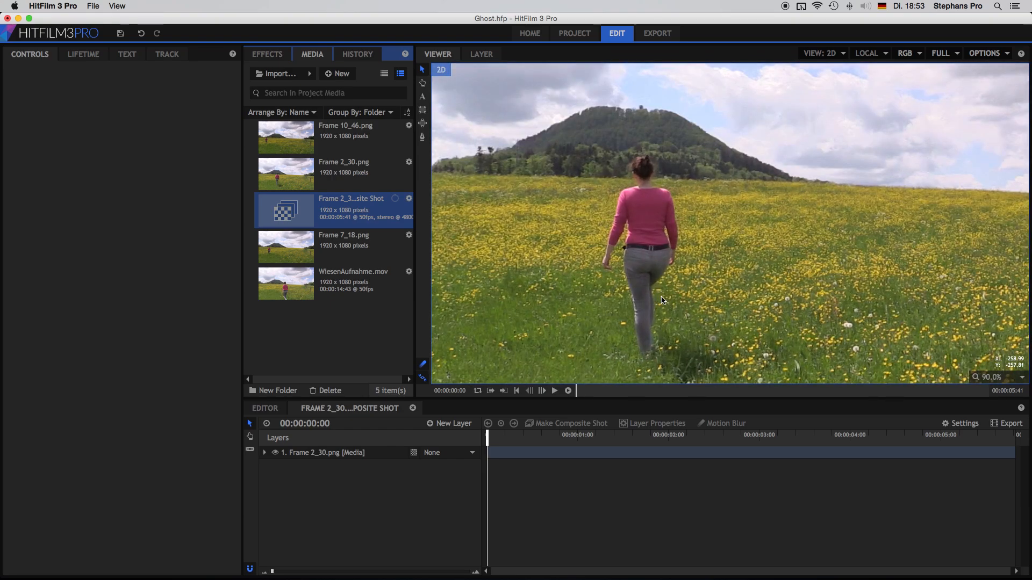
pyautogui.click(1000, 377)
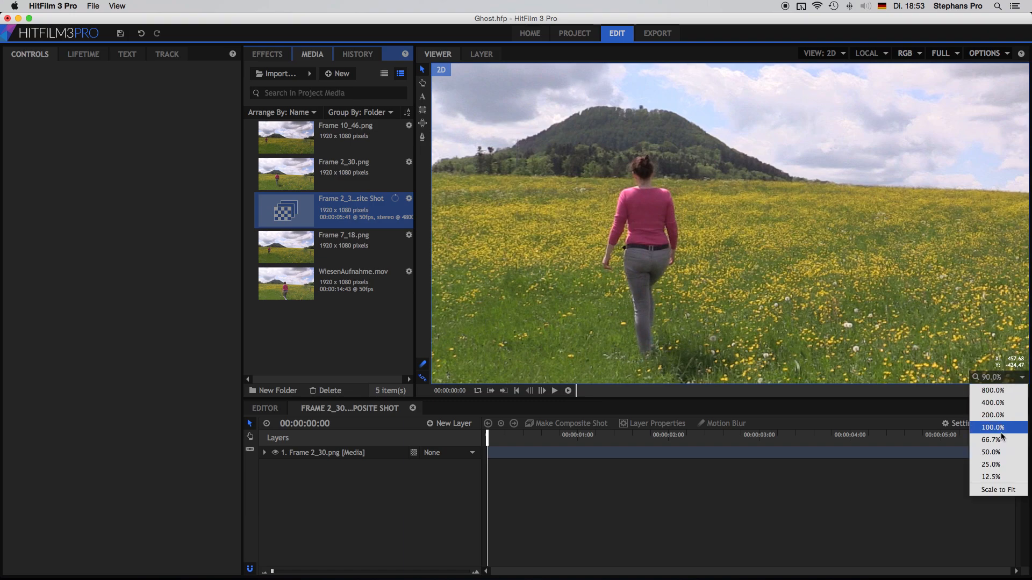
pyautogui.click(991, 427)
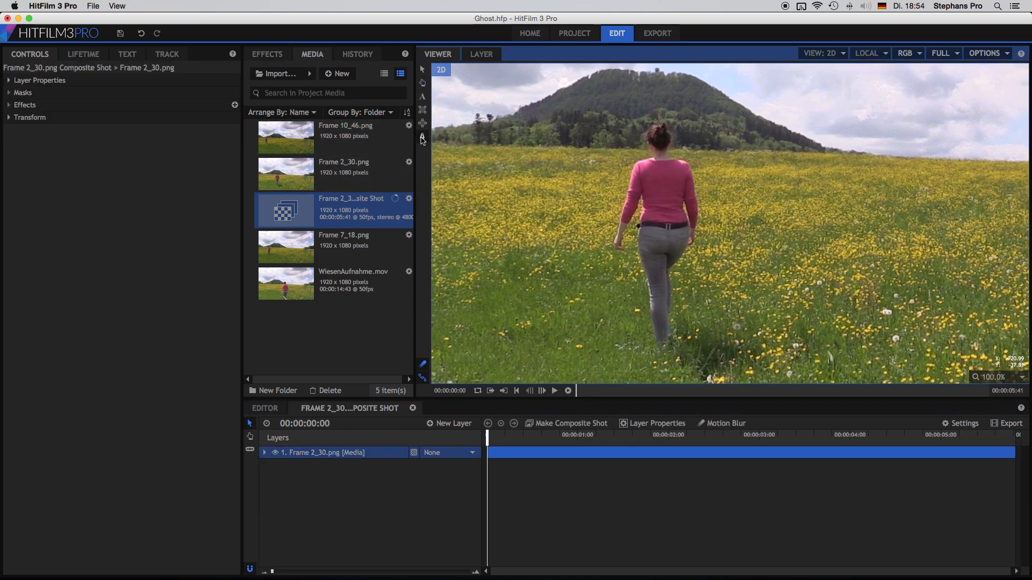
pyautogui.moveTo(661, 343)
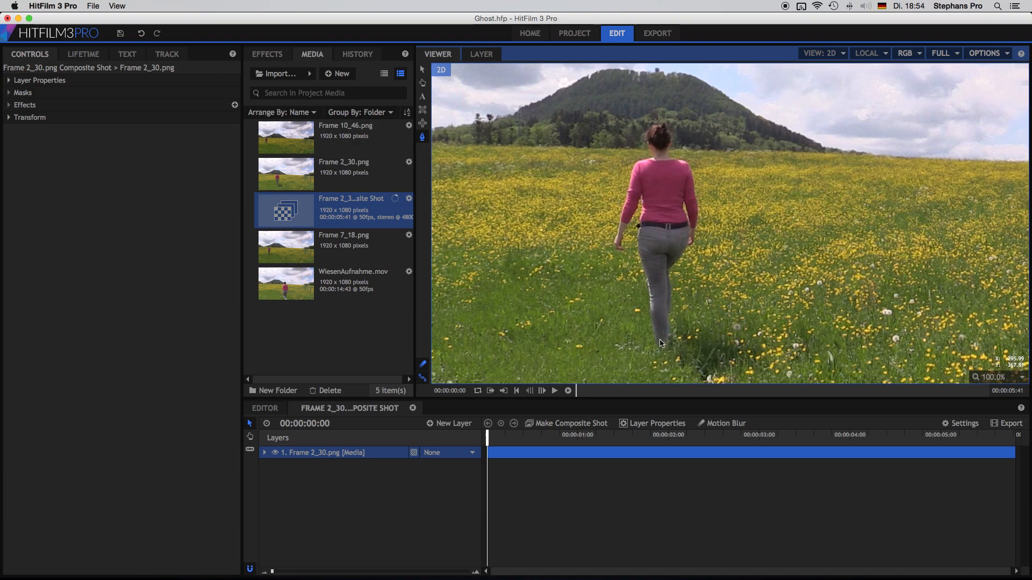
pyautogui.moveTo(589, 360)
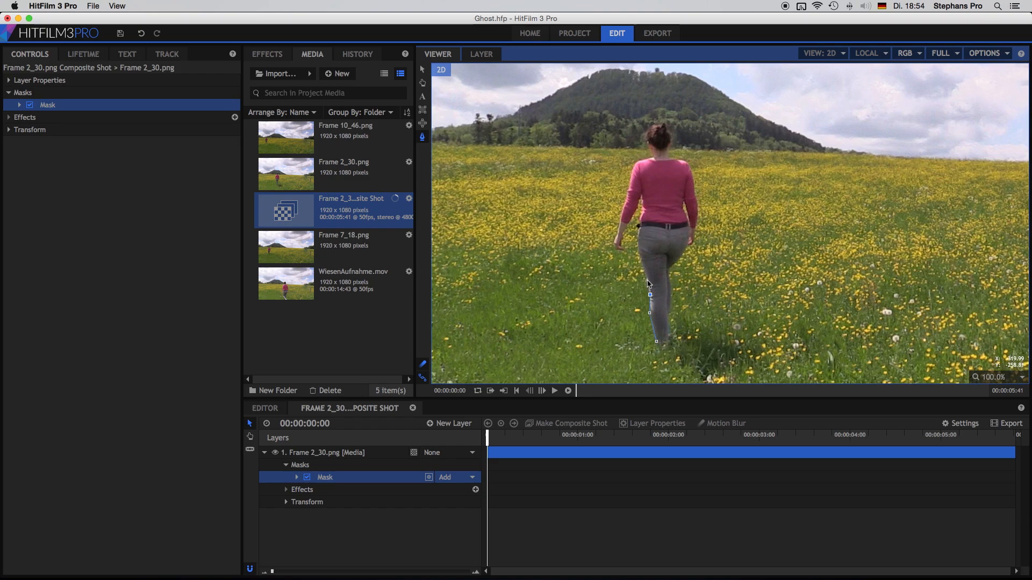
pyautogui.moveTo(641, 259)
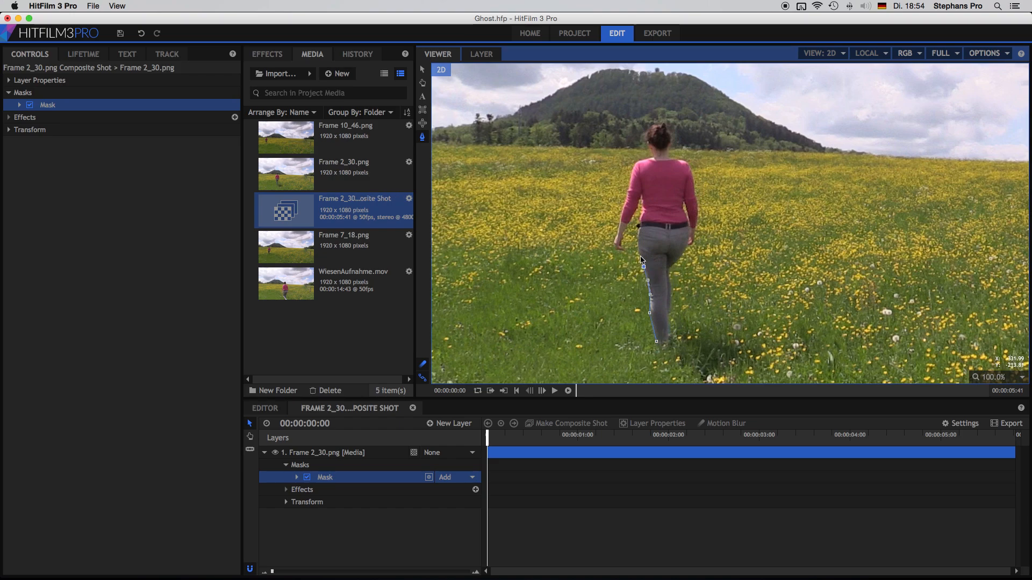
pyautogui.moveTo(637, 243)
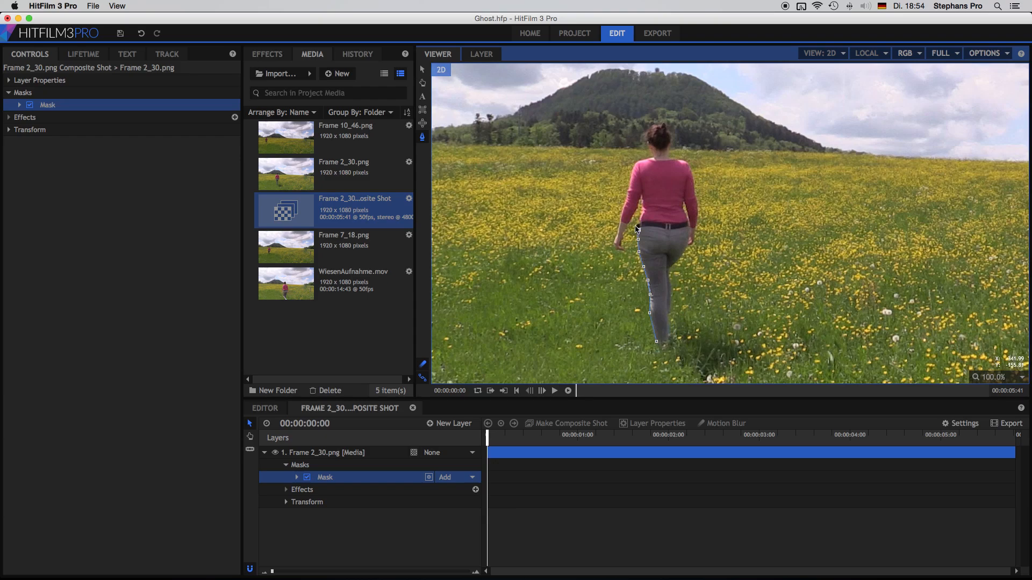
pyautogui.moveTo(640, 220)
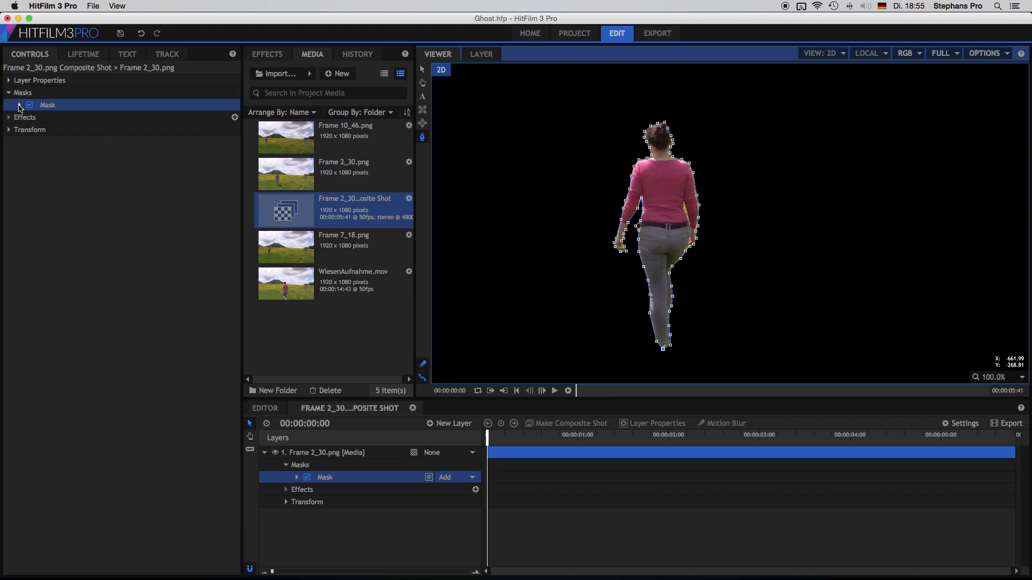
pyautogui.click(18, 105)
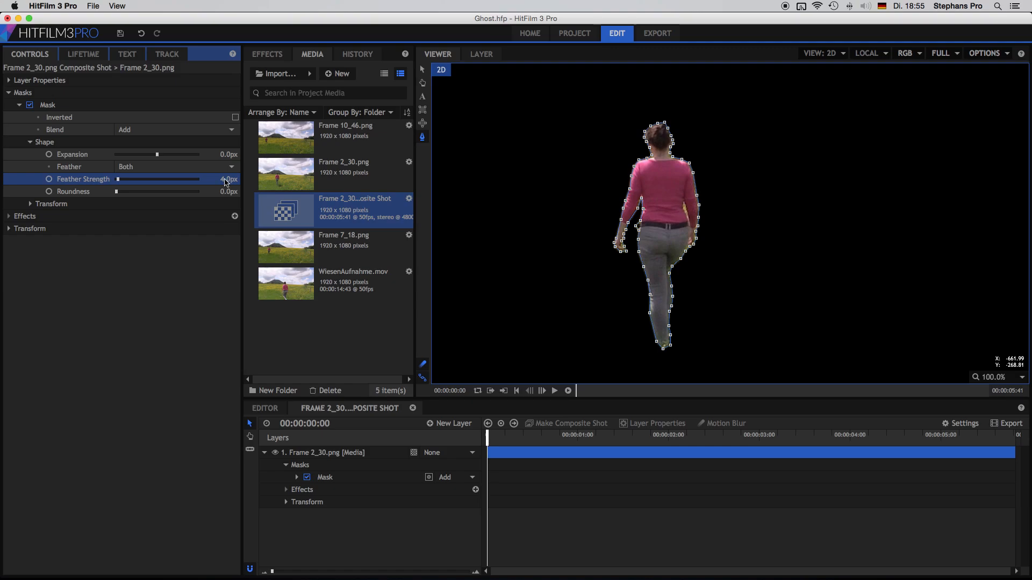
pyautogui.click(264, 408)
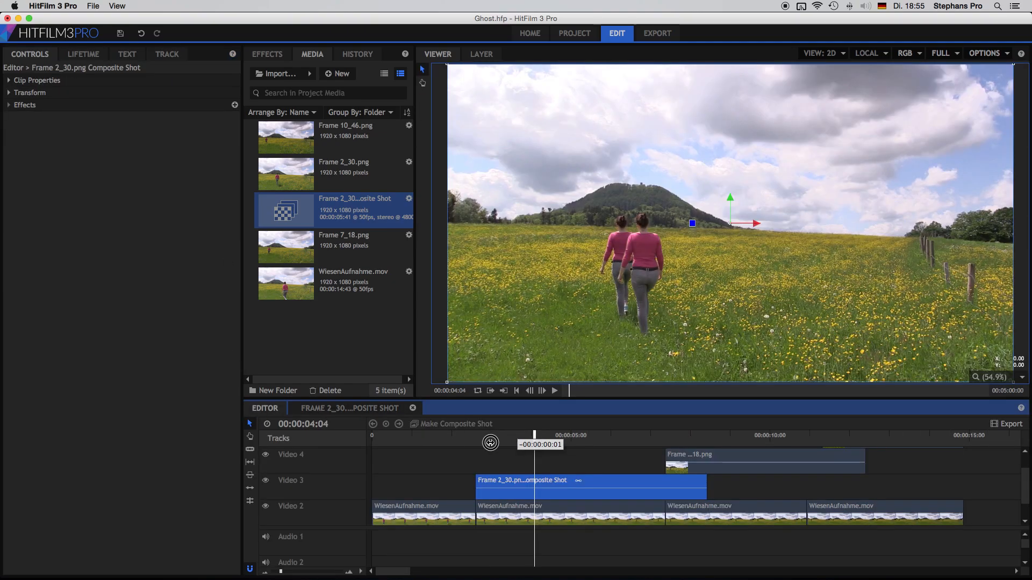
pyautogui.moveTo(535, 445); pyautogui.dragTo(490, 444)
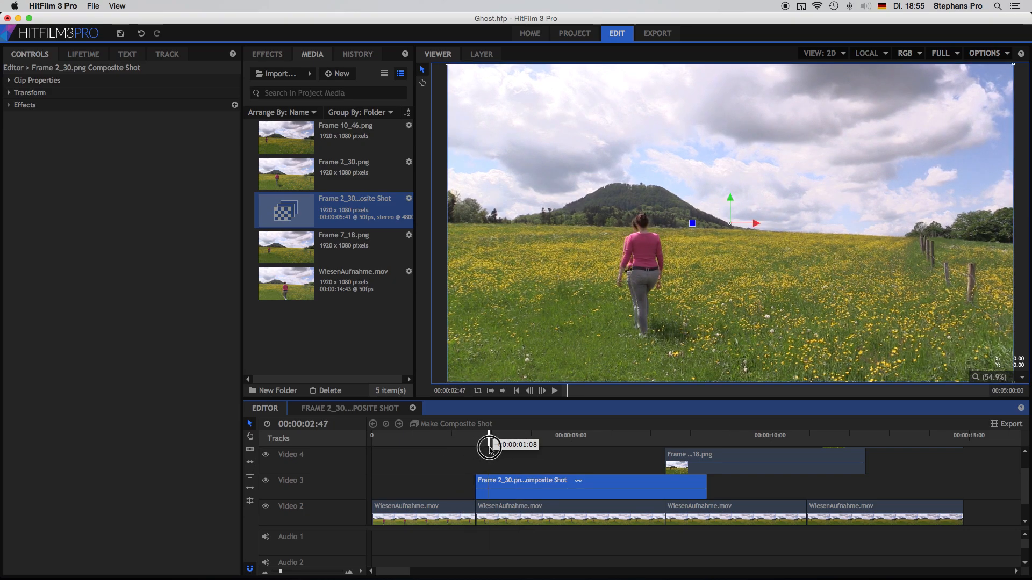
pyautogui.moveTo(490, 447); pyautogui.dragTo(527, 448)
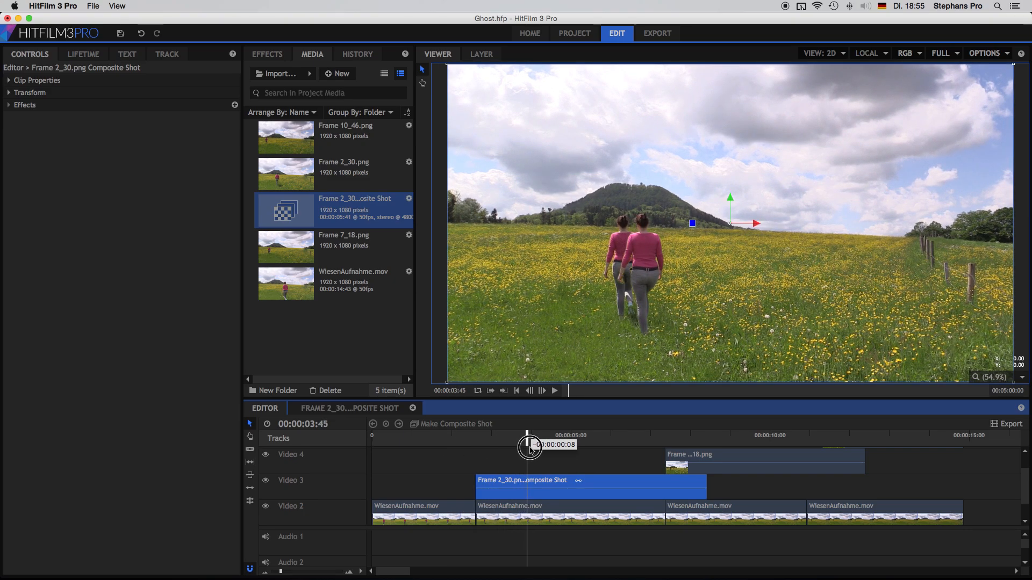
pyautogui.moveTo(530, 446); pyautogui.dragTo(584, 446)
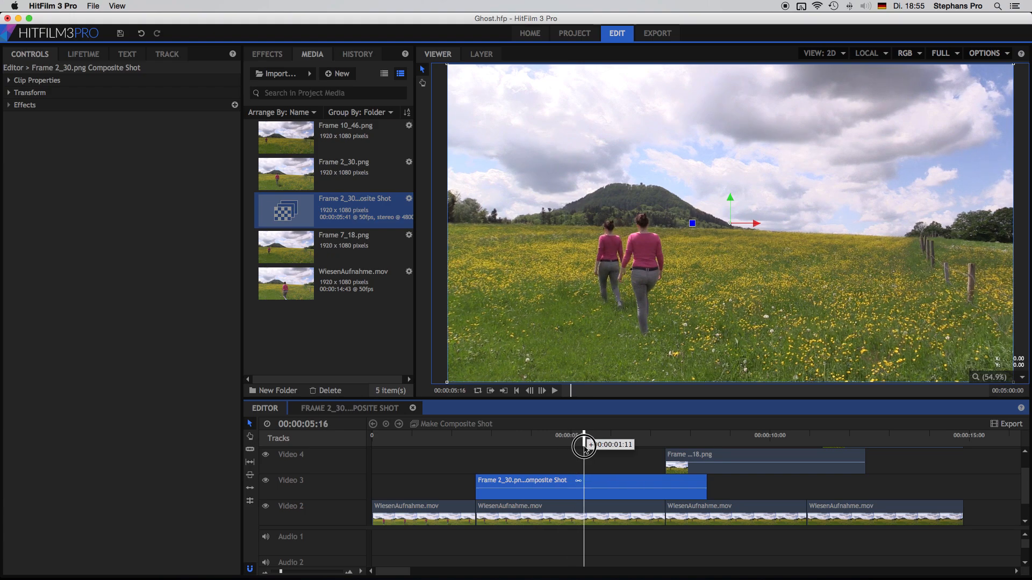
pyautogui.moveTo(584, 445); pyautogui.dragTo(632, 440)
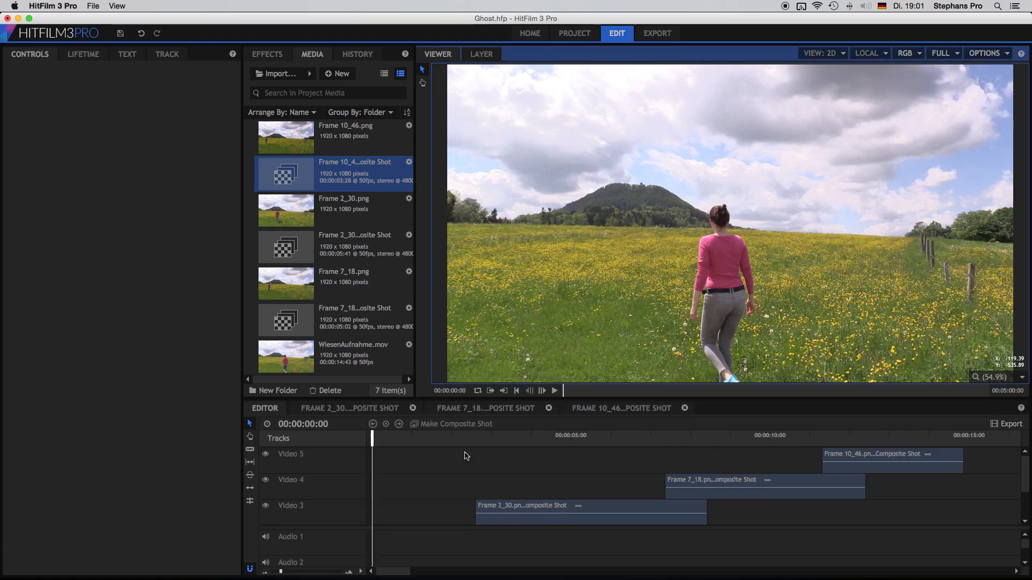
# Play back the meadow edit, then open the Frame 2_30 composite shot.
pyautogui.click(553, 390)
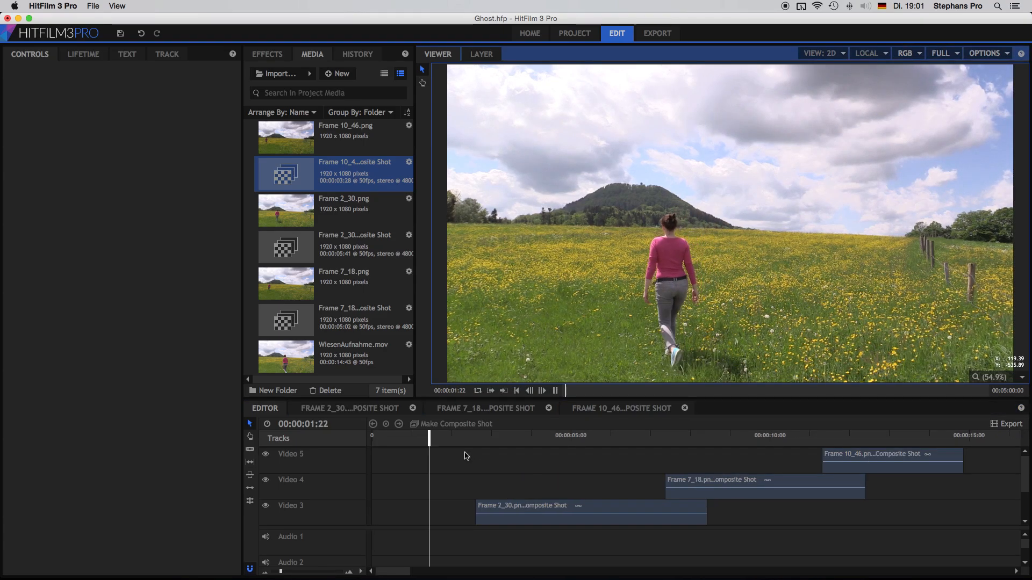
pyautogui.click(509, 435)
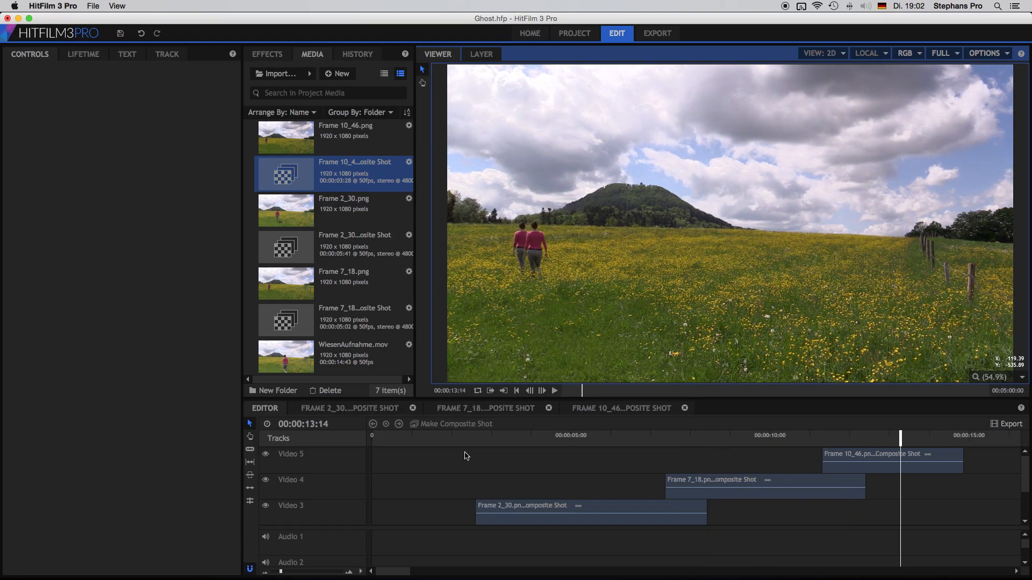
pyautogui.click(360, 408)
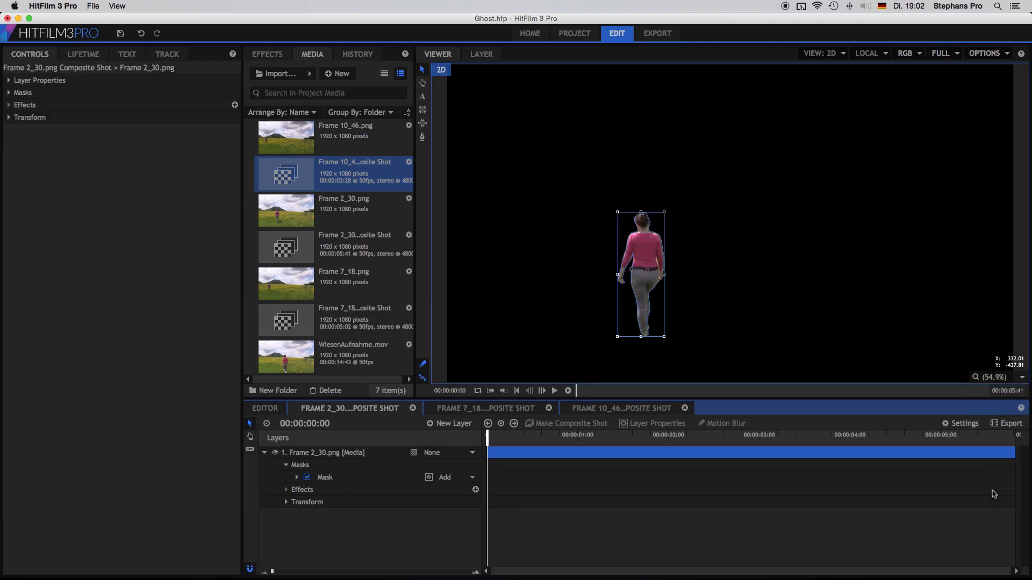
pyautogui.moveTo(985, 489)
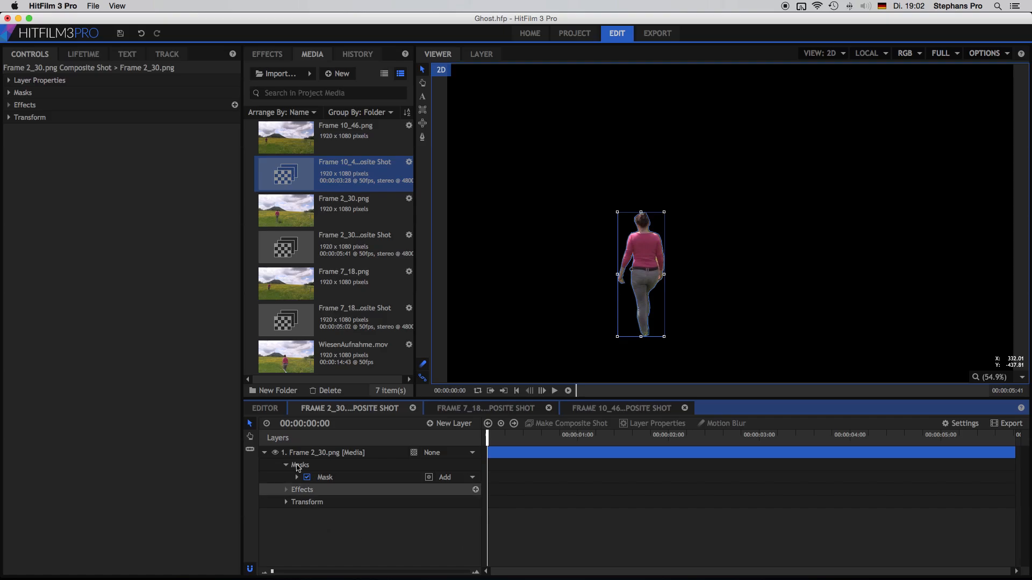
# Apply Atomic Particle to the woman layer and set Number of Particles X and Y to 1024.
pyautogui.click(266, 54)
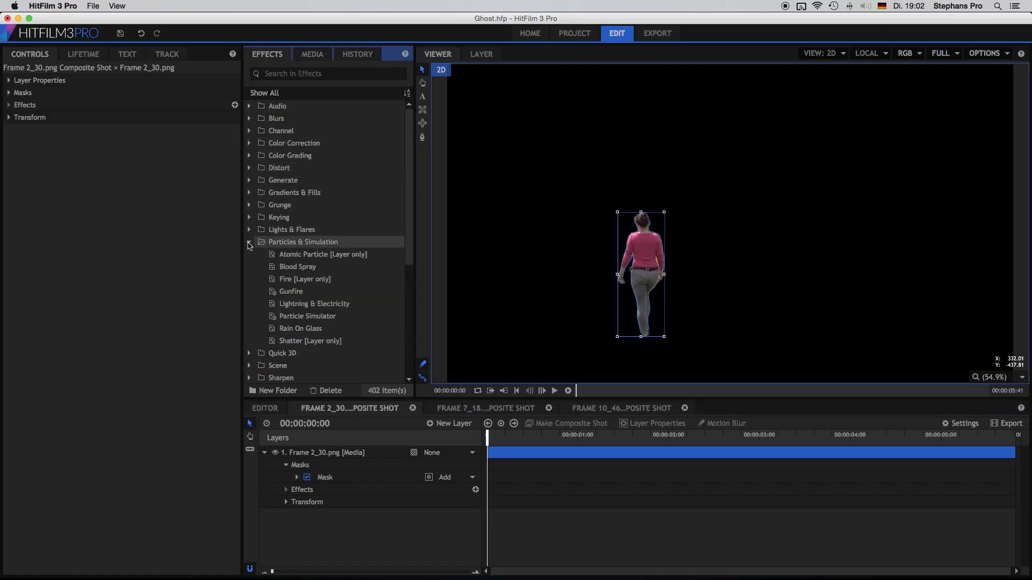
pyautogui.click(322, 254)
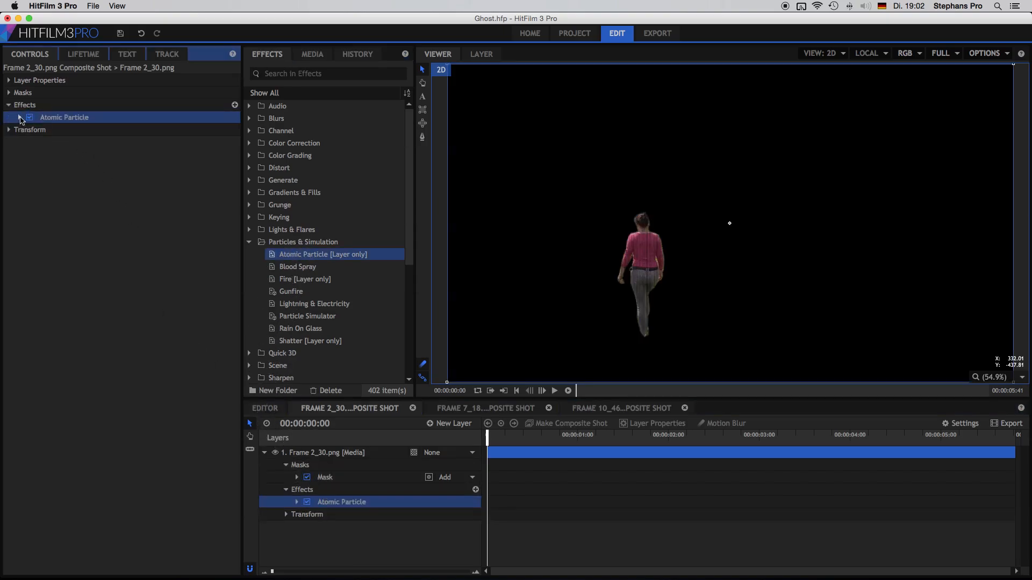
pyautogui.click(20, 118)
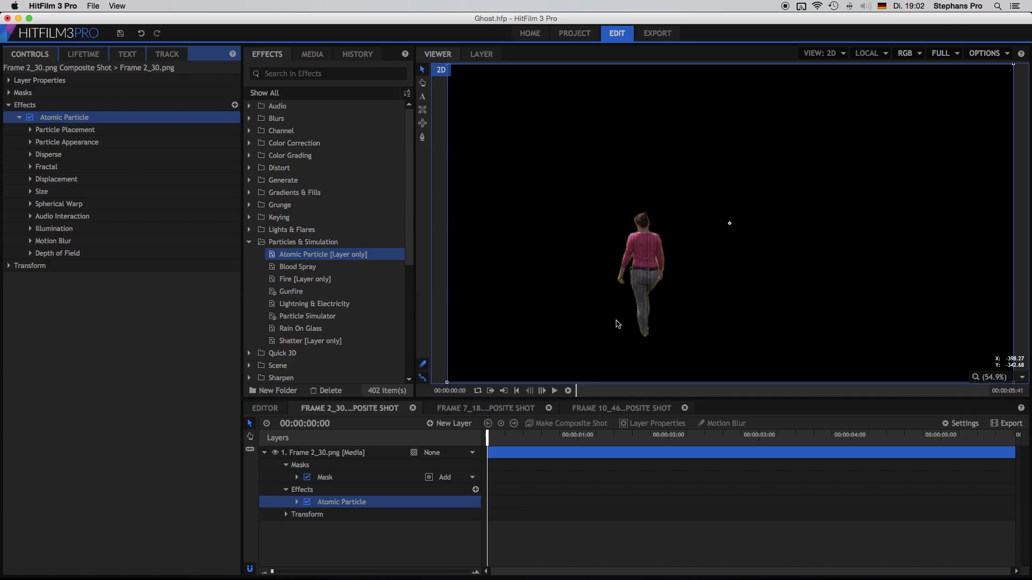
pyautogui.moveTo(606, 210)
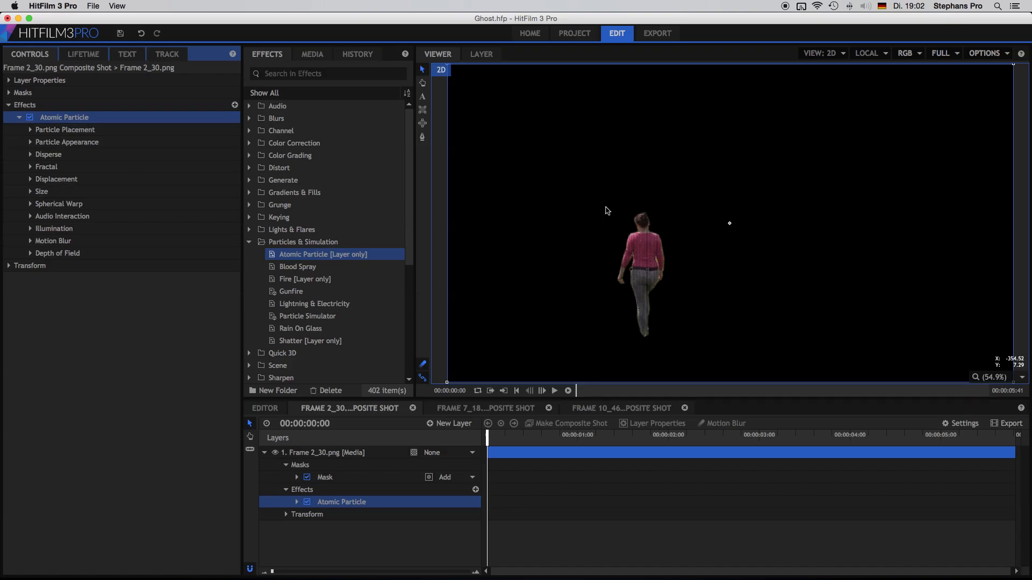
pyautogui.click(30, 129)
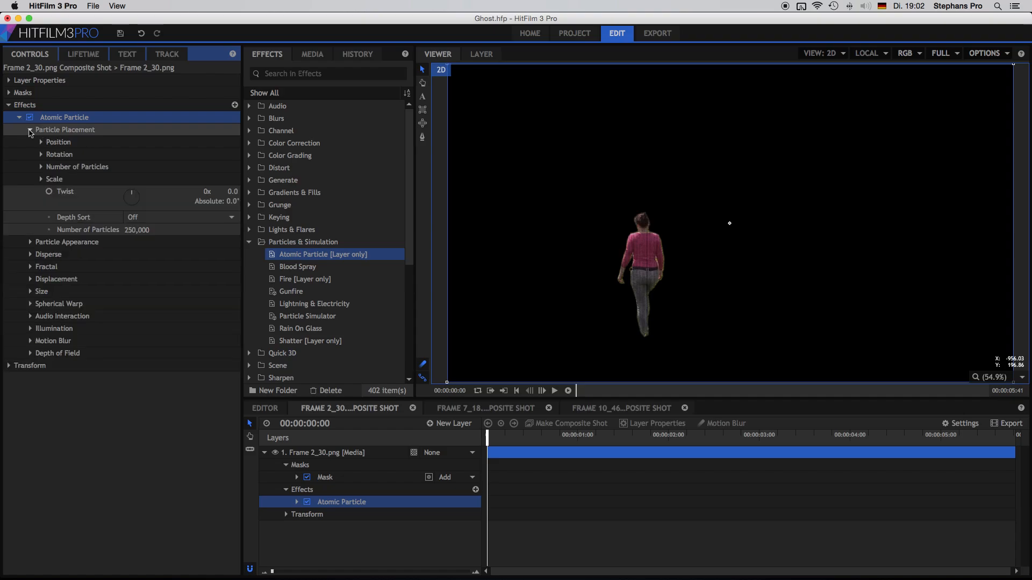
pyautogui.click(41, 166)
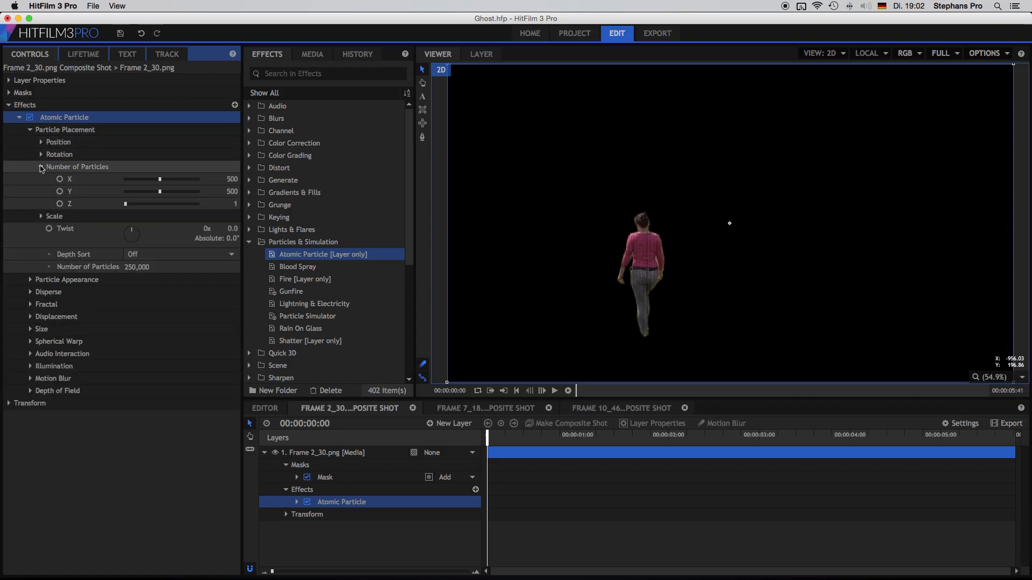
pyautogui.moveTo(159, 191); pyautogui.dragTo(210, 190)
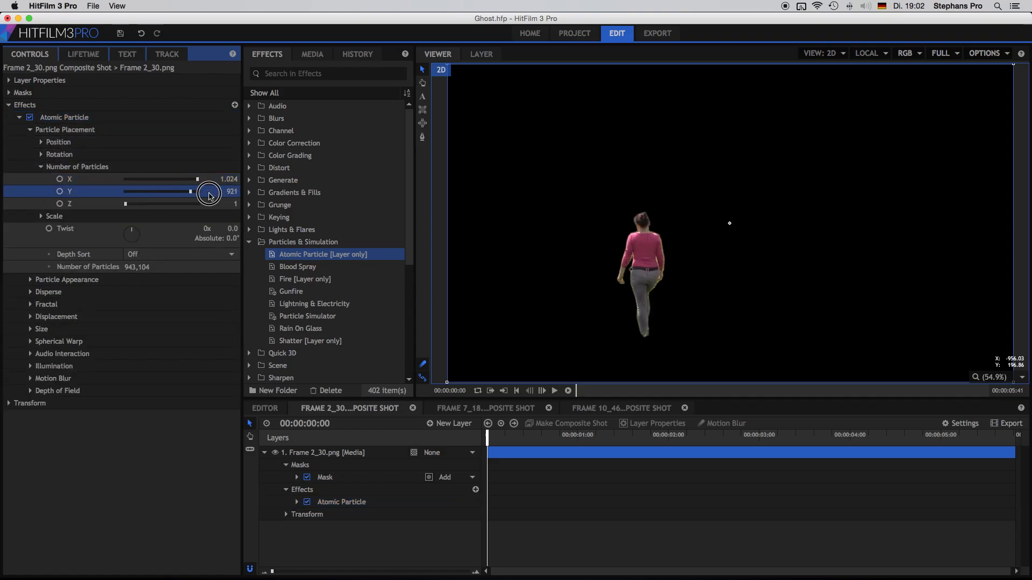
pyautogui.moveTo(209, 191); pyautogui.dragTo(191, 191)
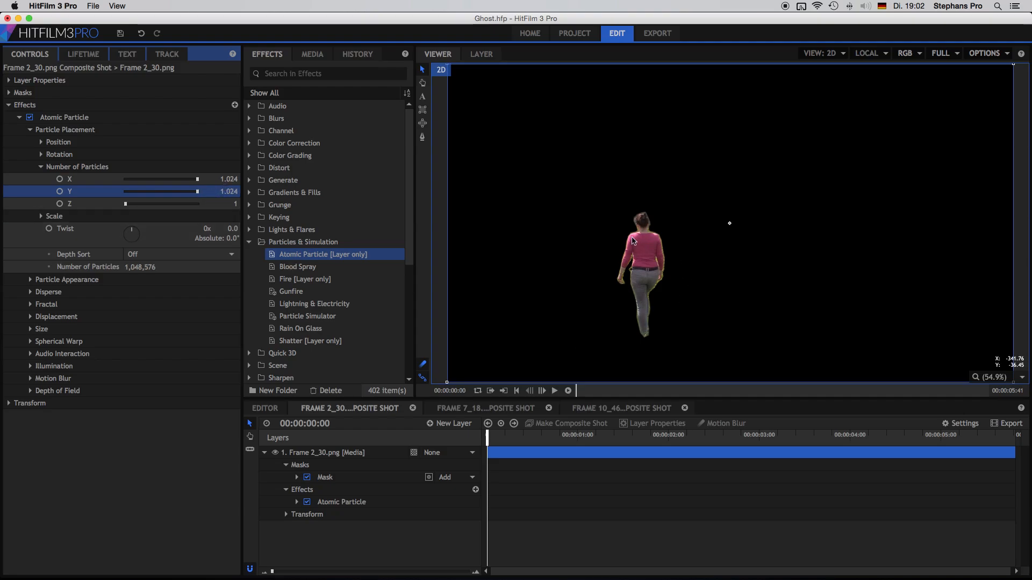
pyautogui.moveTo(642, 247)
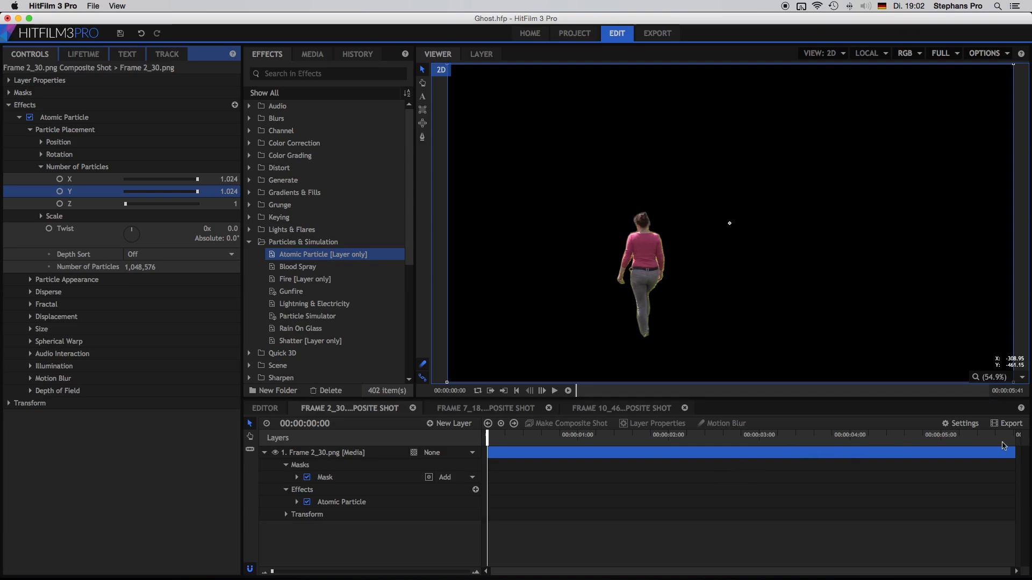
pyautogui.moveTo(852, 443)
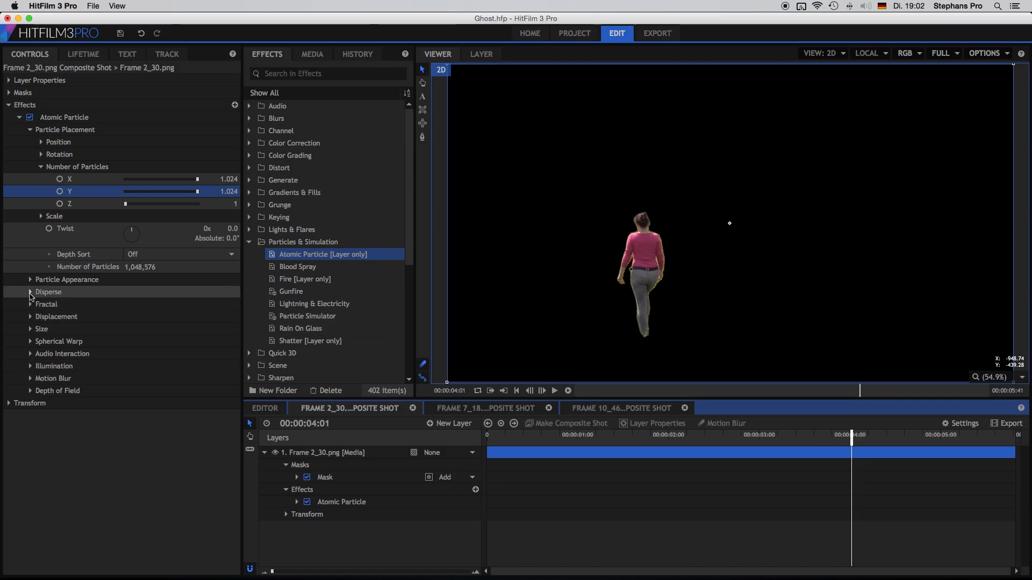
# Expand Atomic Particle's Fractal settings, test displacement and disperse, then reset Disperse Strength to 0.
pyautogui.click(30, 304)
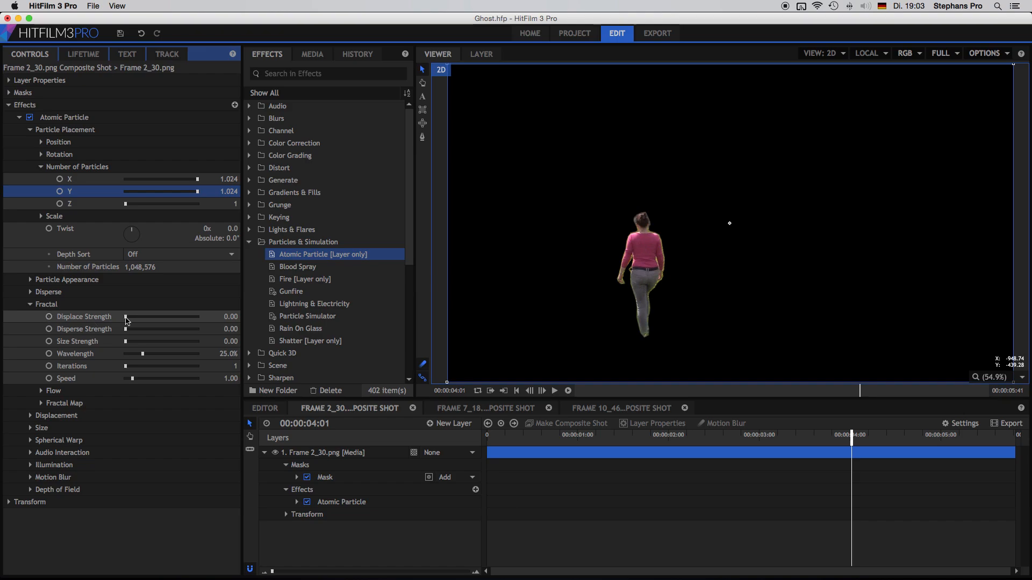
pyautogui.moveTo(128, 316); pyautogui.dragTo(154, 316)
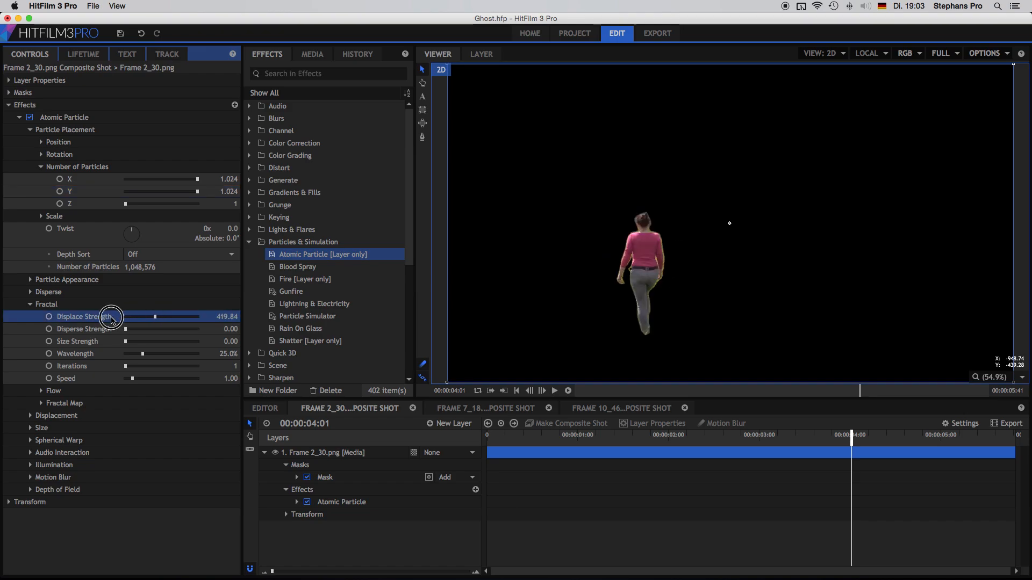
pyautogui.moveTo(126, 328); pyautogui.dragTo(149, 328)
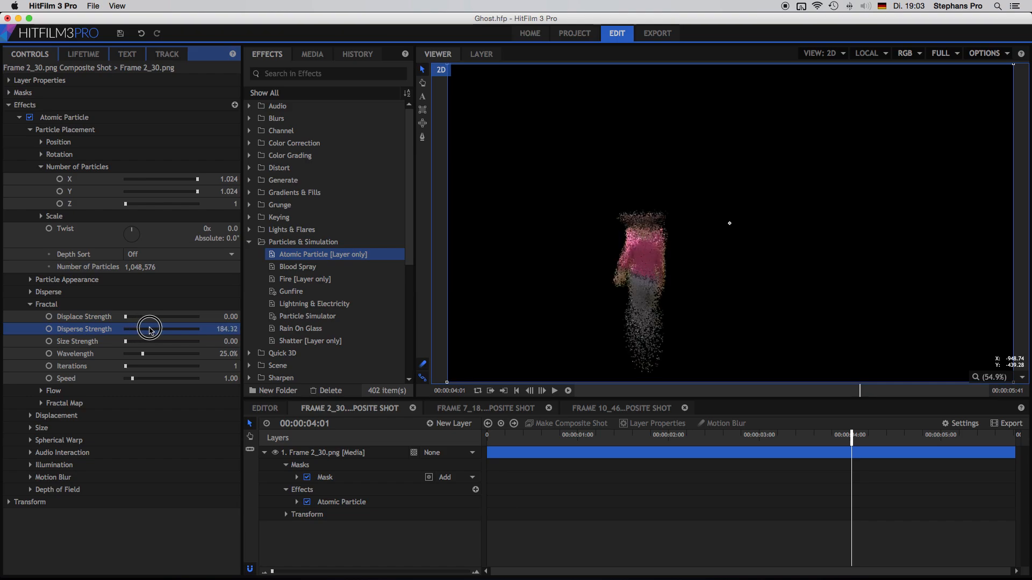
pyautogui.moveTo(148, 329); pyautogui.dragTo(187, 328)
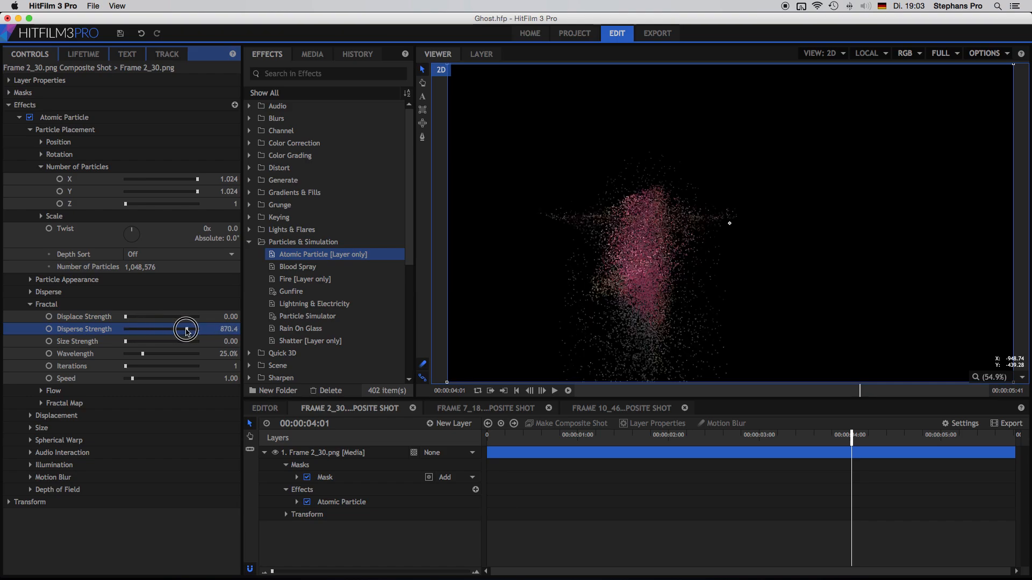
pyautogui.moveTo(185, 329); pyautogui.dragTo(118, 329)
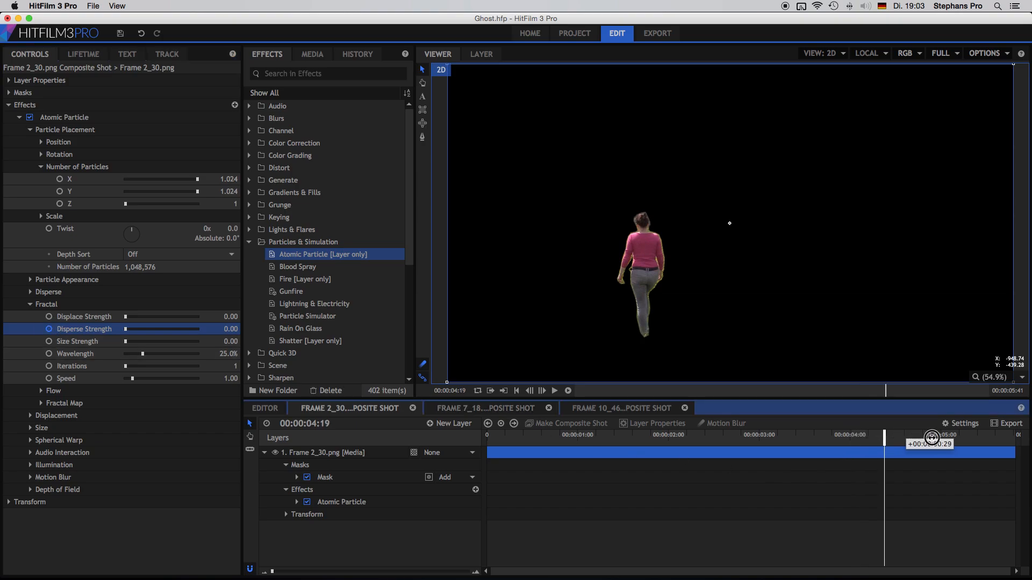
# At the shot's last frame, raise Disperse Strength to 1024 and collapse the effect settings.
pyautogui.moveTo(932, 444); pyautogui.dragTo(1006, 443)
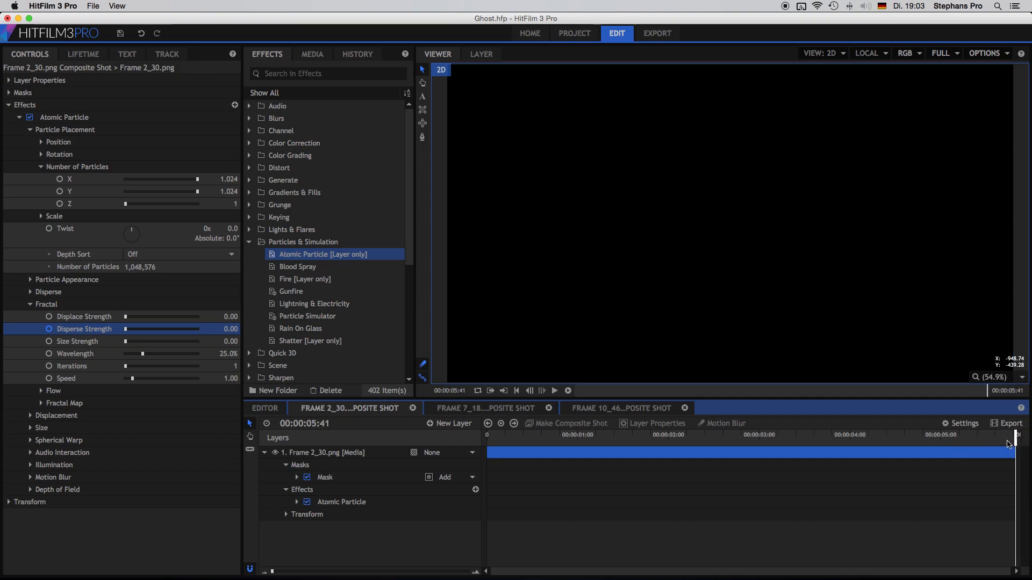
pyautogui.click(516, 390)
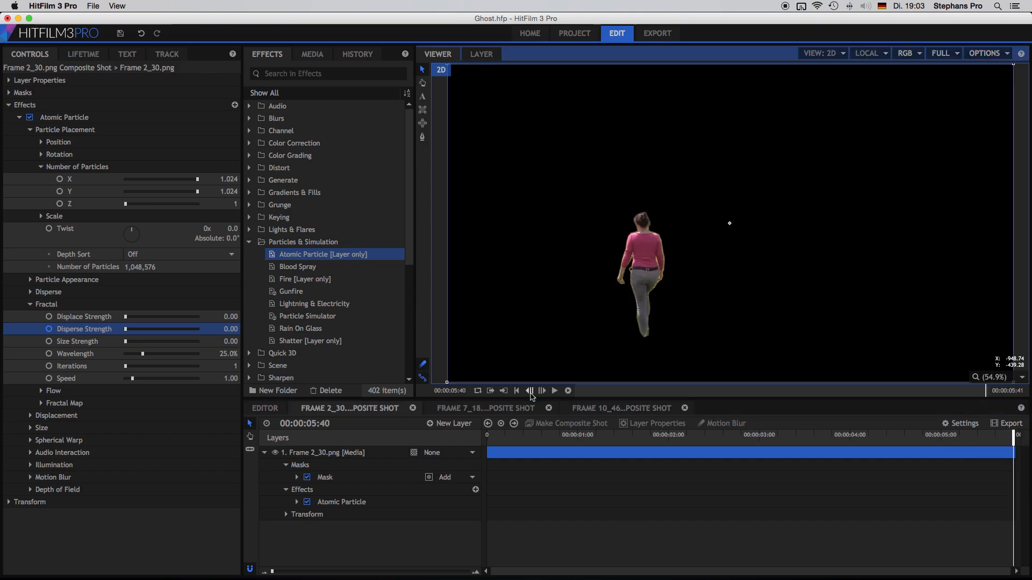
pyautogui.moveTo(129, 328); pyautogui.dragTo(158, 329)
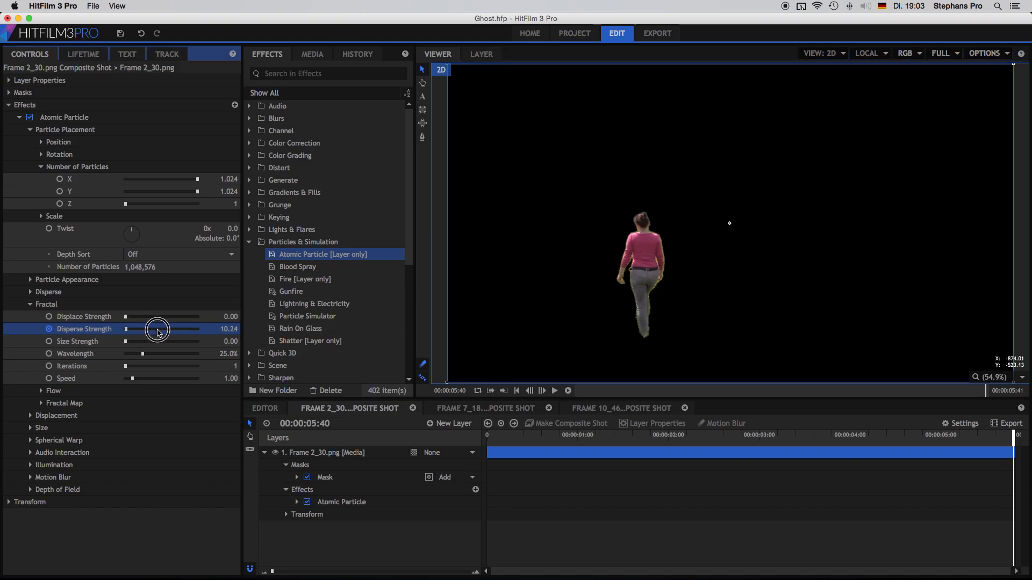
pyautogui.moveTo(158, 328); pyautogui.dragTo(205, 329)
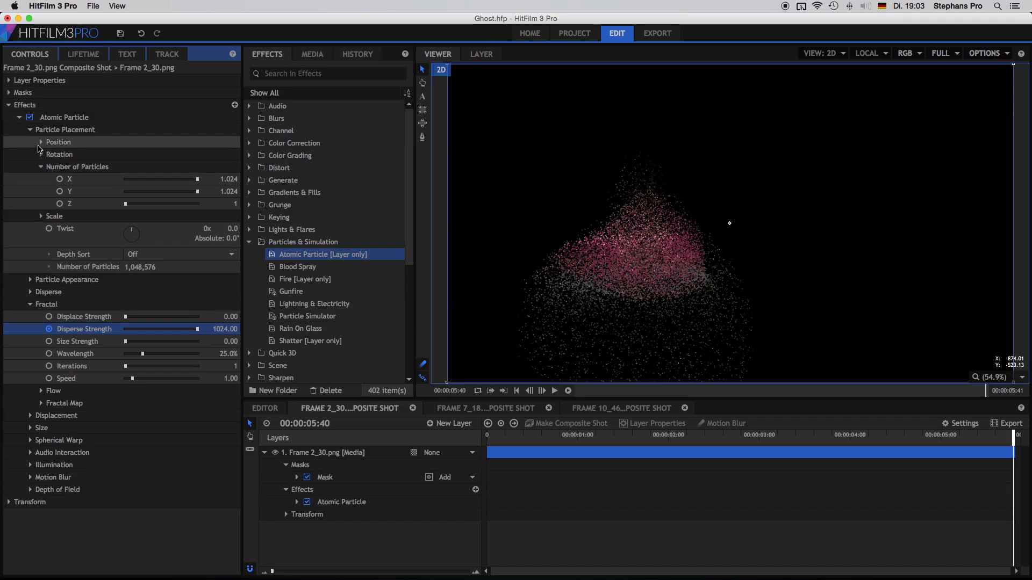
pyautogui.click(41, 129)
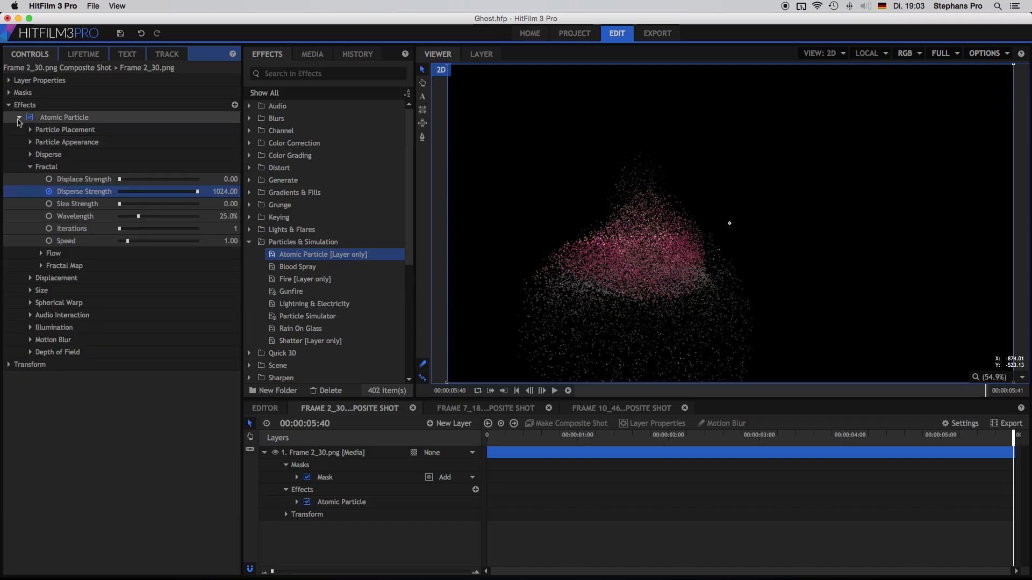
pyautogui.rightClick(64, 117)
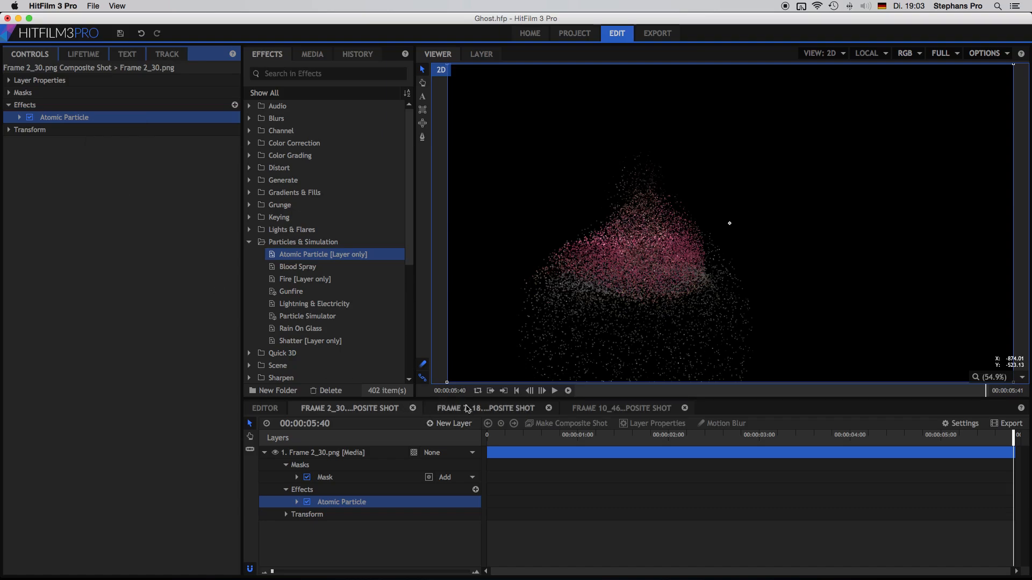
pyautogui.click(486, 408)
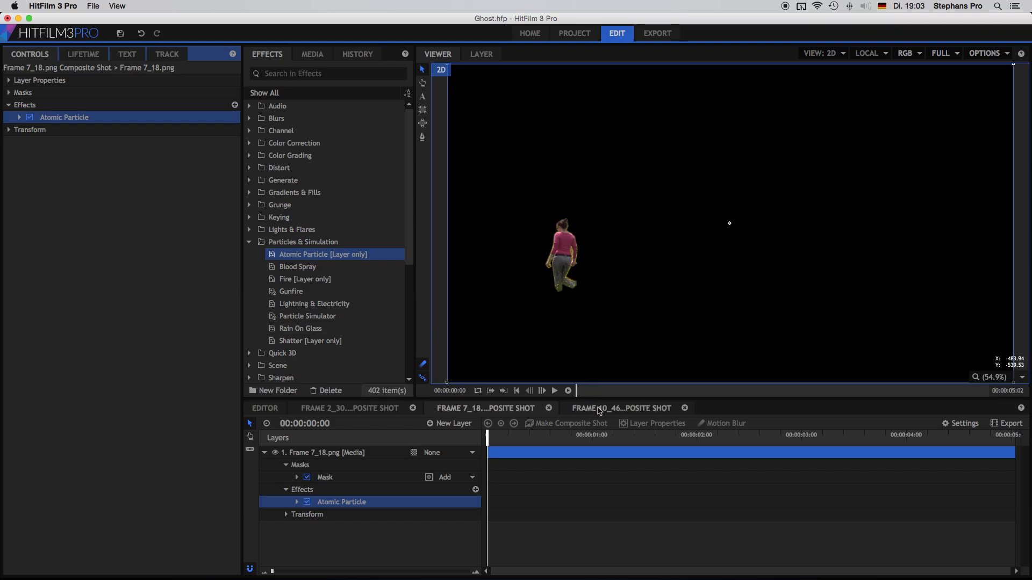
pyautogui.click(619, 408)
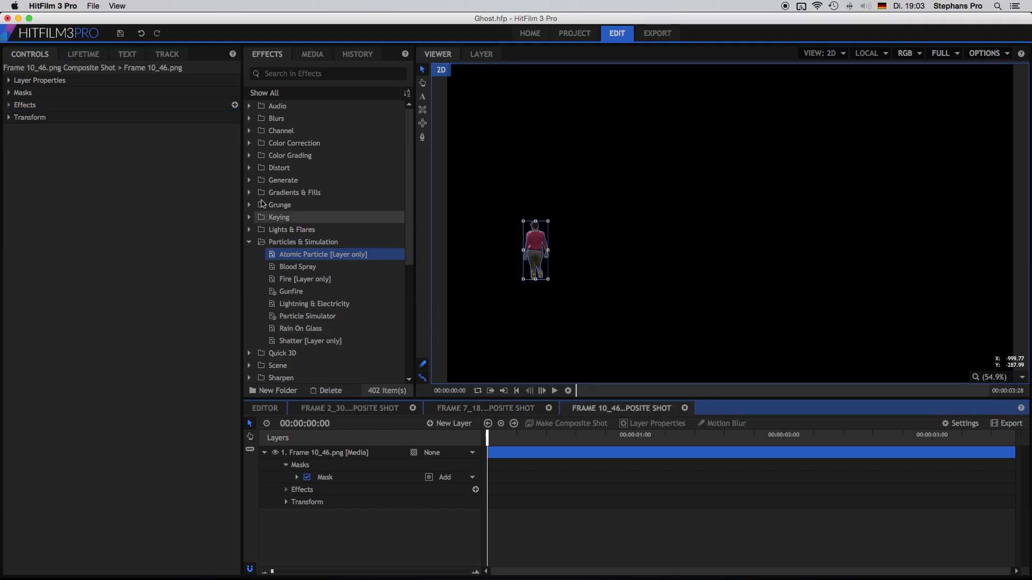
pyautogui.rightClick(25, 105)
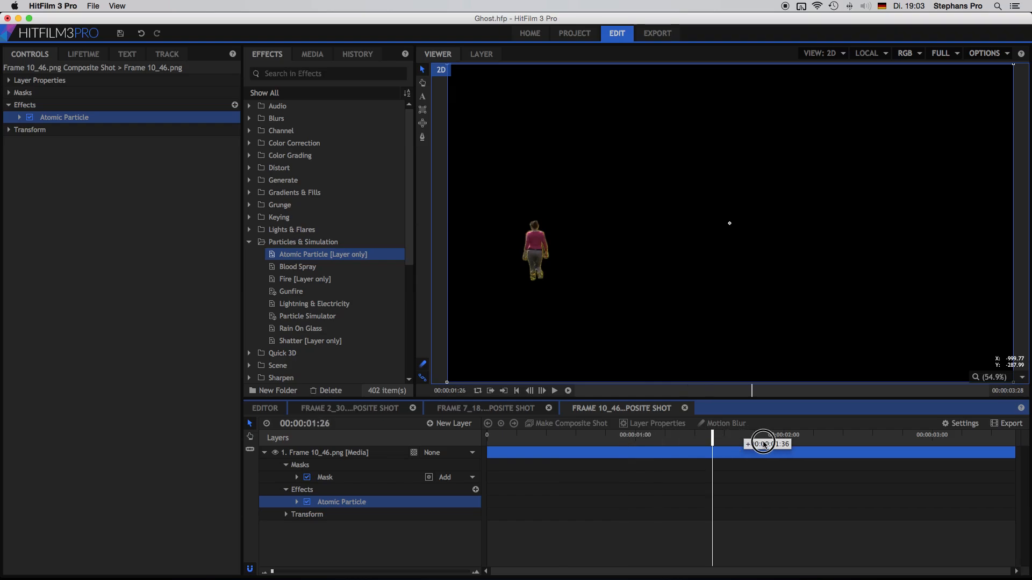
pyautogui.moveTo(763, 443); pyautogui.dragTo(921, 443)
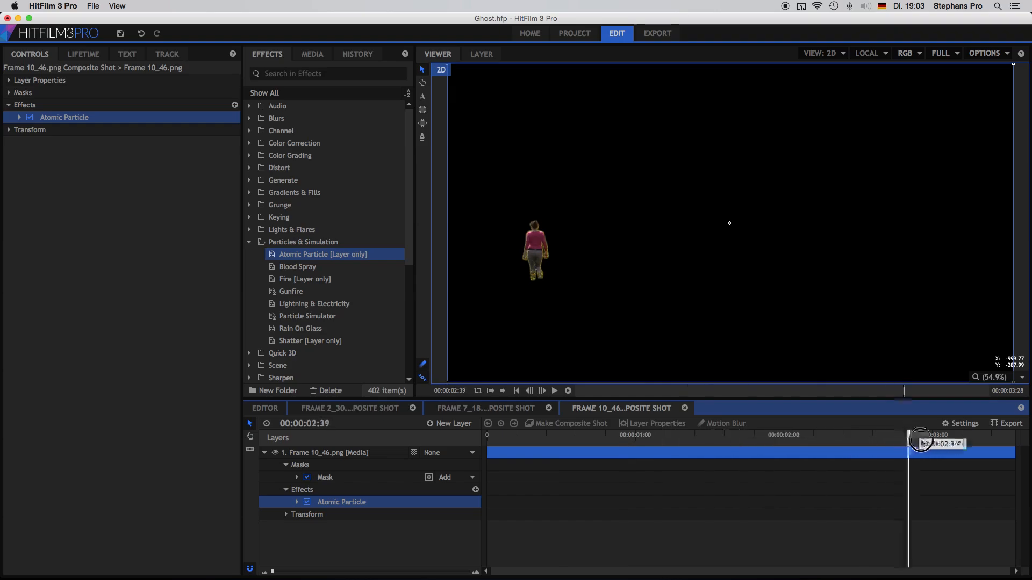
pyautogui.moveTo(921, 442); pyautogui.dragTo(988, 442)
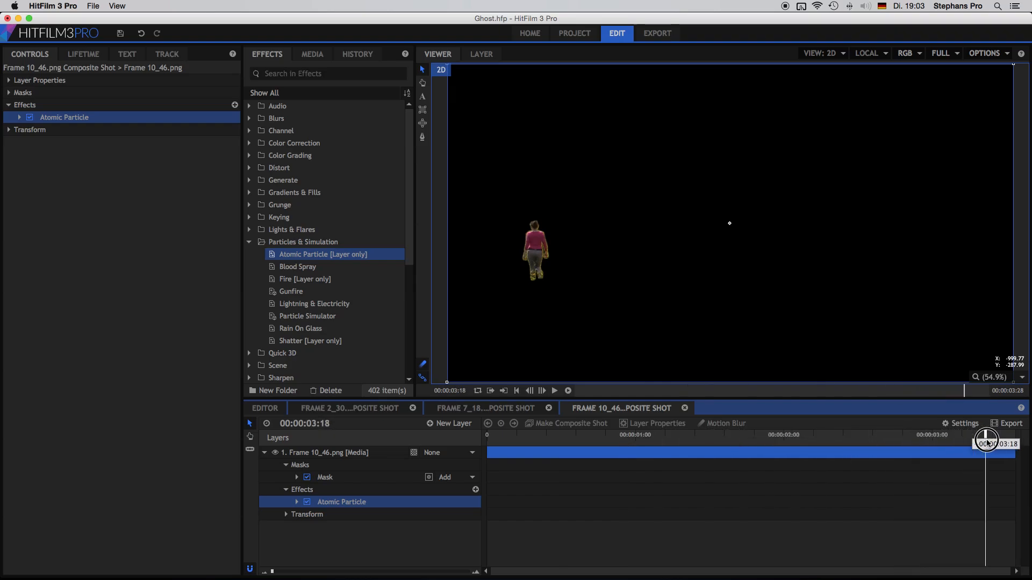
pyautogui.moveTo(985, 437); pyautogui.dragTo(675, 437)
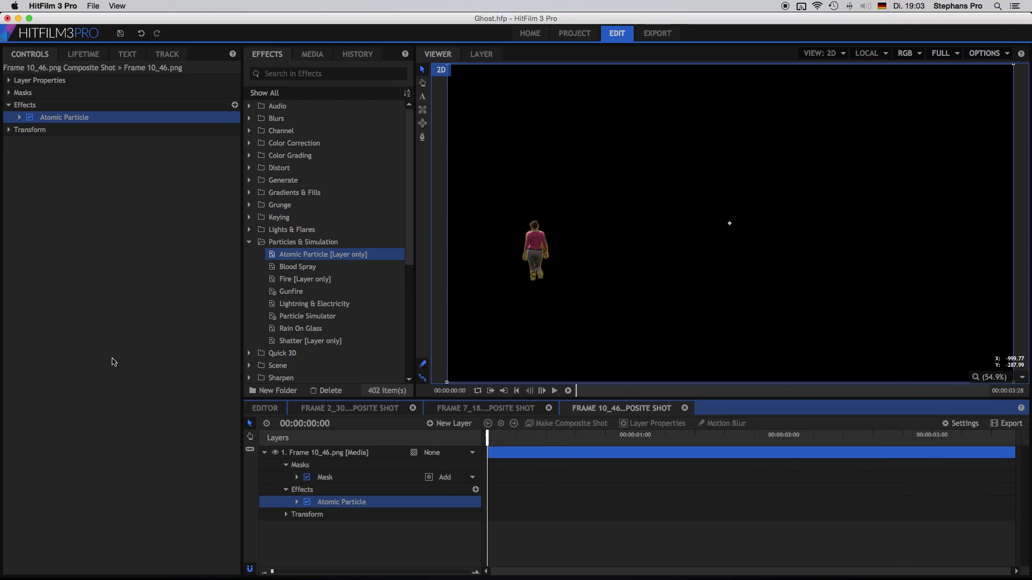
# Expand Atomic Particle's placement and Fractal settings and reset Disperse Strength to default.
pyautogui.click(19, 117)
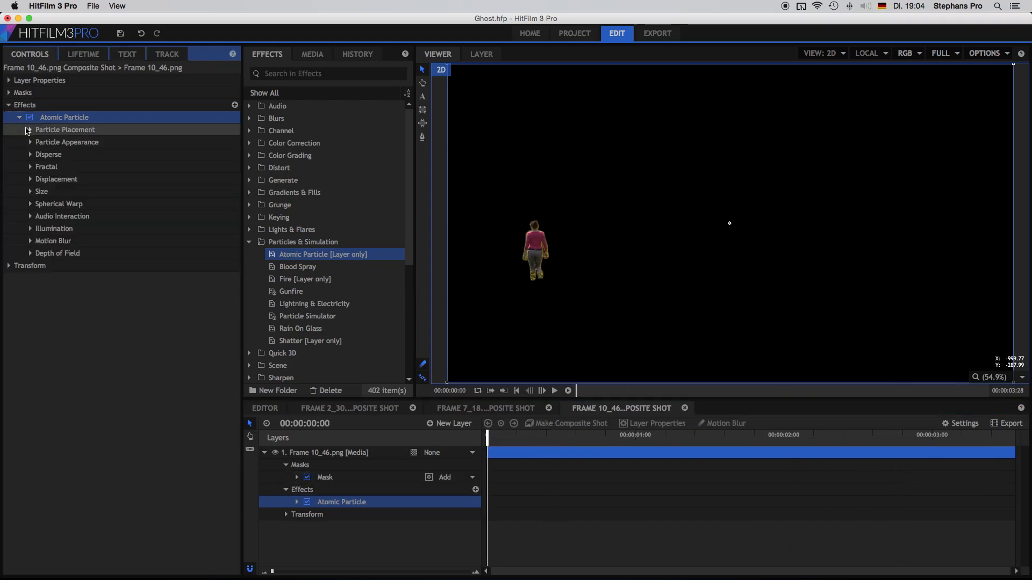
pyautogui.click(29, 130)
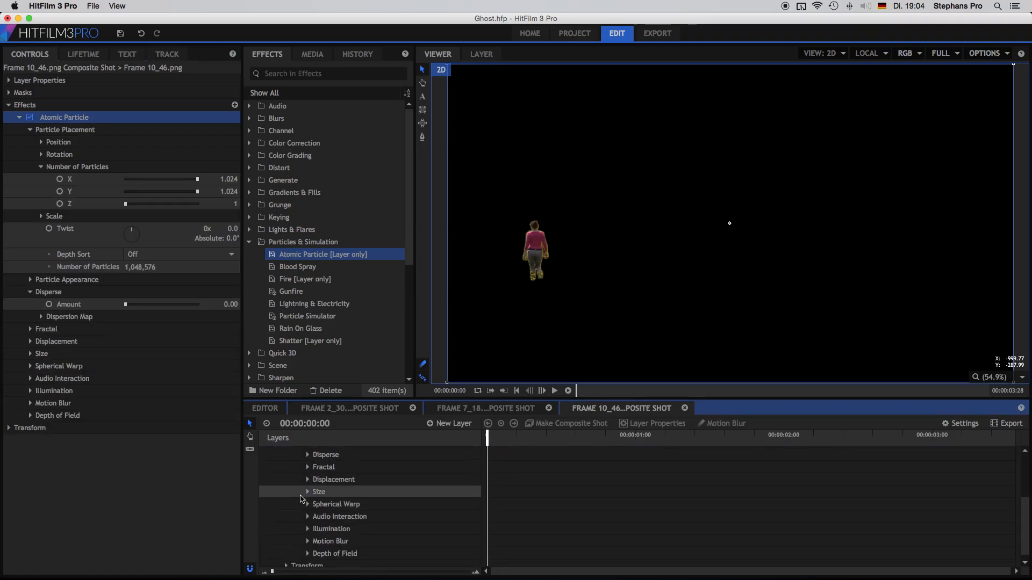
pyautogui.click(308, 467)
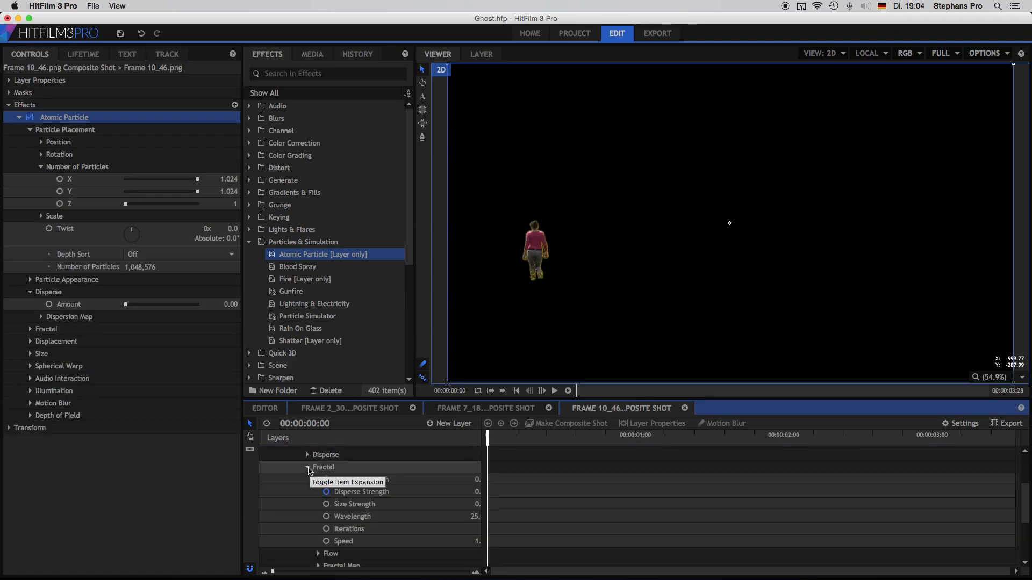
pyautogui.click(308, 467)
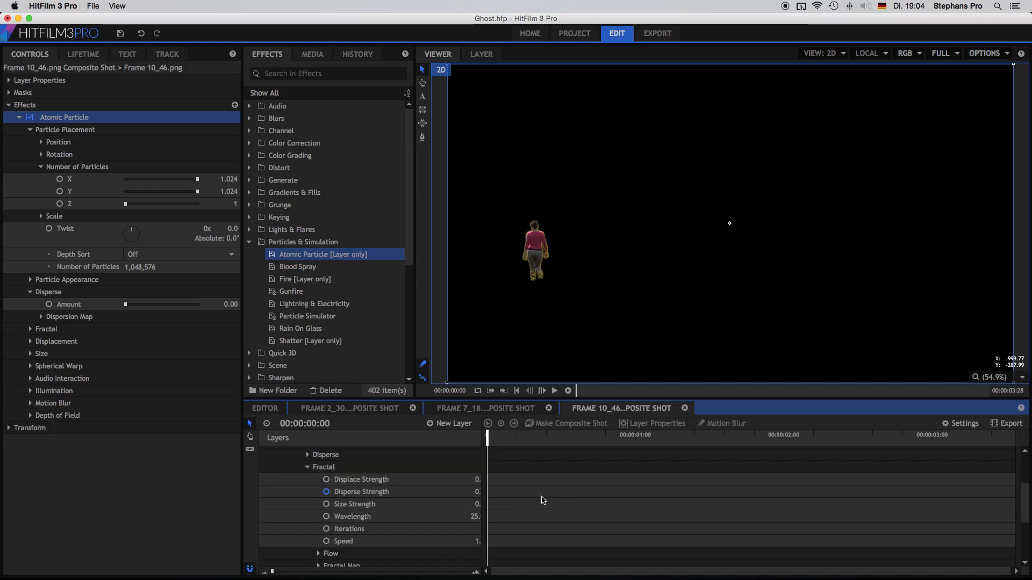
pyautogui.click(30, 329)
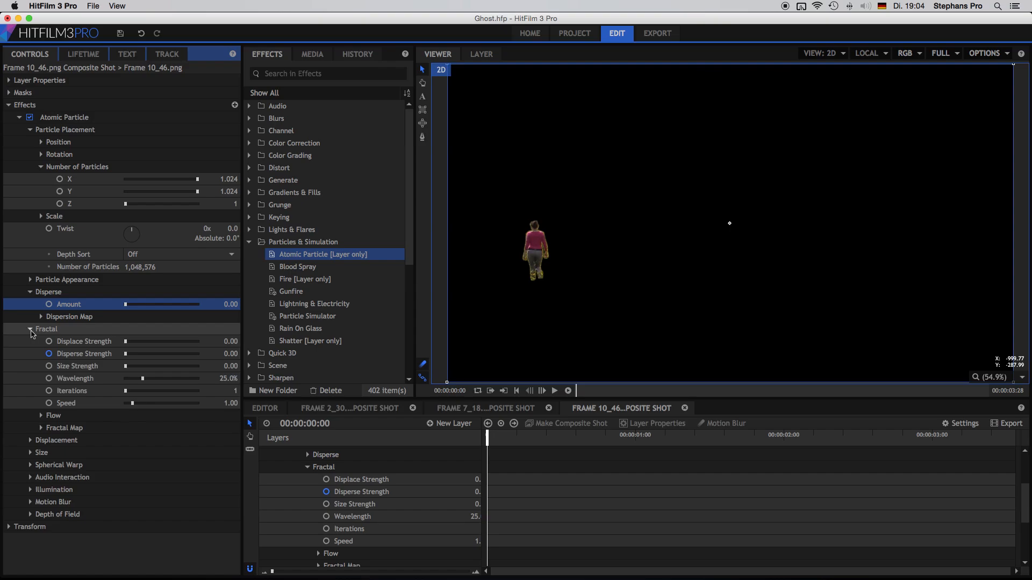
pyautogui.rightClick(85, 353)
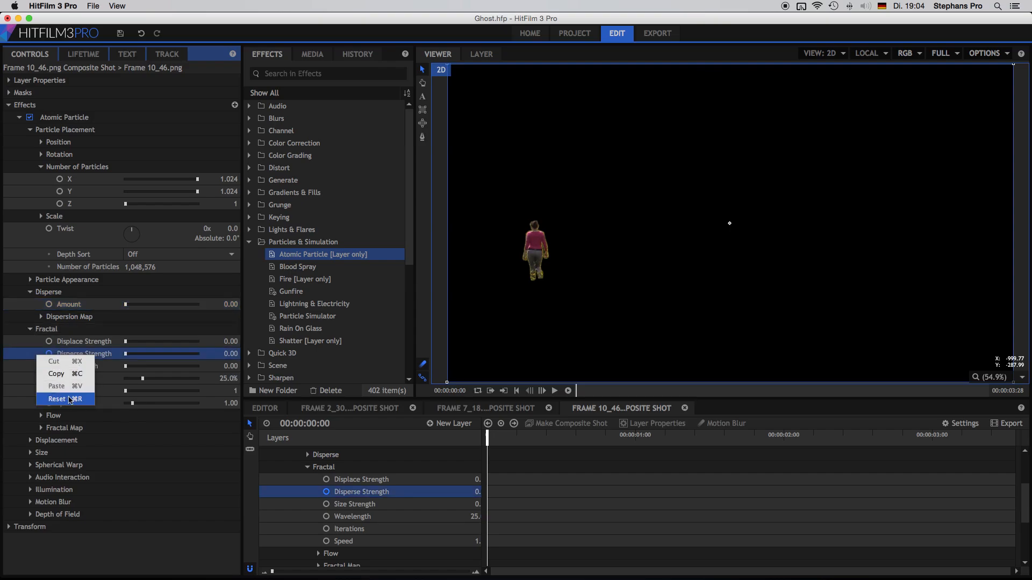
pyautogui.click(58, 399)
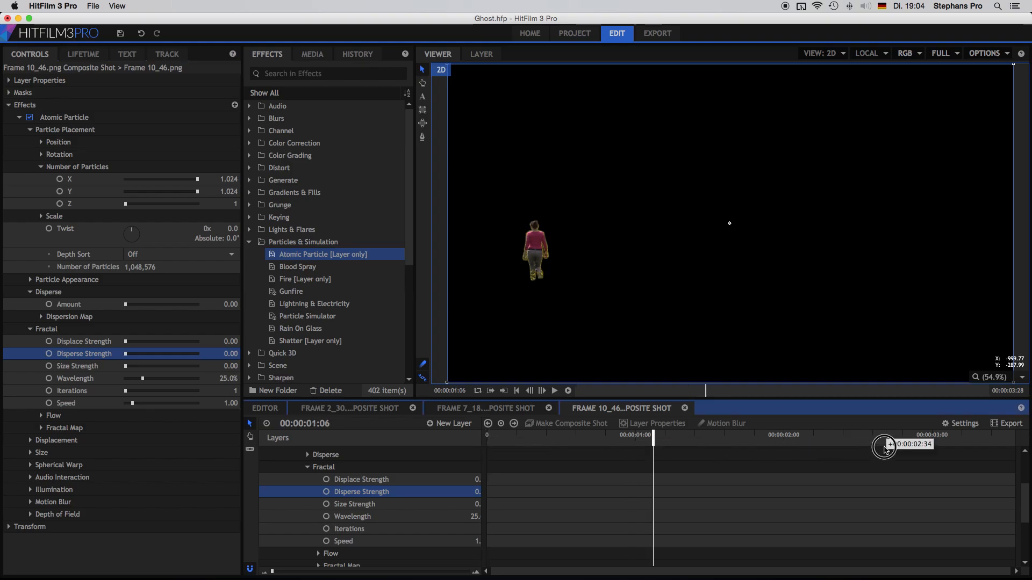
# Keyframe Disperse Strength at 0 around 2:19, rising to 1024 at the shot's end.
pyautogui.moveTo(885, 444); pyautogui.dragTo(837, 439)
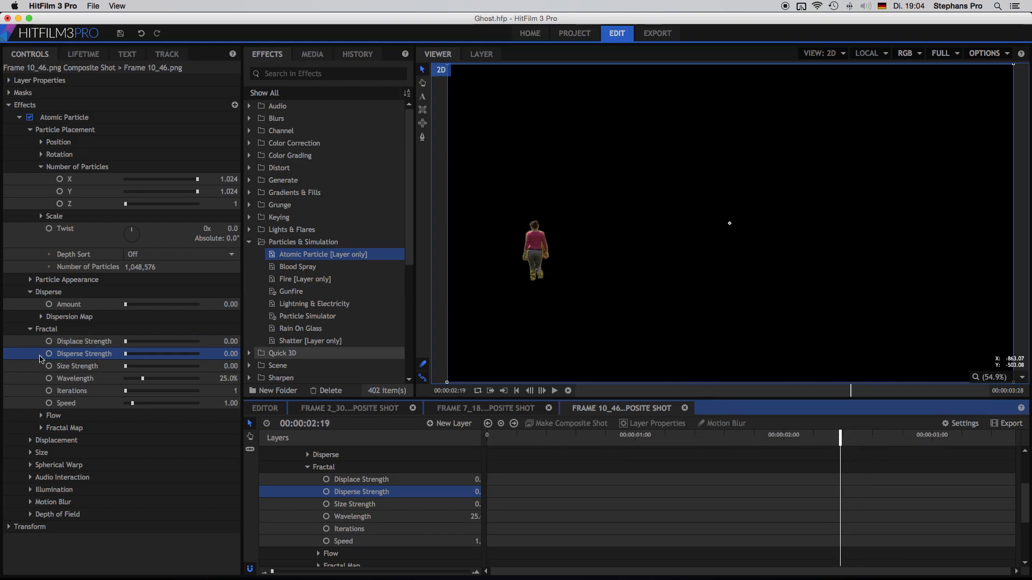
pyautogui.click(49, 354)
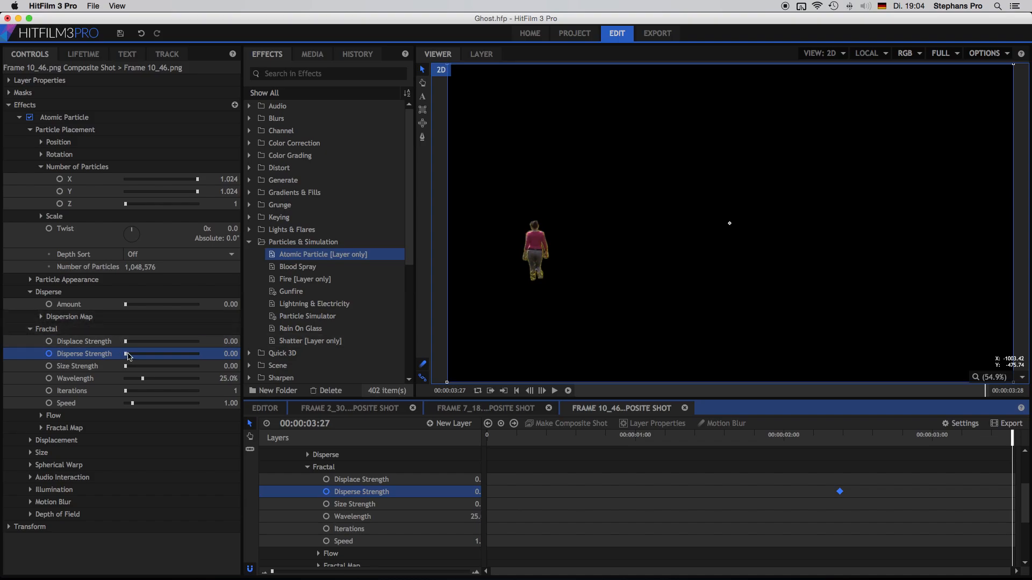
pyautogui.moveTo(132, 354); pyautogui.dragTo(234, 354)
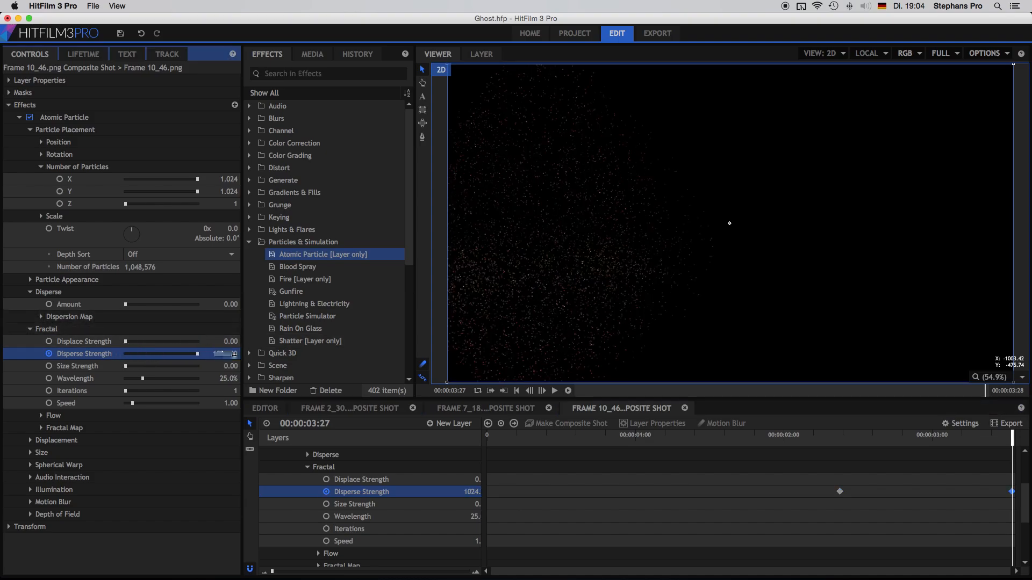
pyautogui.rightClick(880, 533)
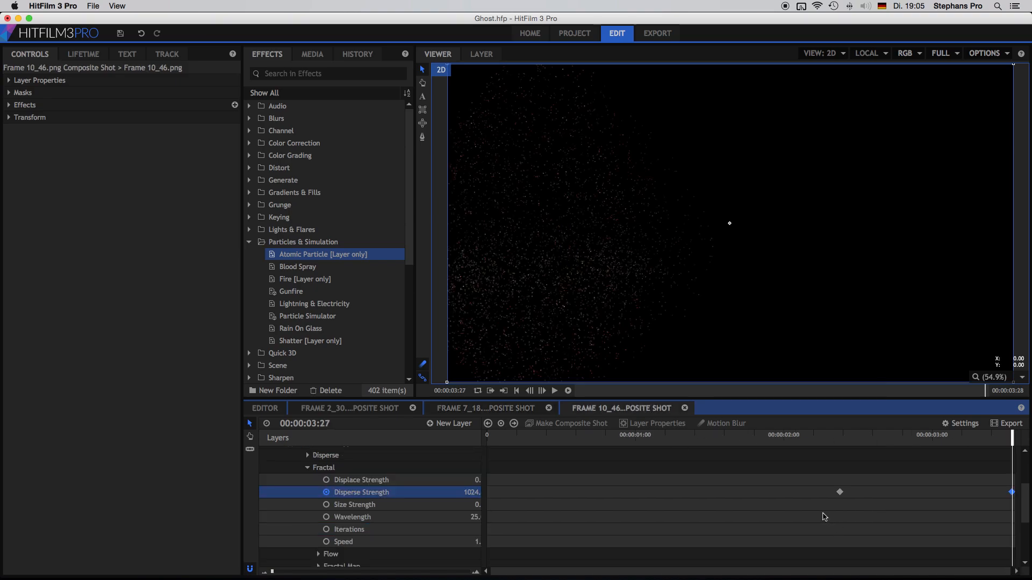
# Set the first Disperse Strength keyframe to Smooth In interpolation.
pyautogui.moveTo(839, 493); pyautogui.dragTo(835, 494)
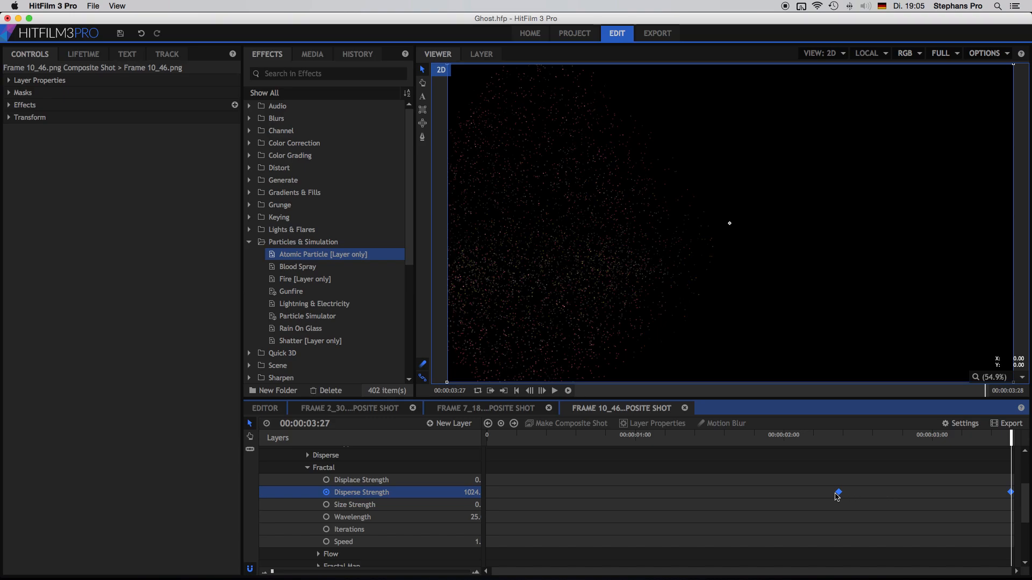
pyautogui.rightClick(838, 493)
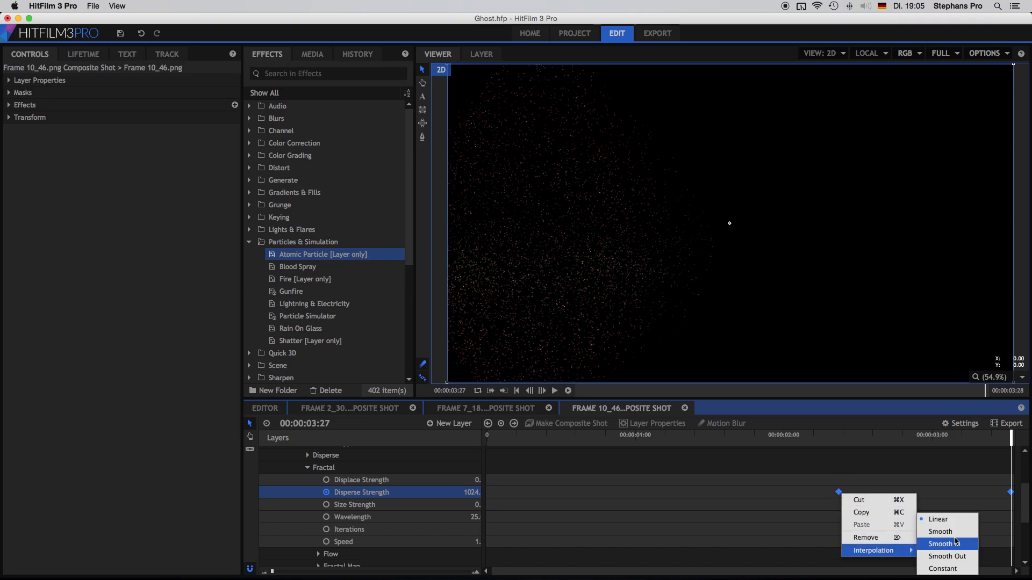
pyautogui.click(351, 408)
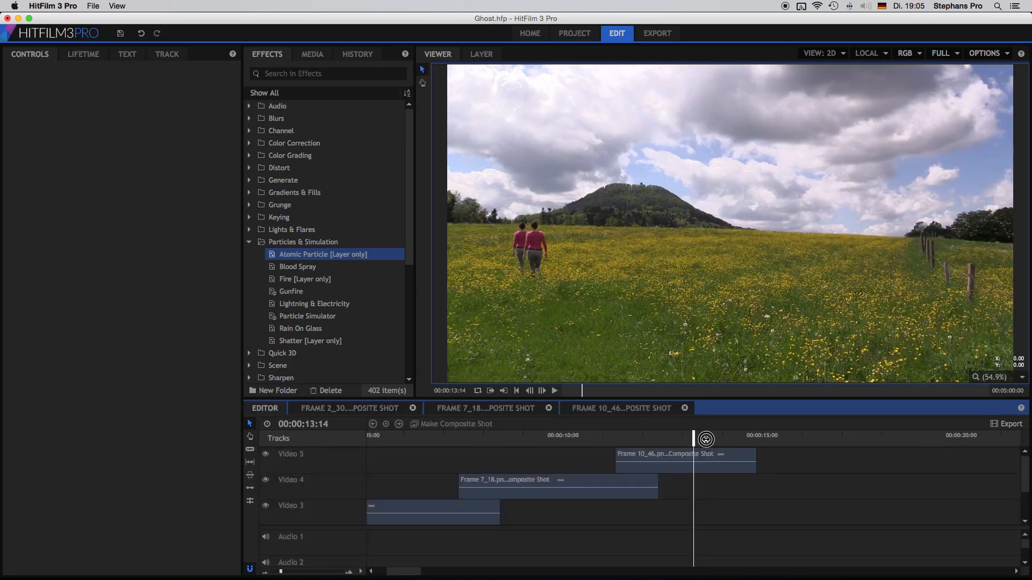
# Scrub the edit, show the Media panel, and play the ghost copies from the start.
pyautogui.moveTo(704, 439); pyautogui.dragTo(701, 440)
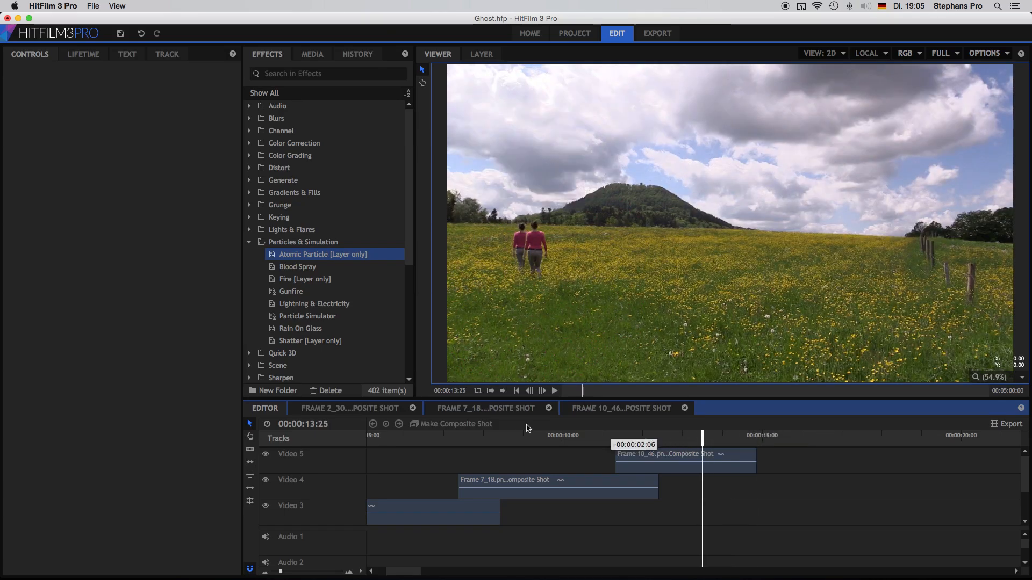
pyautogui.click(516, 391)
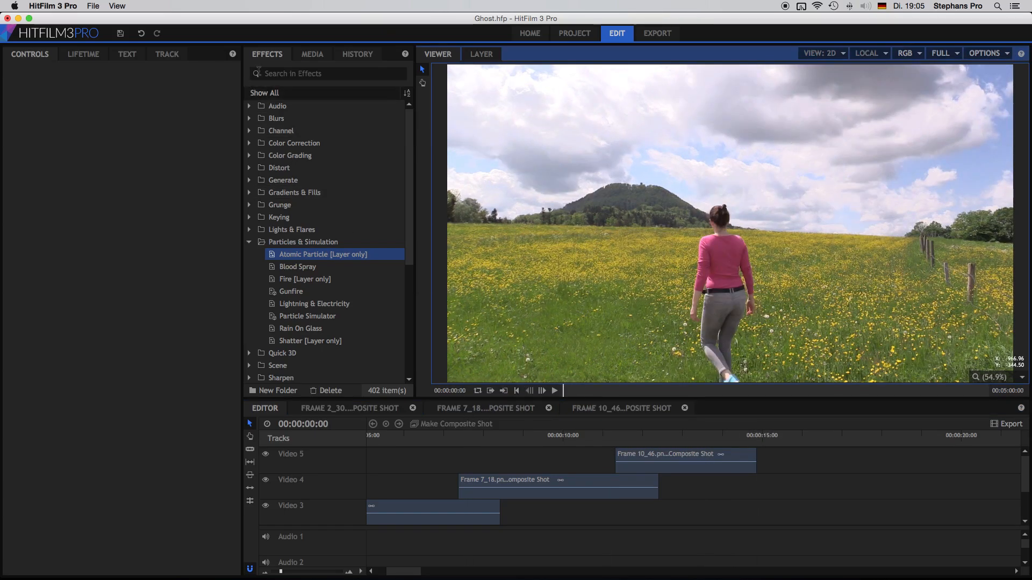
pyautogui.click(311, 54)
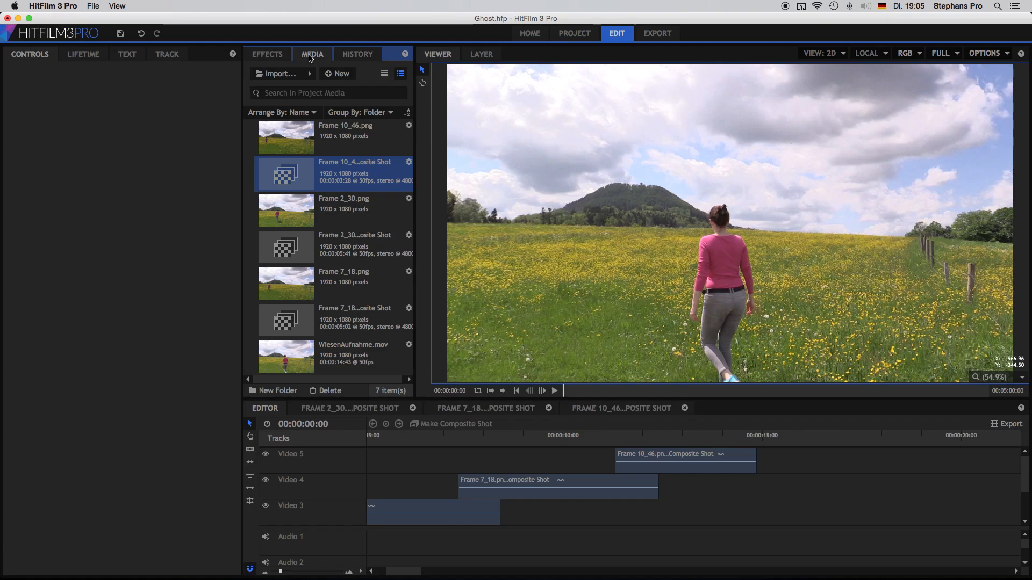
pyautogui.moveTo(384, 461)
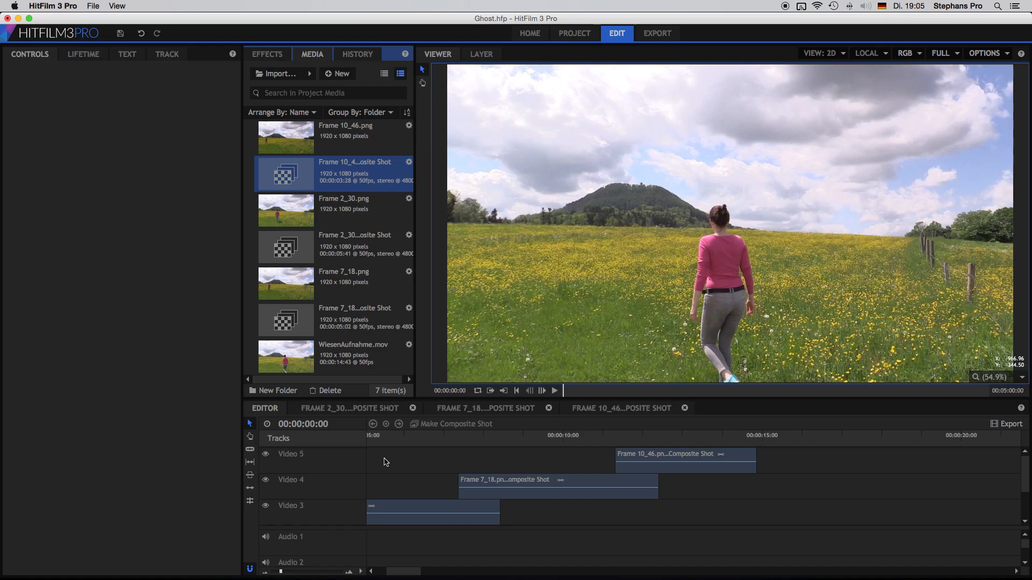
pyautogui.click(555, 390)
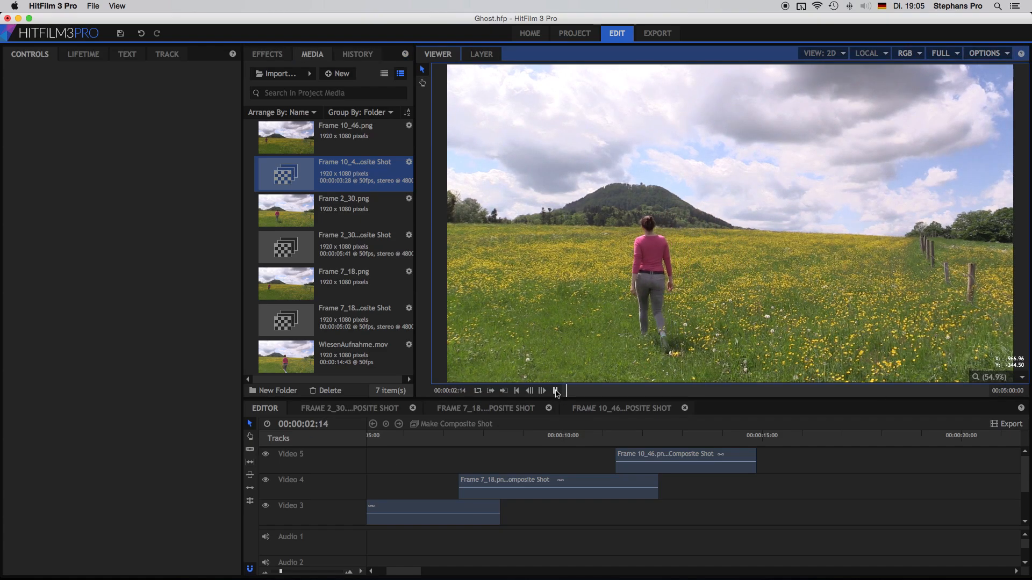
pyautogui.click(554, 391)
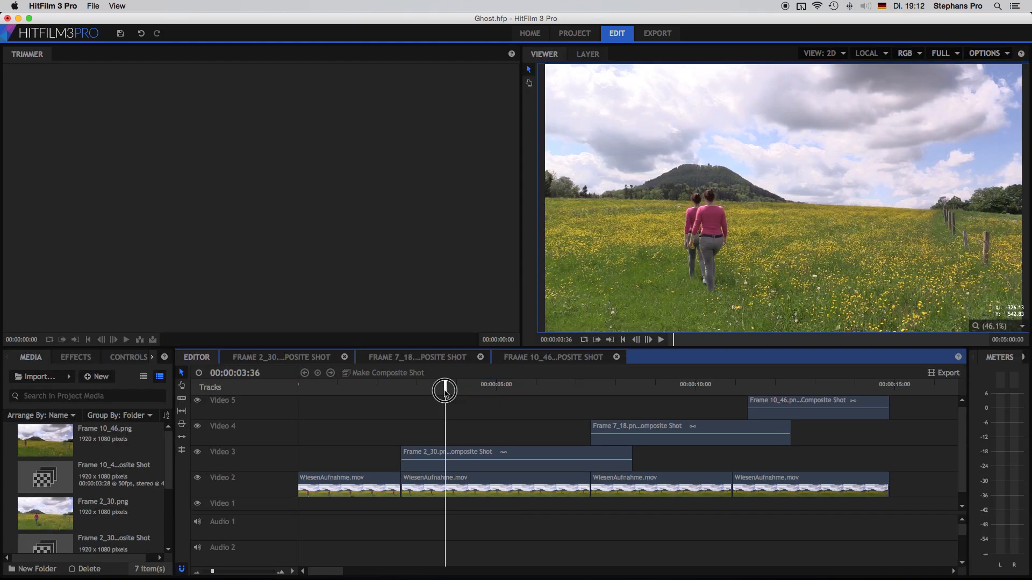
# Preview around three seconds and add a fade-out opacity keyframe near the Frame 2_30 copy's end.
pyautogui.moveTo(445, 390); pyautogui.dragTo(432, 390)
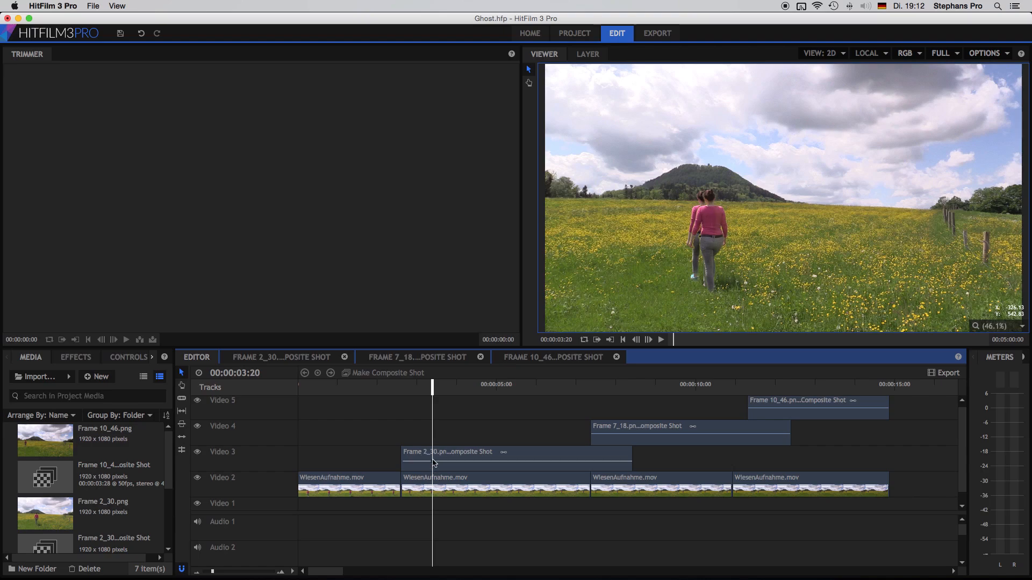
pyautogui.moveTo(412, 465)
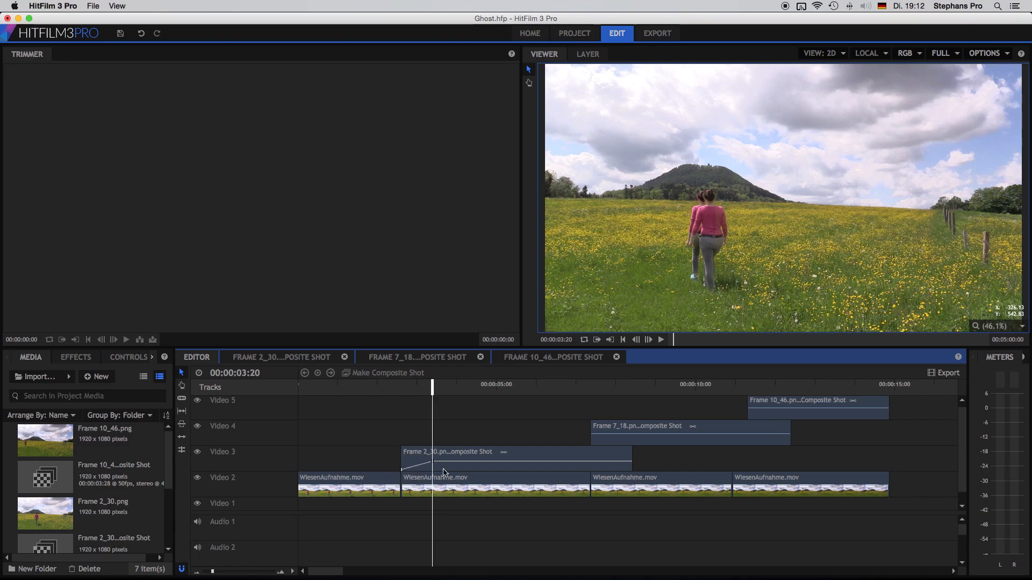
pyautogui.moveTo(582, 464)
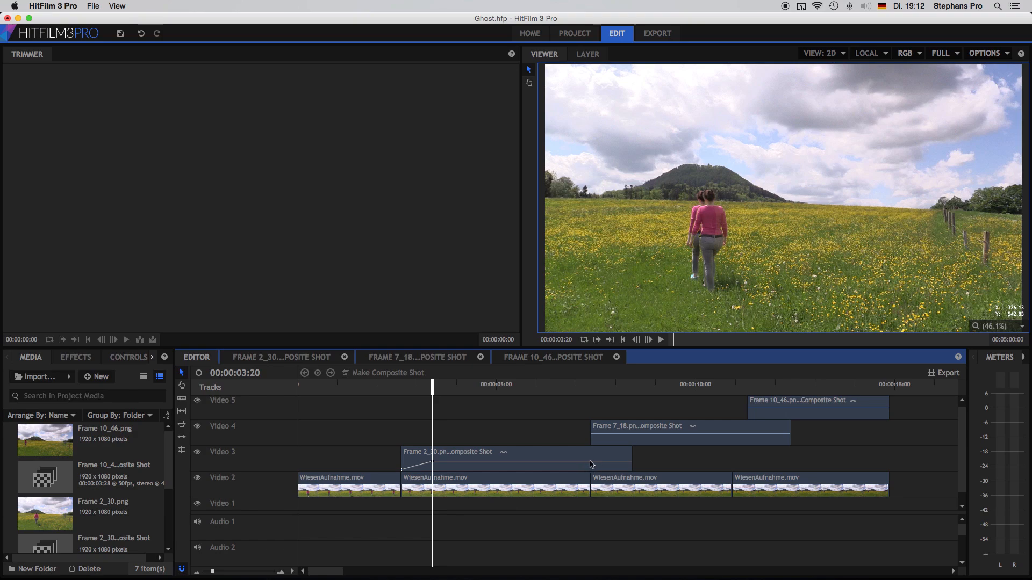
pyautogui.moveTo(585, 464)
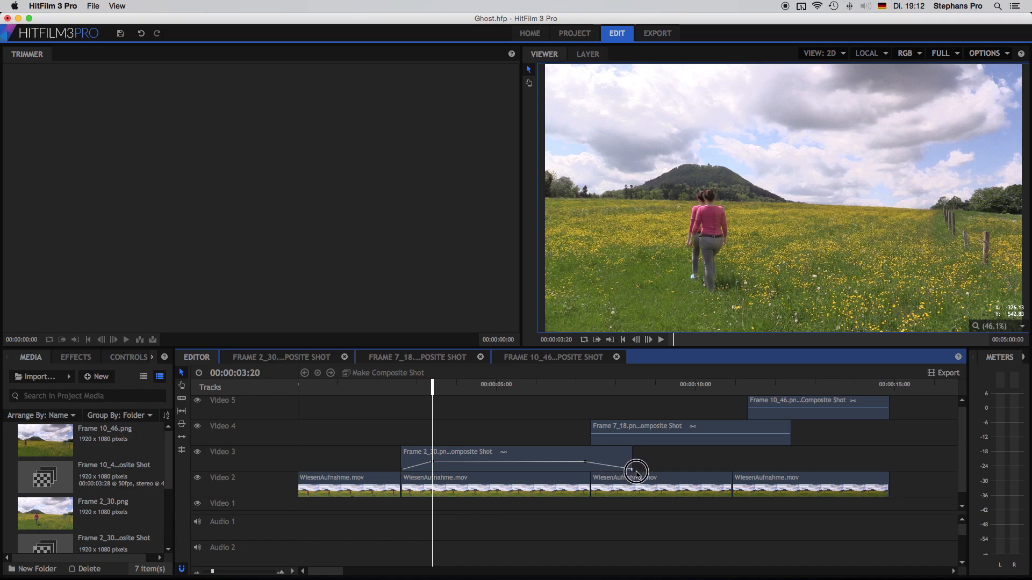
pyautogui.moveTo(635, 472); pyautogui.dragTo(585, 465)
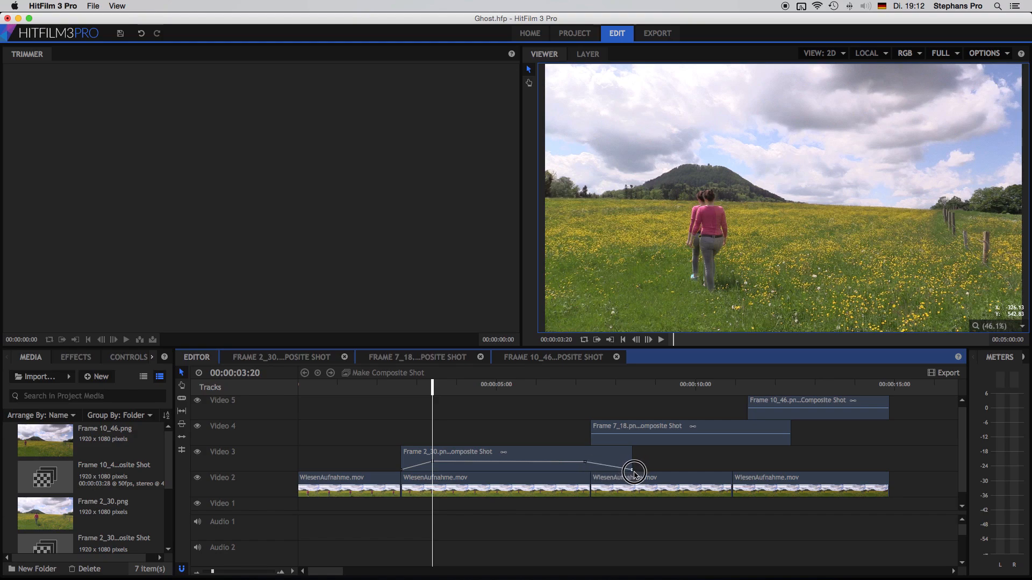
pyautogui.moveTo(539, 467)
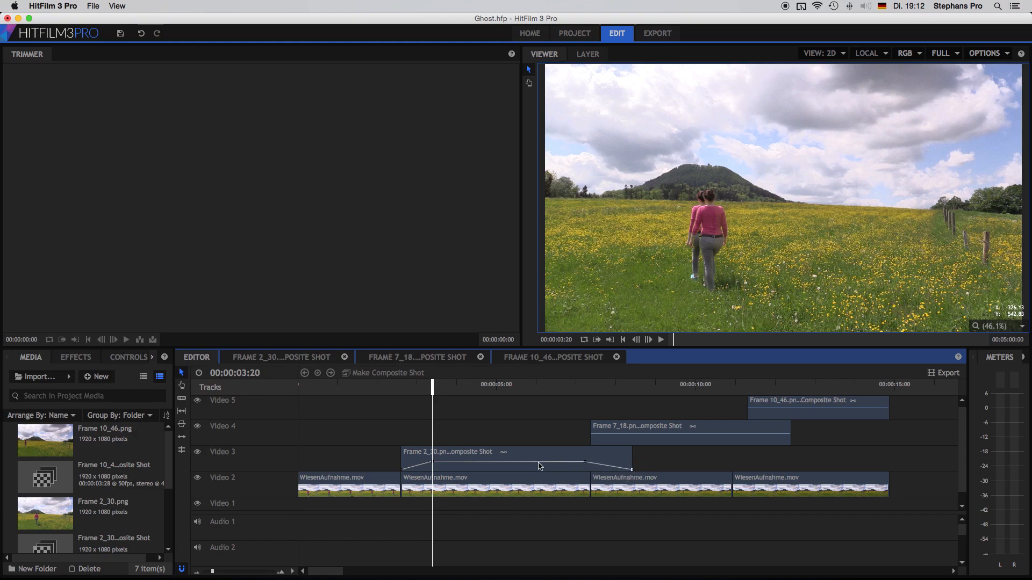
pyautogui.click(514, 452)
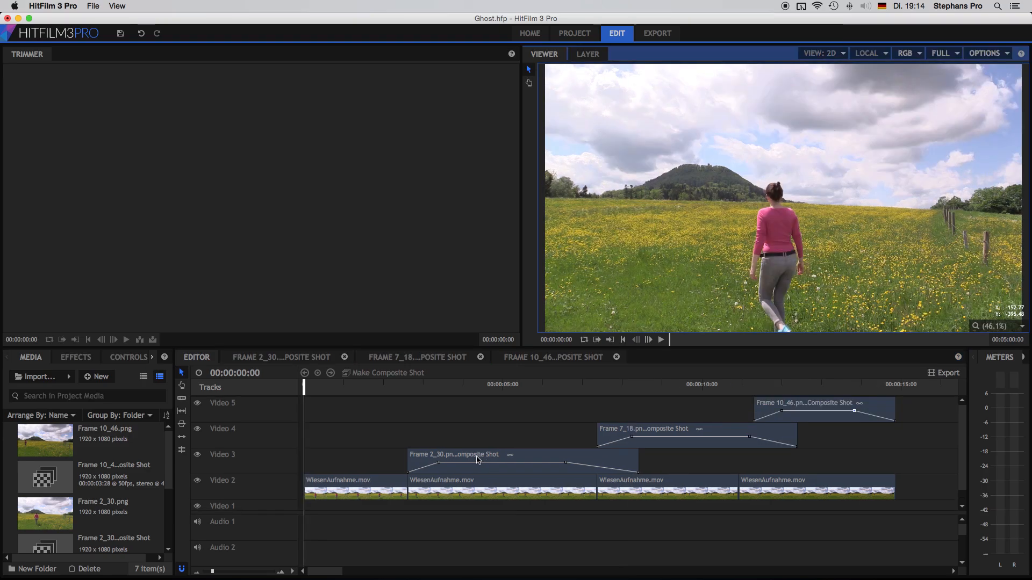
pyautogui.moveTo(207, 494)
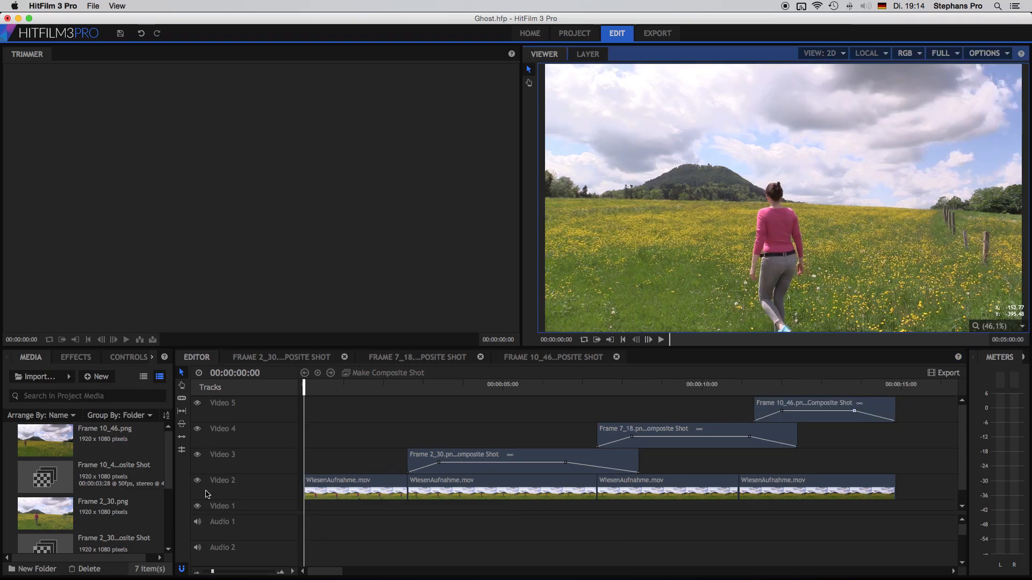
# Create a new media folder named Comp 1 and collapse it.
pyautogui.click(32, 569)
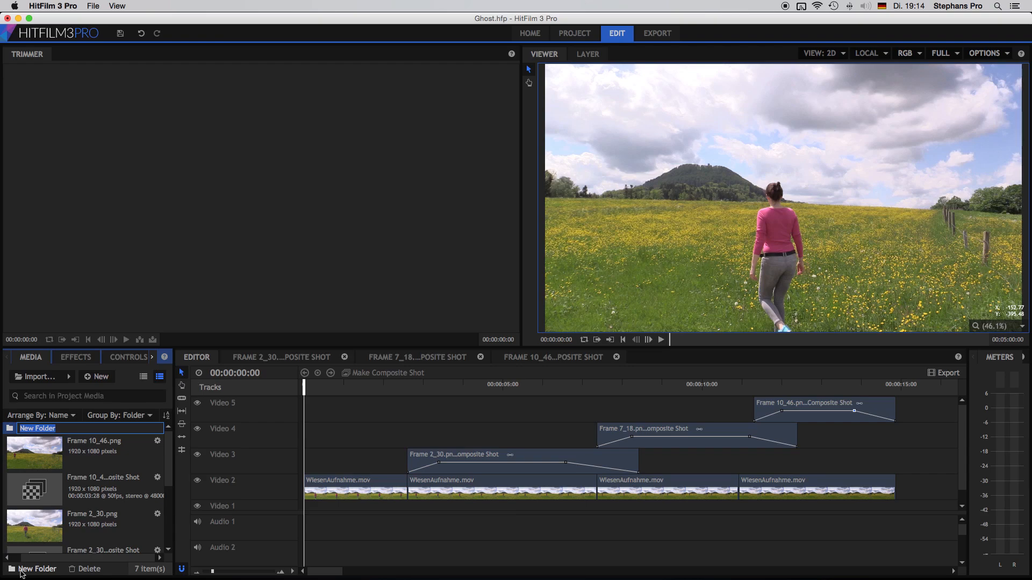
pyautogui.write('Comp 1')
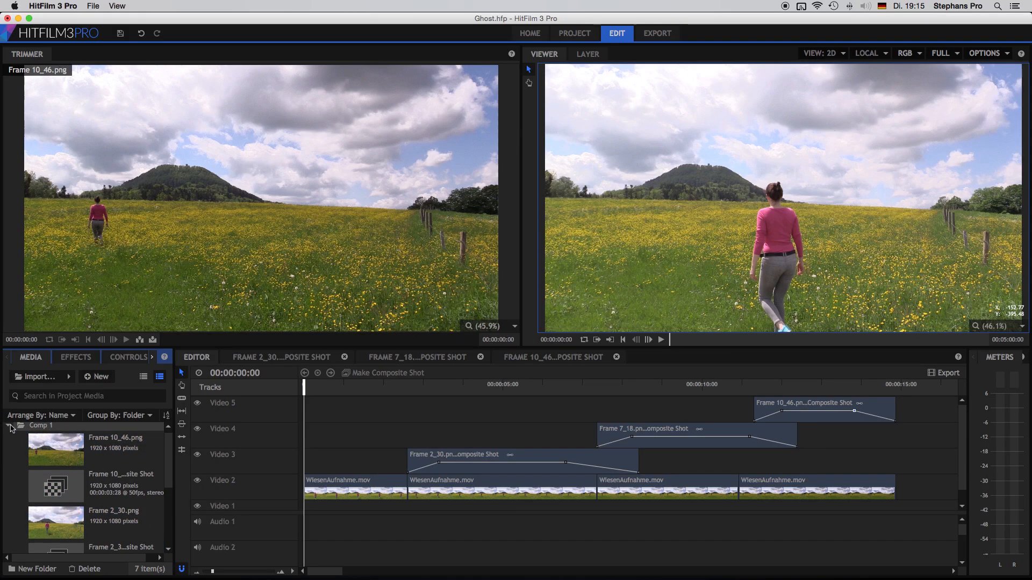
pyautogui.click(9, 425)
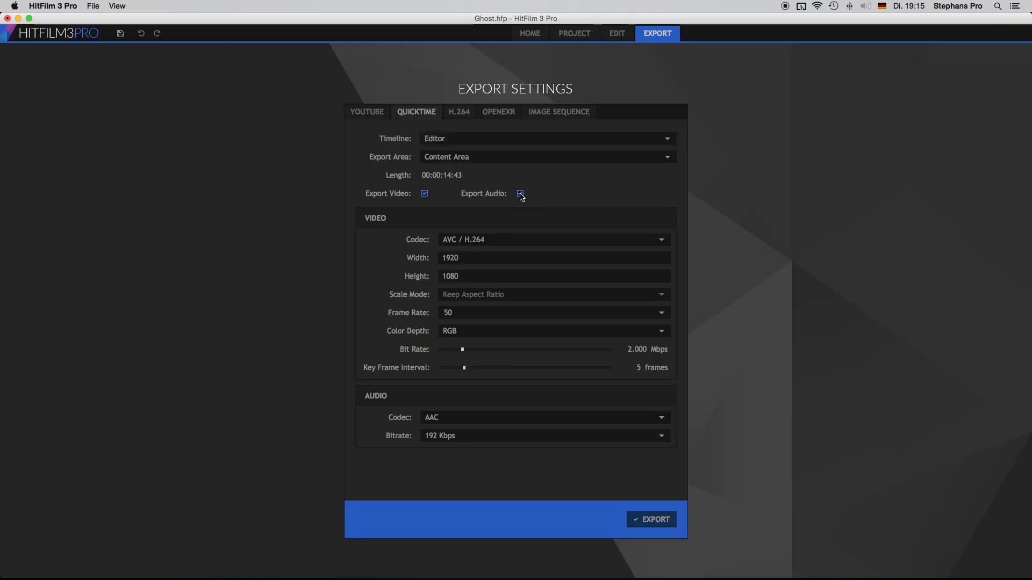
# Export Comp 1.mov without audio using Apple ProRes 422, then dismiss the completion message.
pyautogui.click(520, 194)
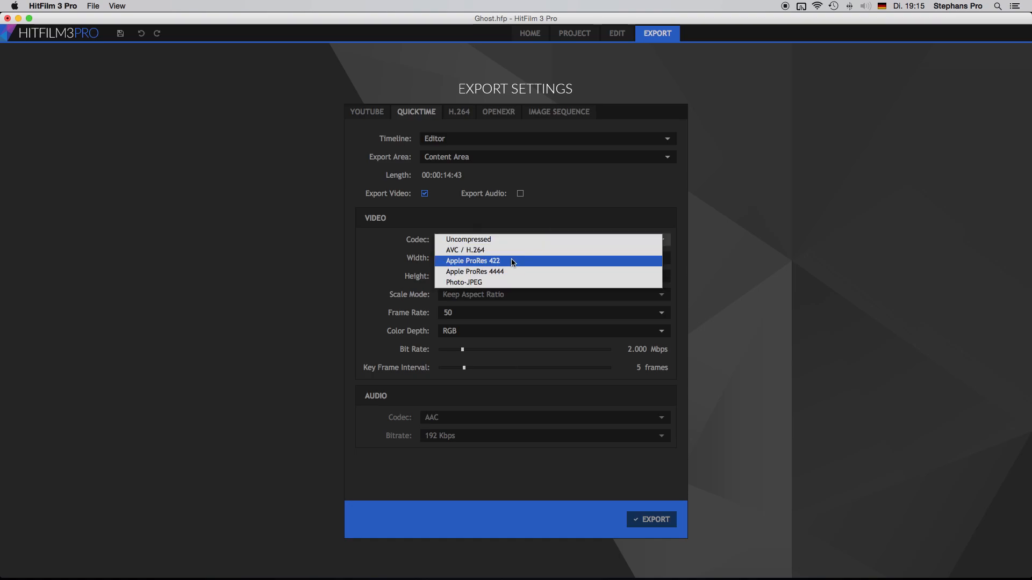
pyautogui.click(471, 260)
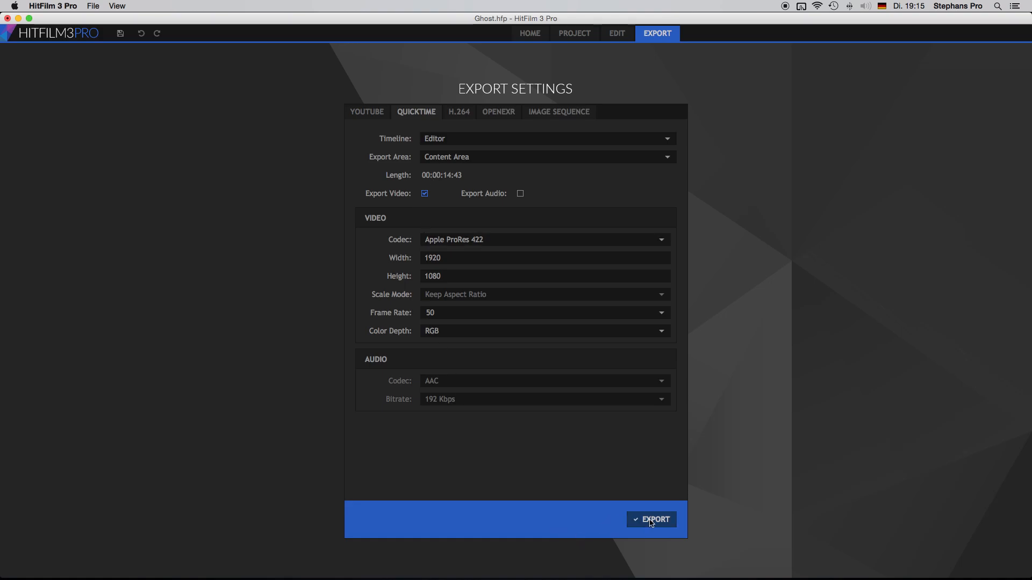
pyautogui.click(651, 519)
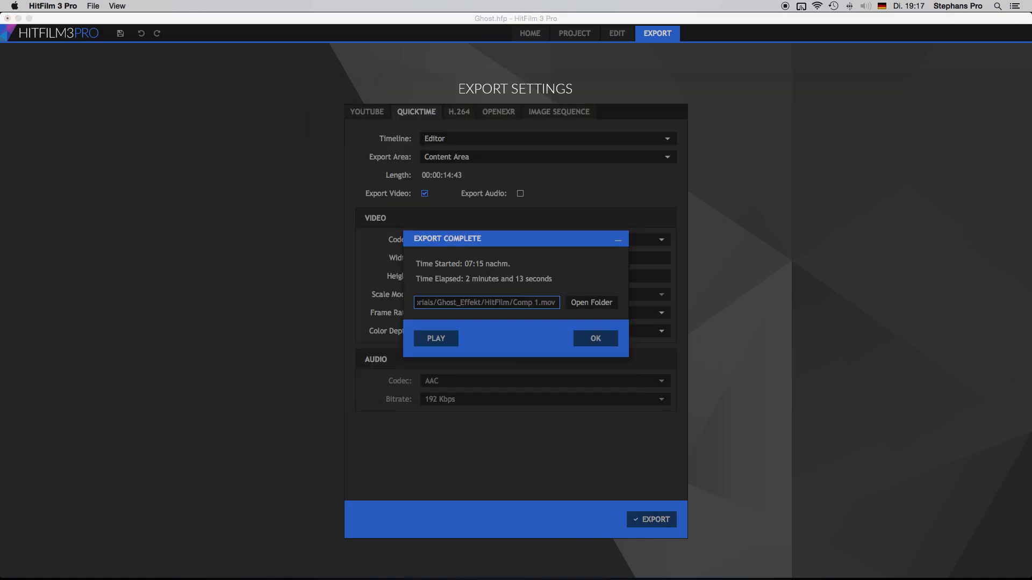
pyautogui.click(593, 338)
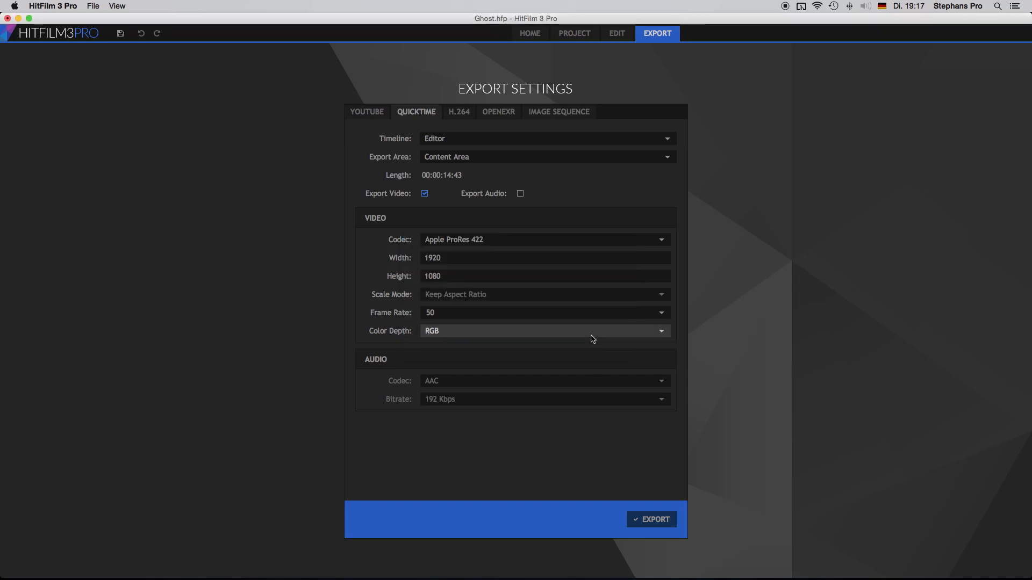
pyautogui.click(616, 33)
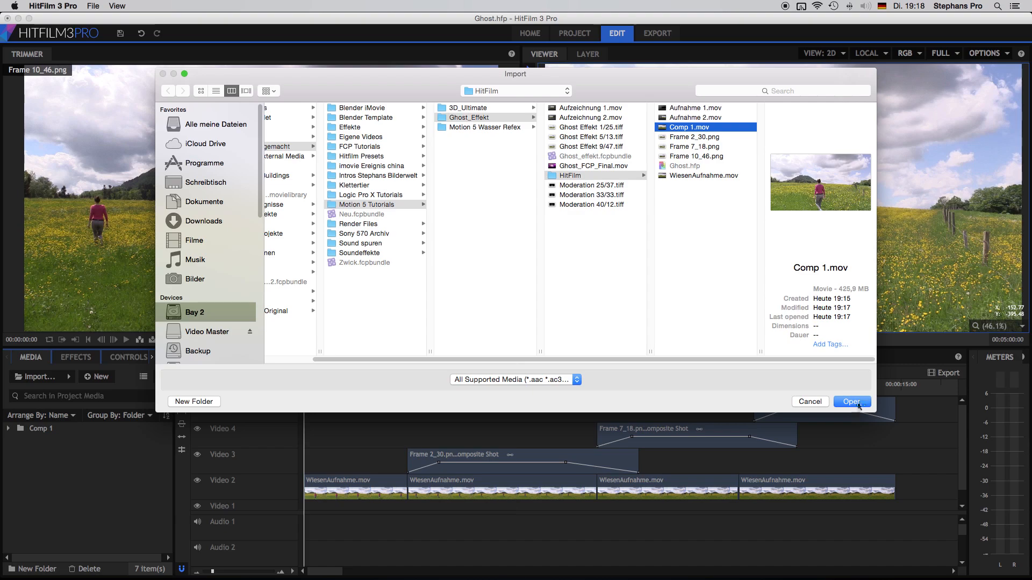
# Import the exported Comp 1.mov into the media panel.
pyautogui.click(851, 402)
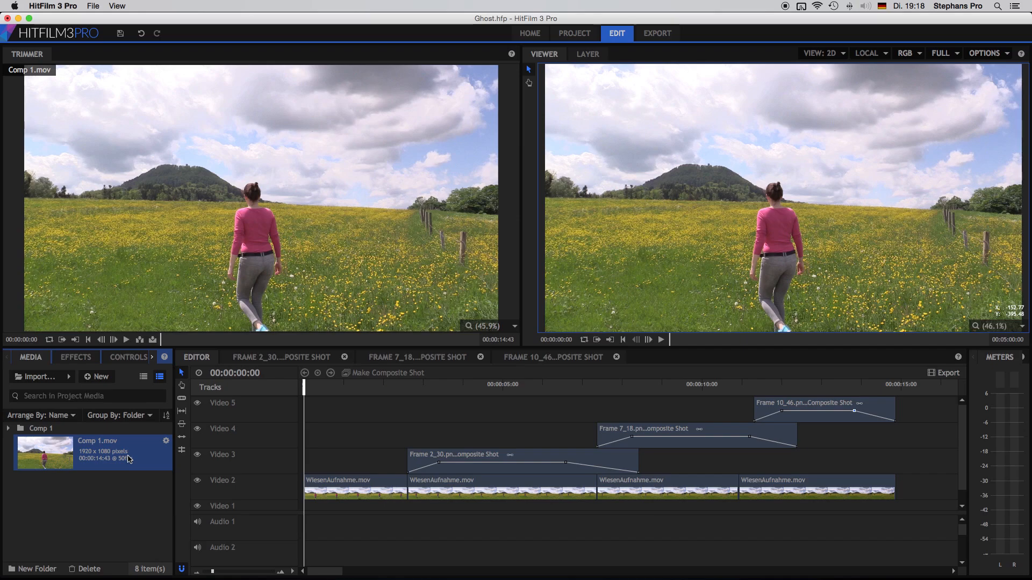
pyautogui.moveTo(322, 465)
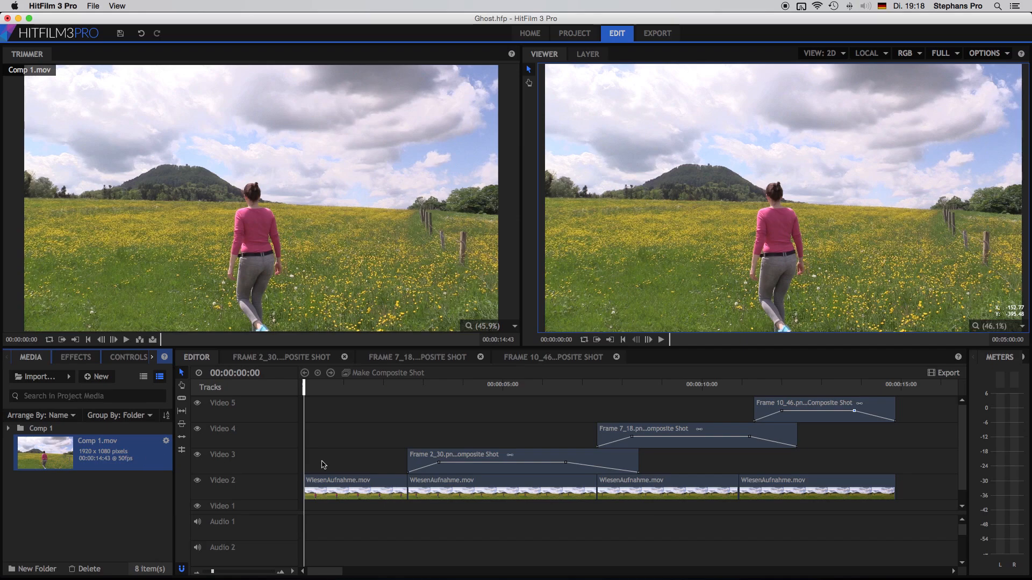
pyautogui.moveTo(338, 483)
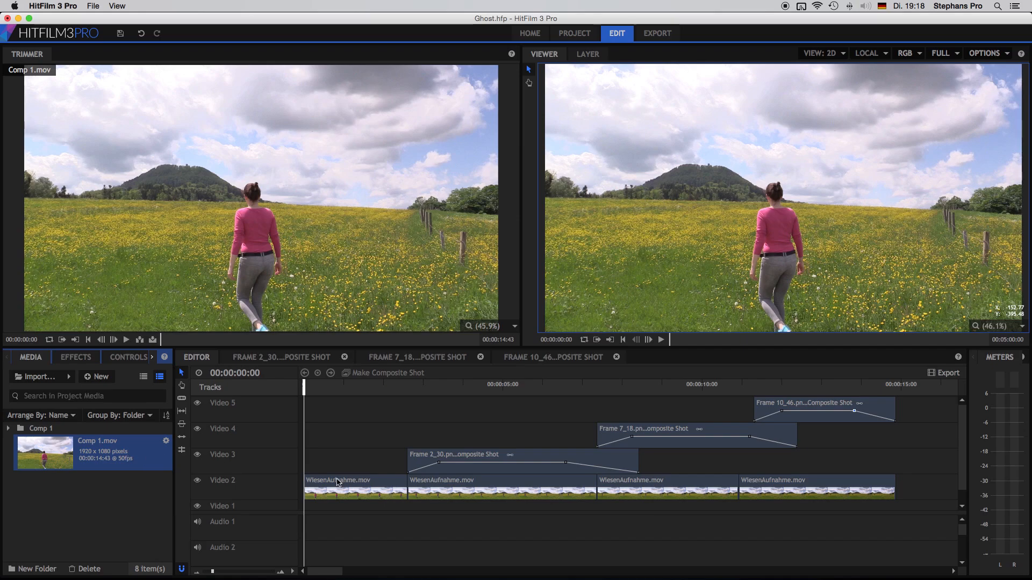
# Apply a Vibrance effect to the first WiesenAufnahme.mov clip on Video 2.
pyautogui.click(354, 480)
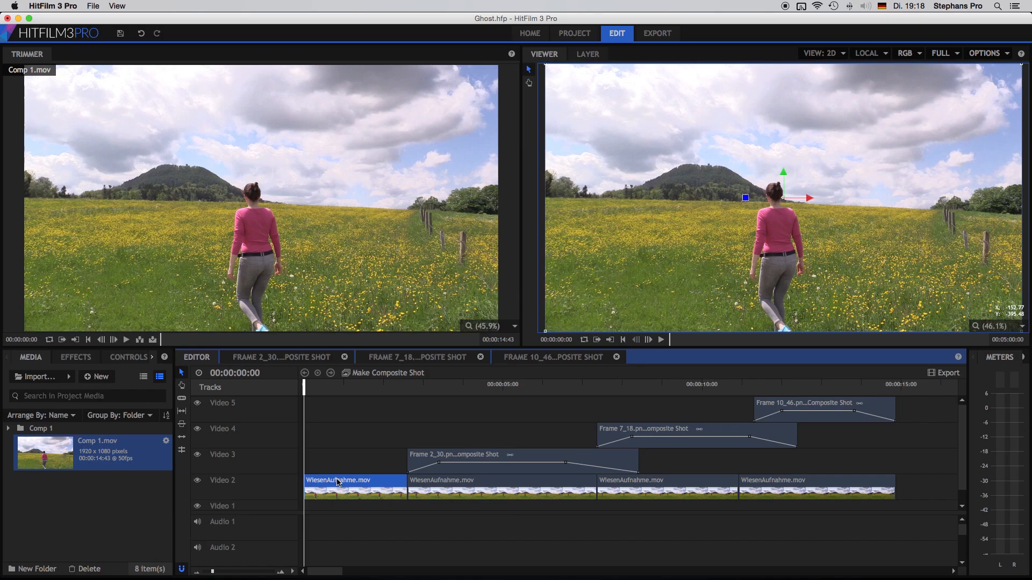
pyautogui.click(75, 356)
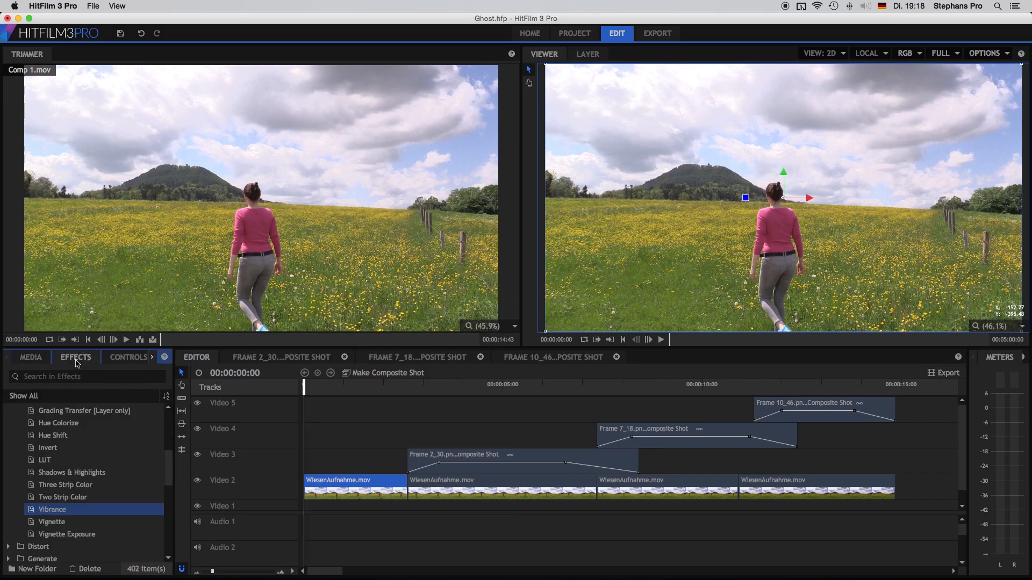
pyautogui.click(337, 480)
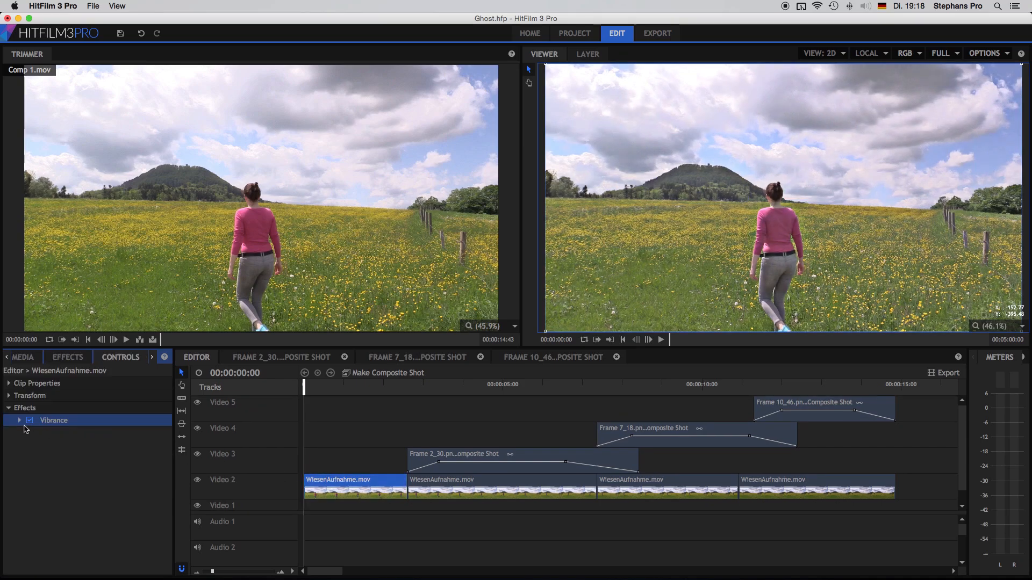
pyautogui.click(18, 419)
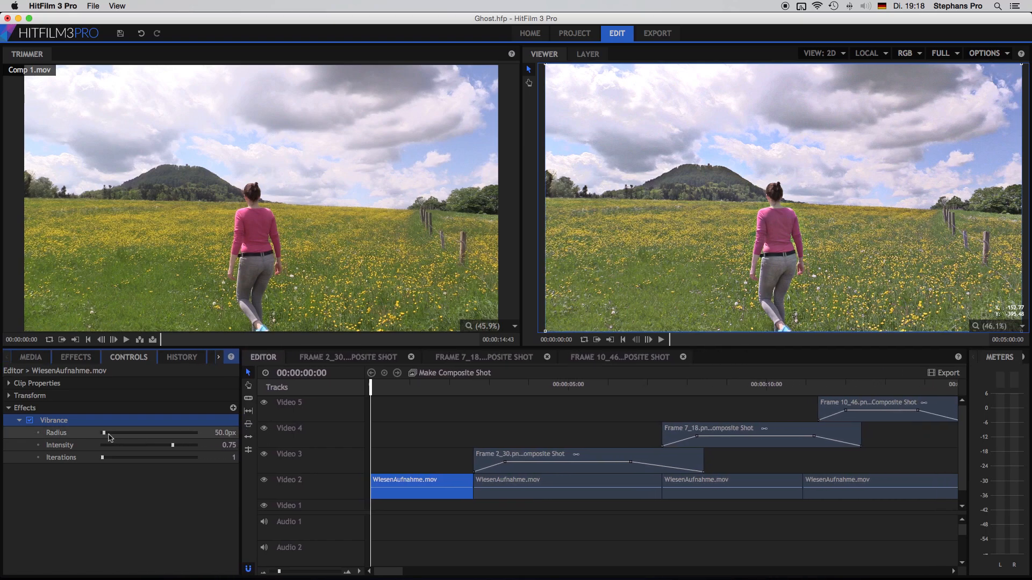
# Set the Vibrance Radius to 2048px and Intensity to 0.55.
pyautogui.moveTo(104, 433); pyautogui.dragTo(164, 433)
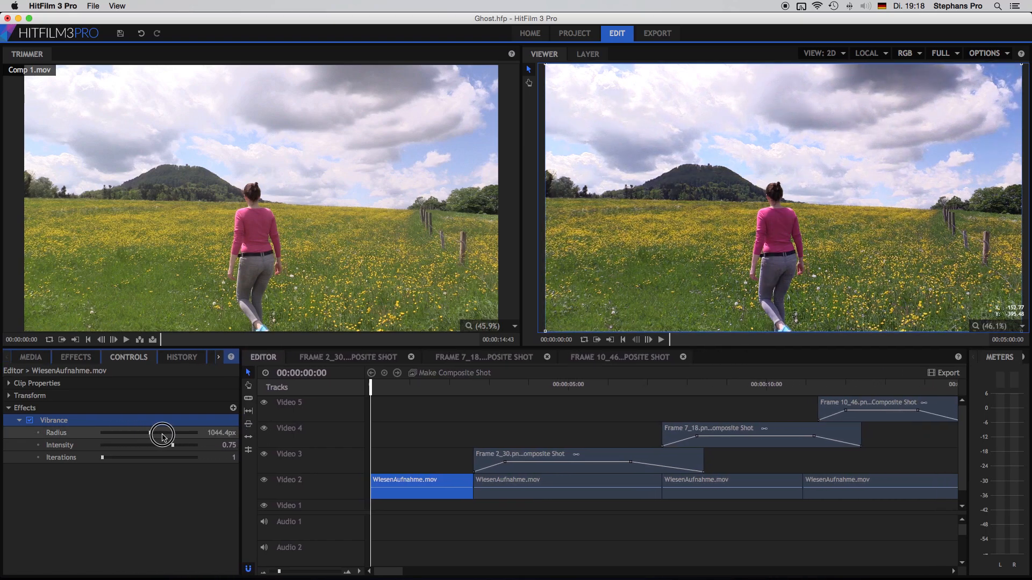
pyautogui.moveTo(162, 437); pyautogui.dragTo(204, 437)
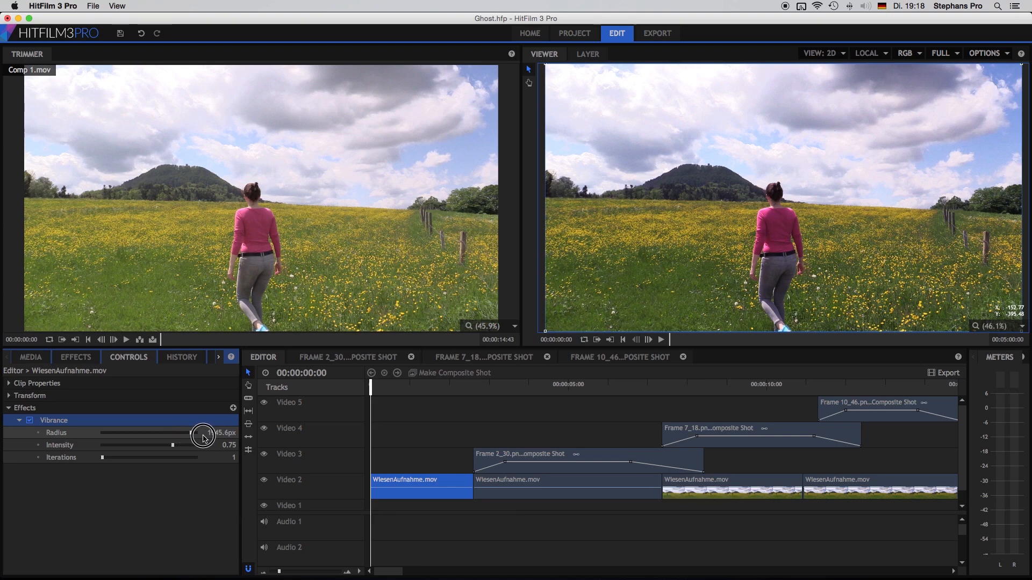
pyautogui.moveTo(205, 434); pyautogui.dragTo(195, 434)
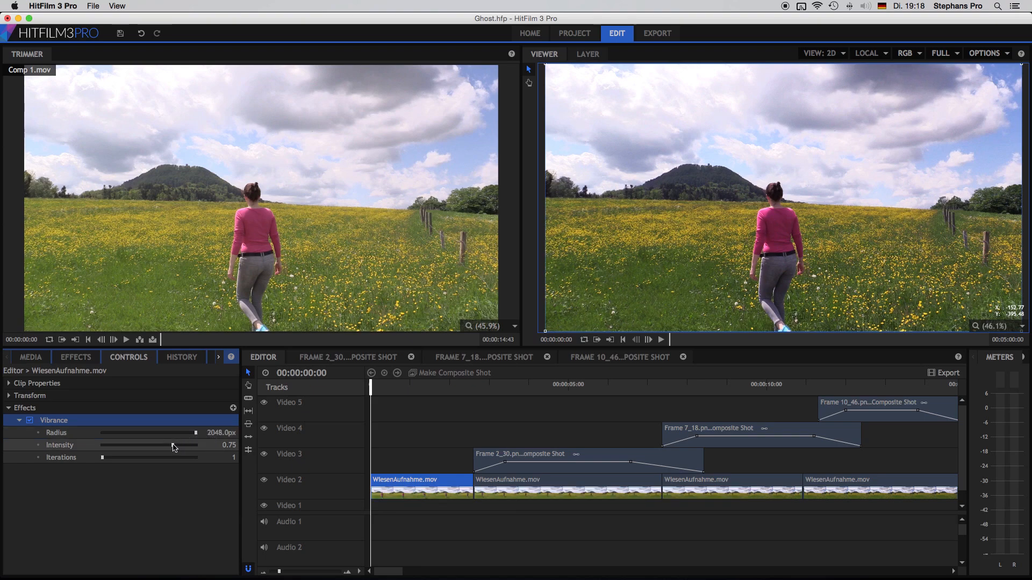
pyautogui.moveTo(194, 445); pyautogui.dragTo(113, 445)
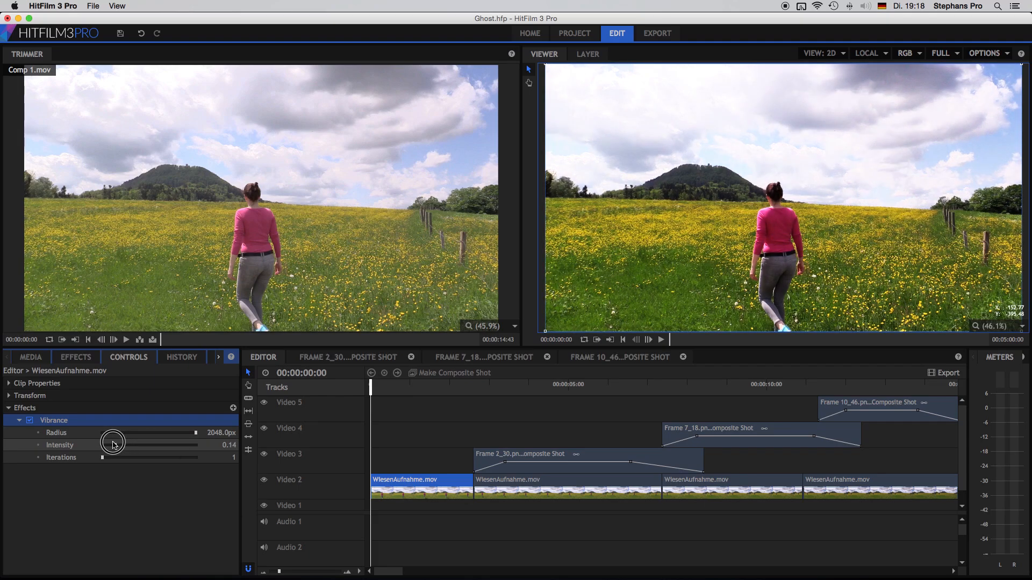
pyautogui.moveTo(113, 445); pyautogui.dragTo(194, 445)
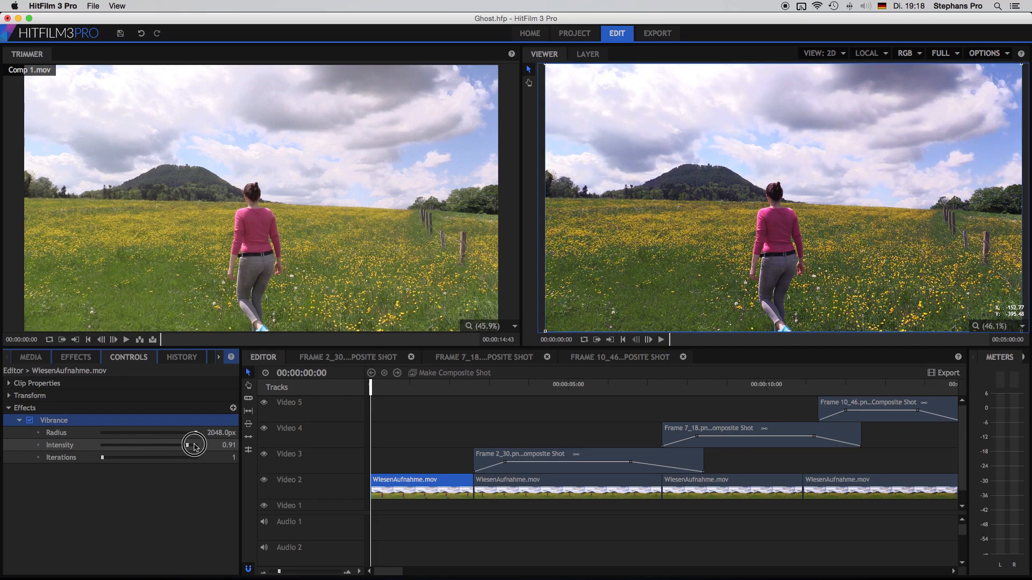
pyautogui.moveTo(194, 445); pyautogui.dragTo(166, 445)
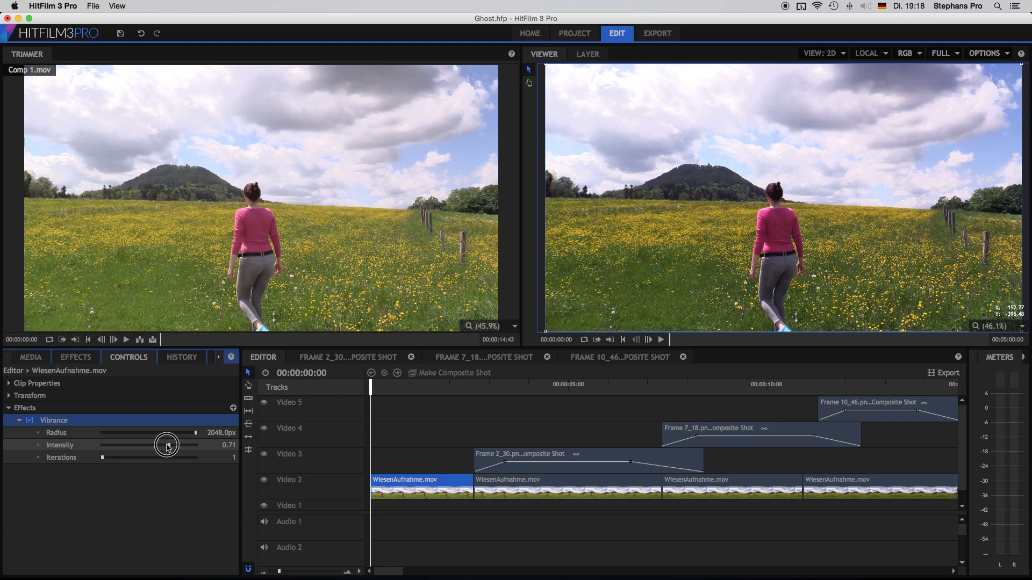
pyautogui.moveTo(167, 445); pyautogui.dragTo(150, 445)
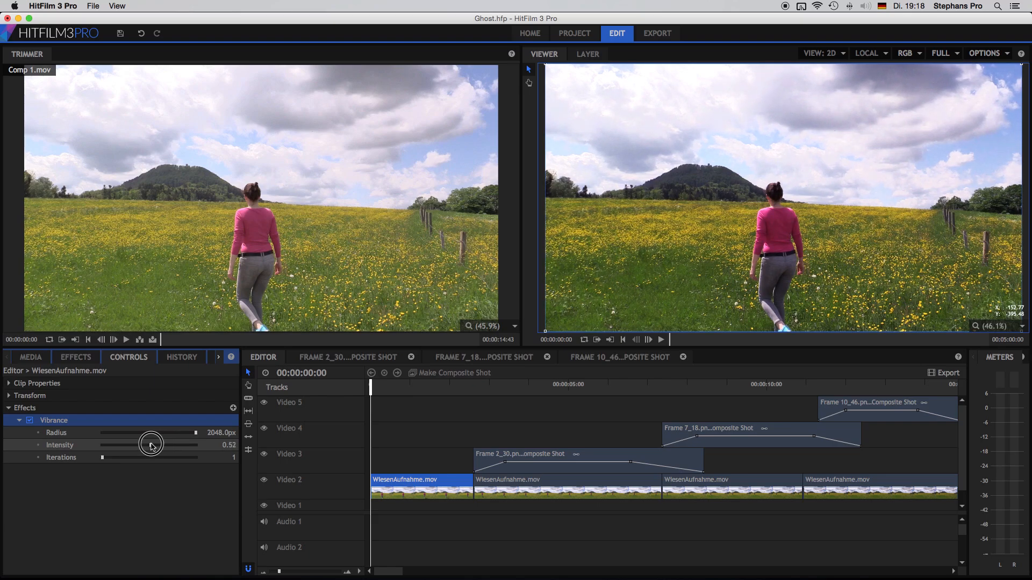
pyautogui.moveTo(149, 445); pyautogui.dragTo(153, 445)
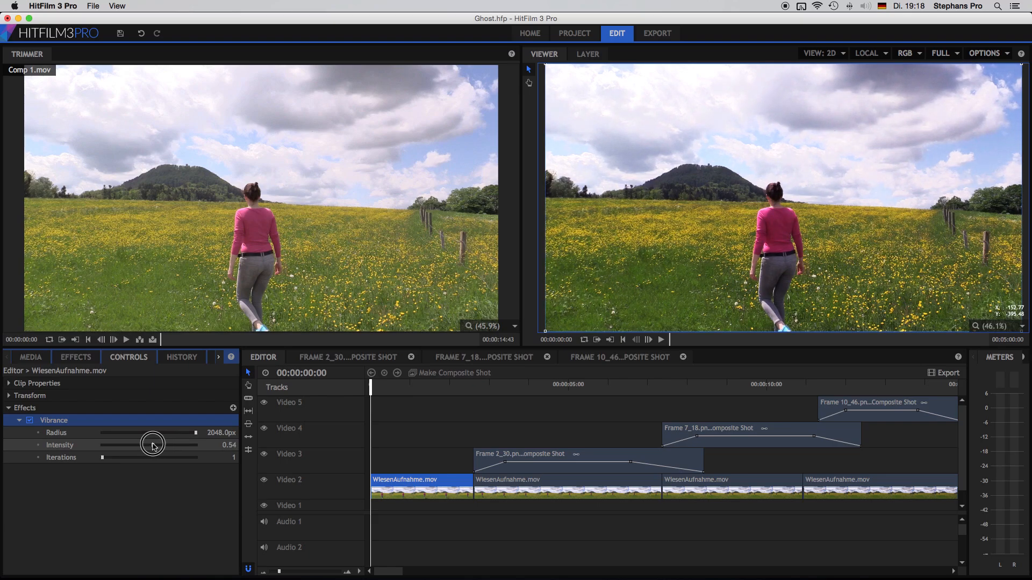
pyautogui.moveTo(147, 445); pyautogui.dragTo(154, 444)
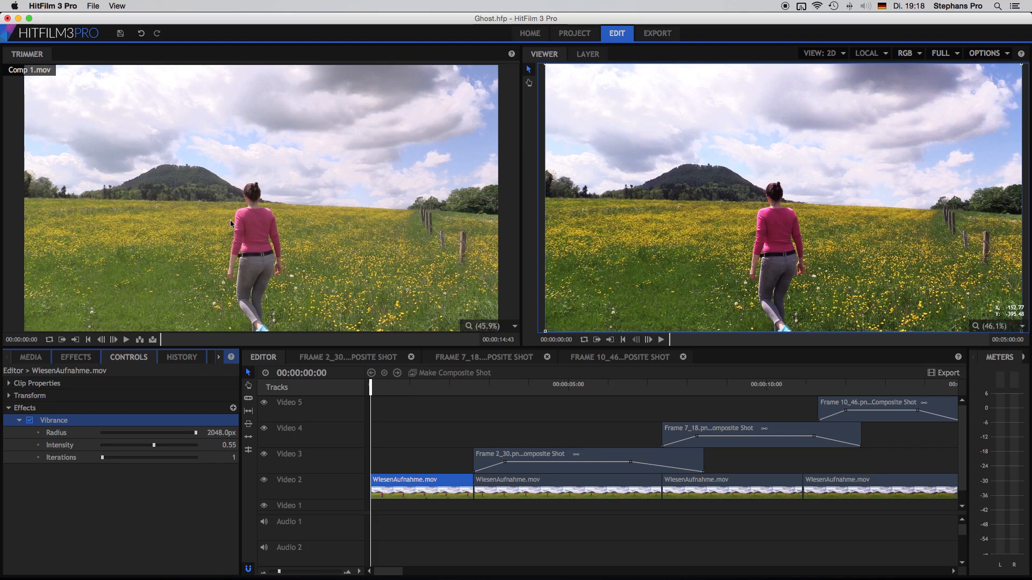